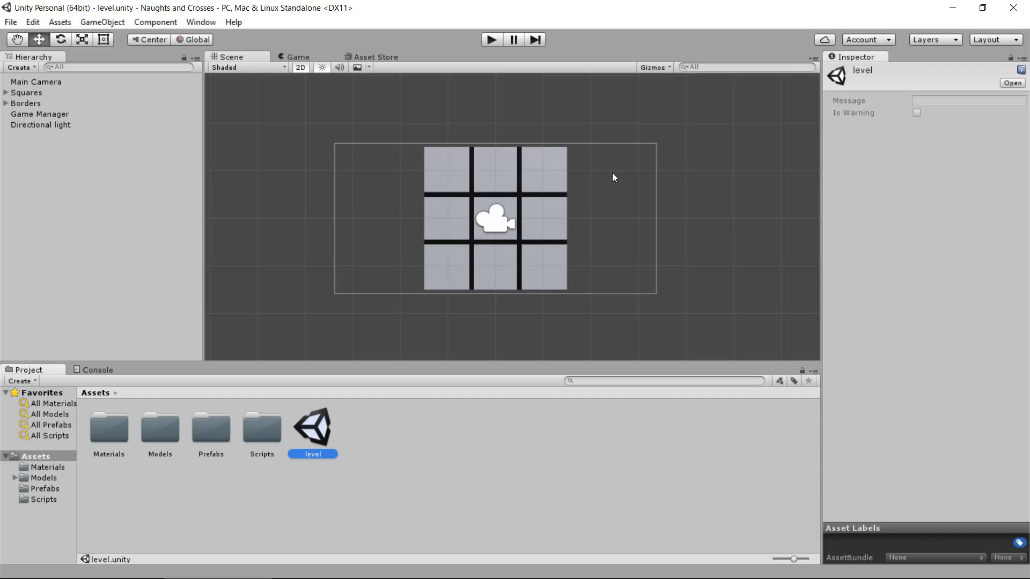
# - Open ClickableSquare.cs from the project's Scripts folder in Visual Studio
pyautogui.click(261, 429)
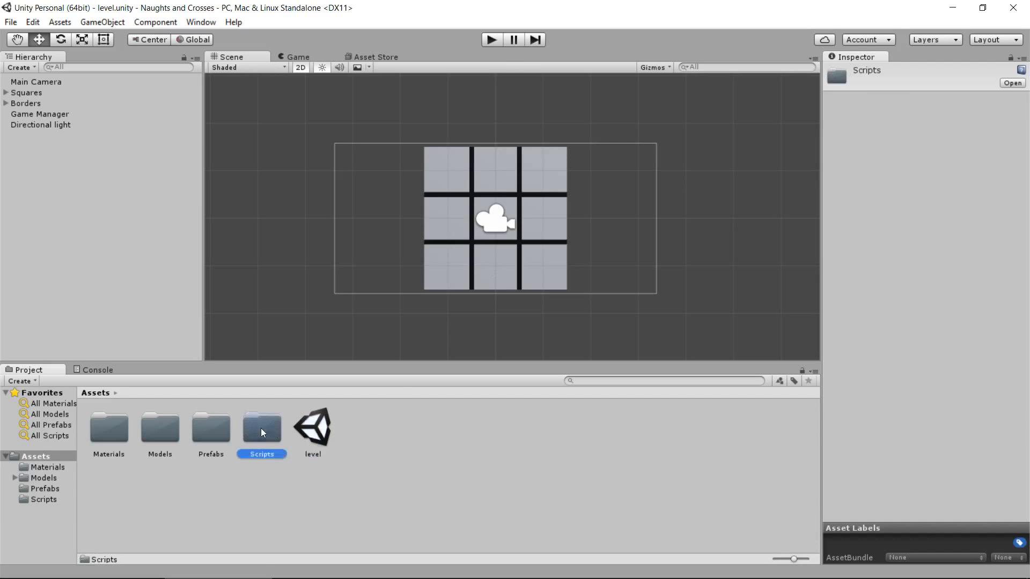
pyautogui.doubleClick(261, 427)
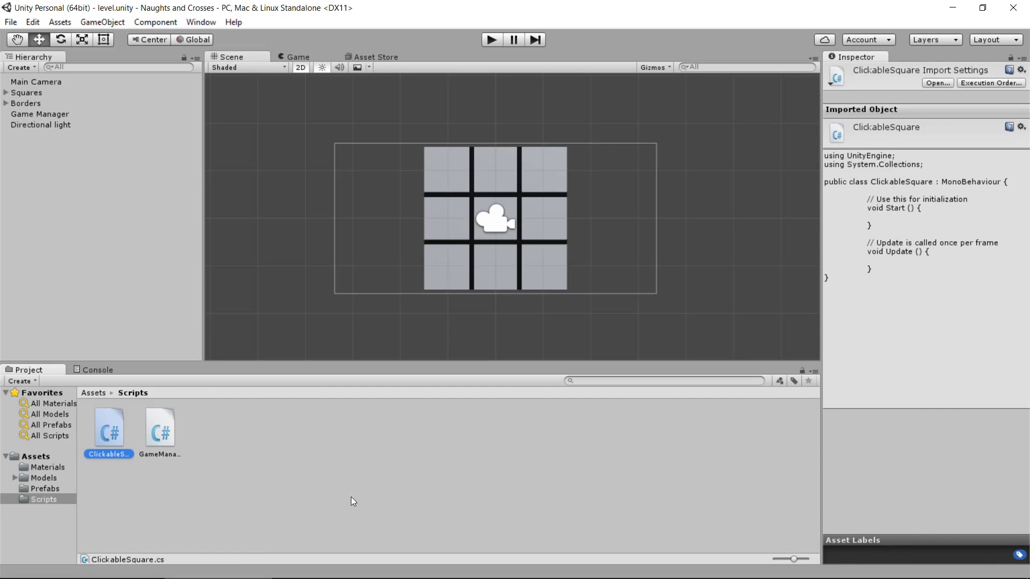
pyautogui.moveTo(108, 432)
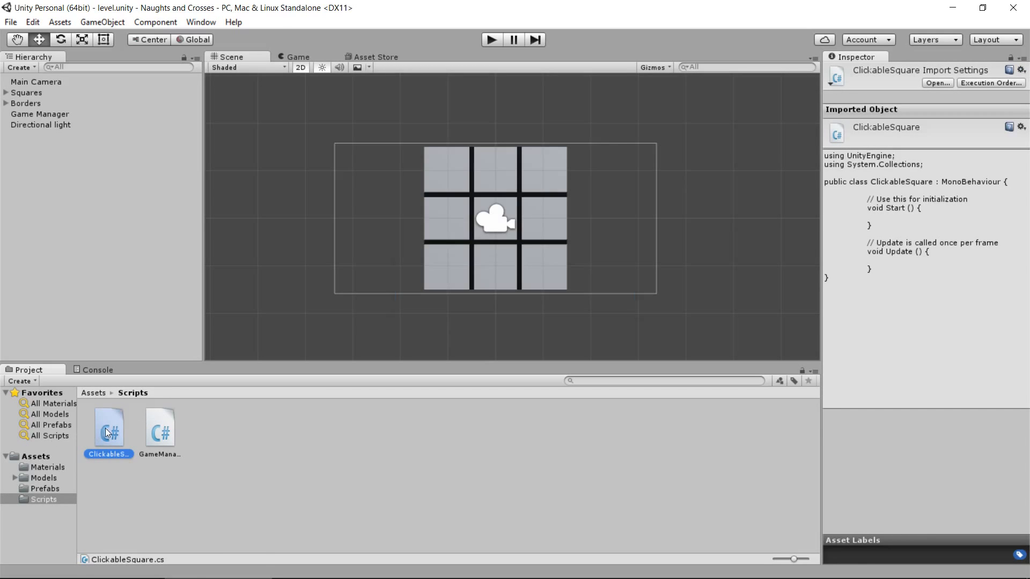
pyautogui.doubleClick(108, 429)
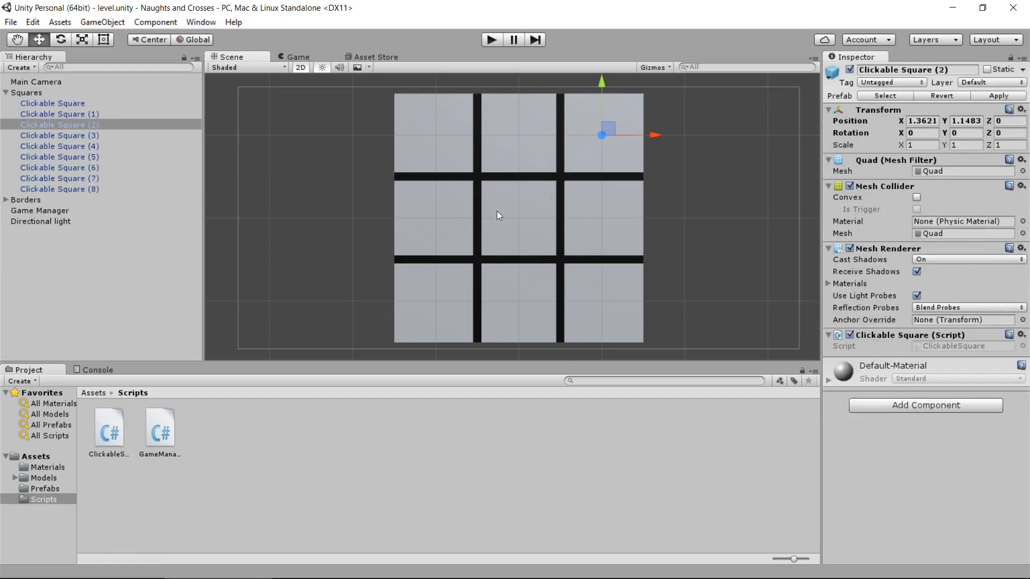
# - Inspect Clickable Squares 3, 4 and 8 to confirm each carries the ClickableSquare script
pyautogui.click(59, 135)
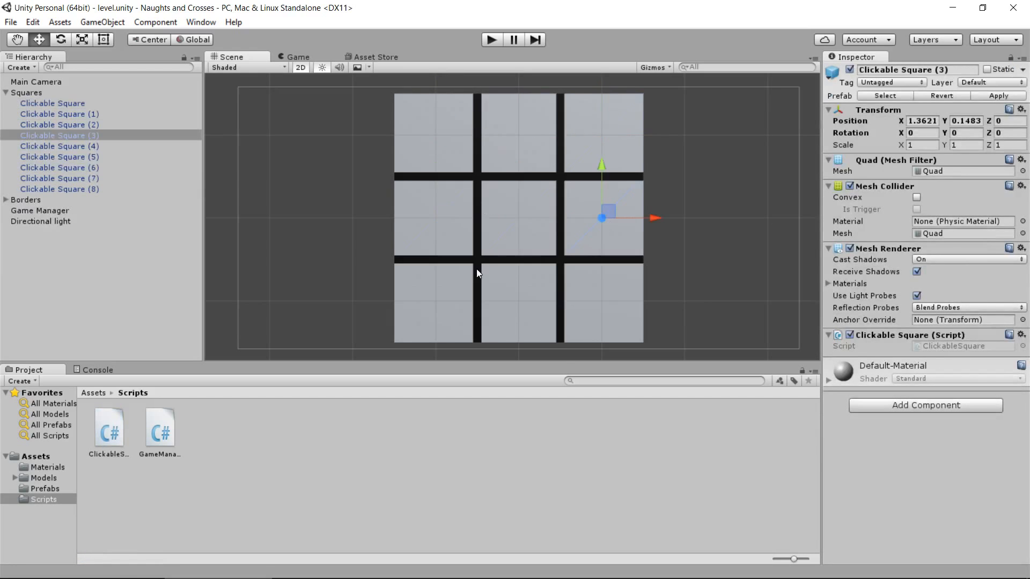
pyautogui.click(60, 145)
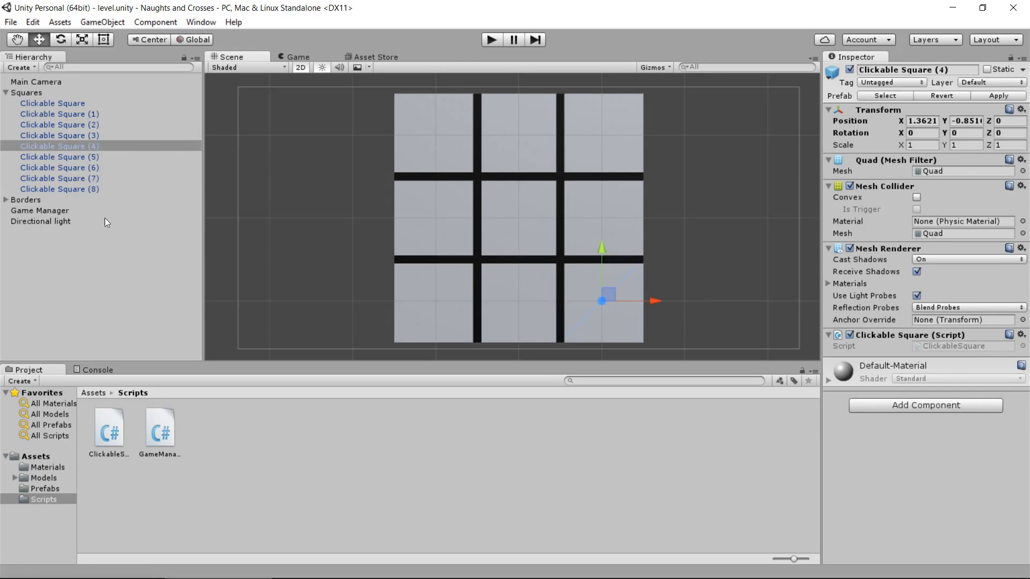
pyautogui.moveTo(109, 201)
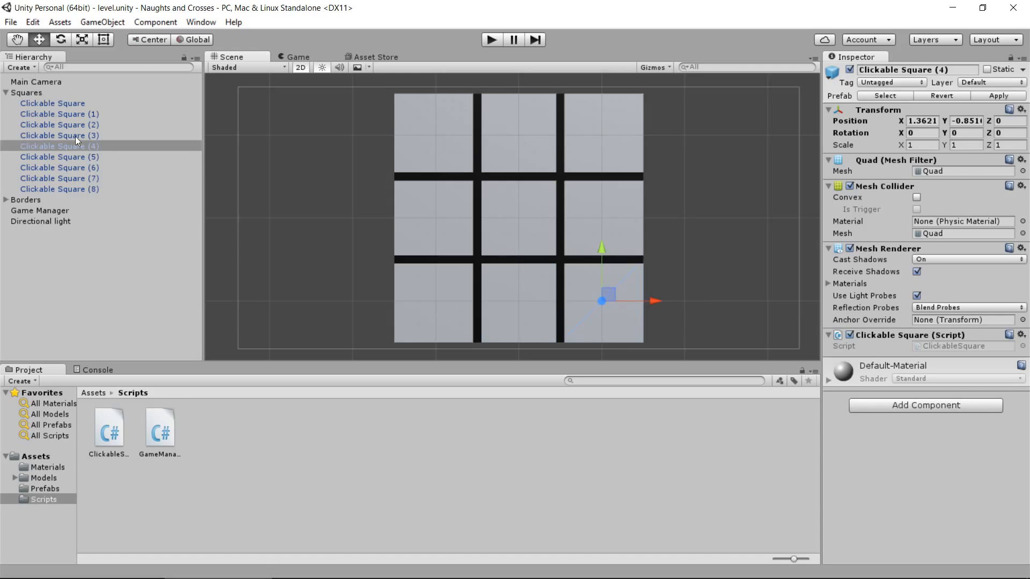
pyautogui.click(59, 189)
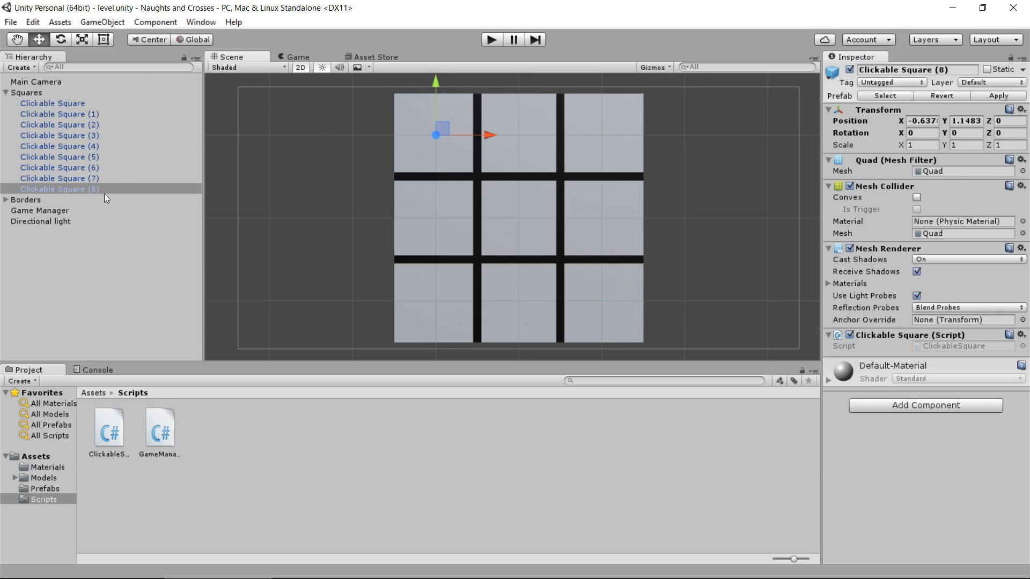
pyautogui.moveTo(526, 192)
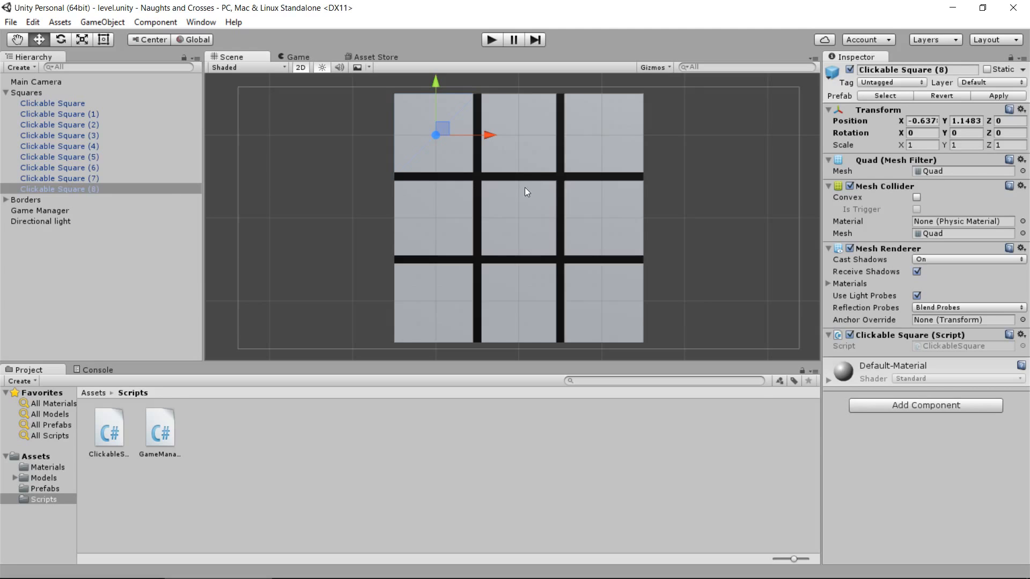
pyautogui.moveTo(104, 113)
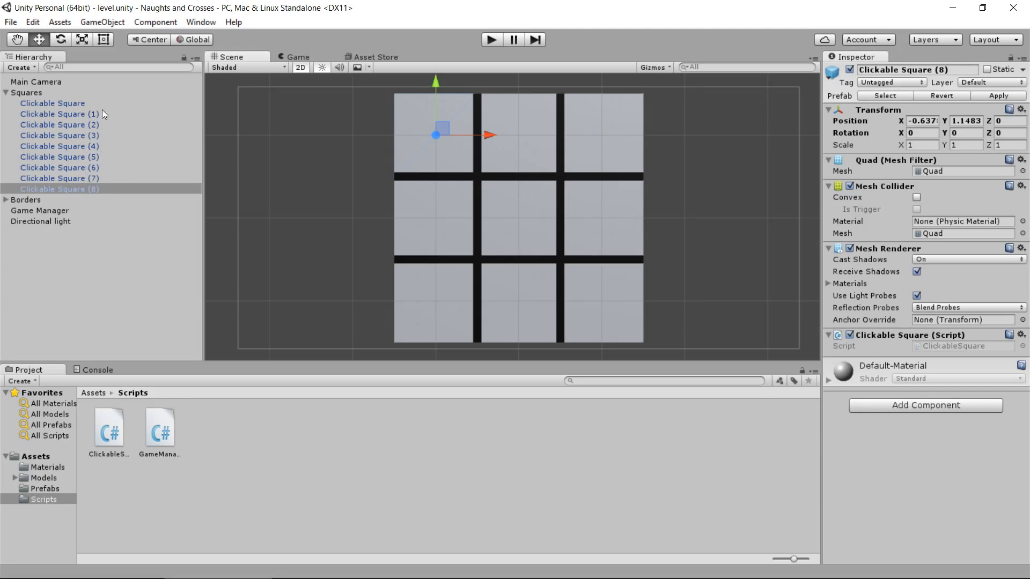
pyautogui.moveTo(606, 296)
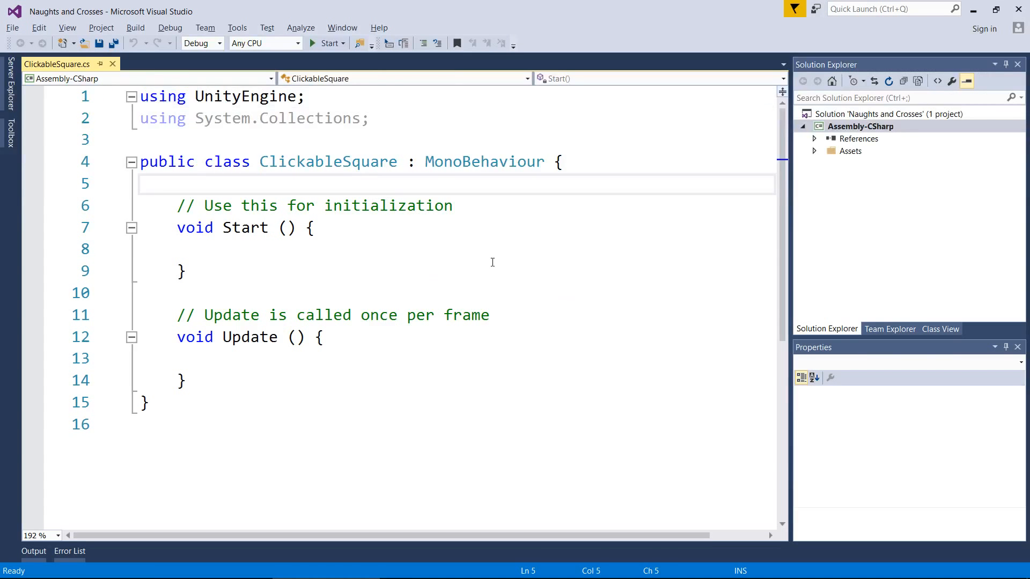
pyautogui.moveTo(360, 253)
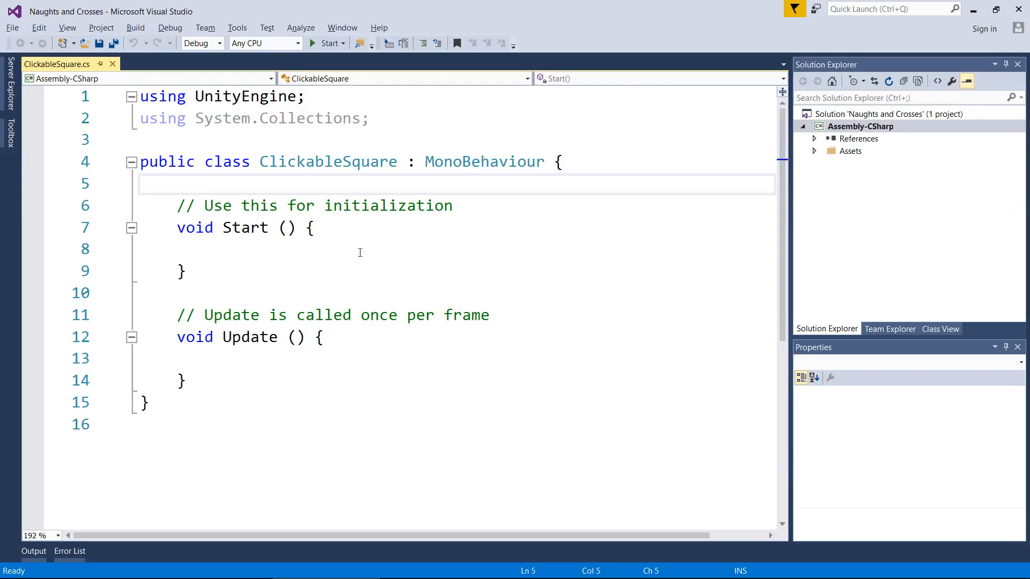
pyautogui.moveTo(351, 243)
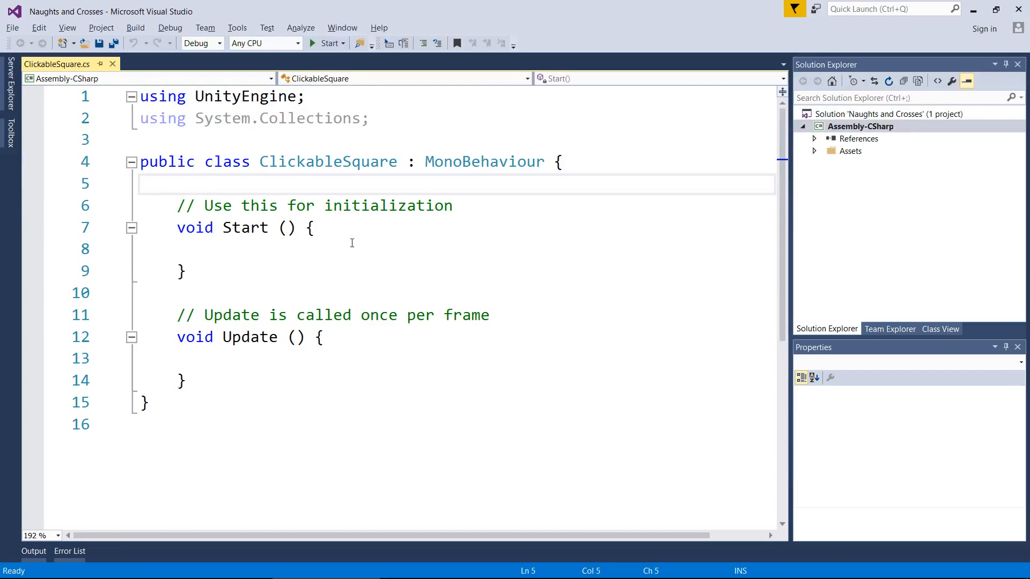
# - Add 'public int squareNumber = 0;' to the ClickableSquare class and save the script
pyautogui.press('Enter')
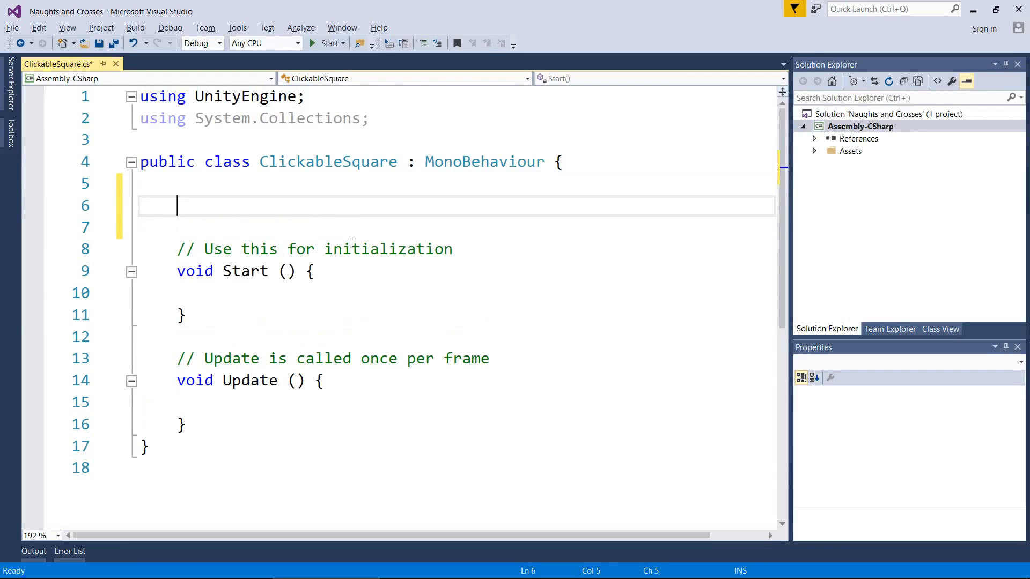
pyautogui.write('public int')
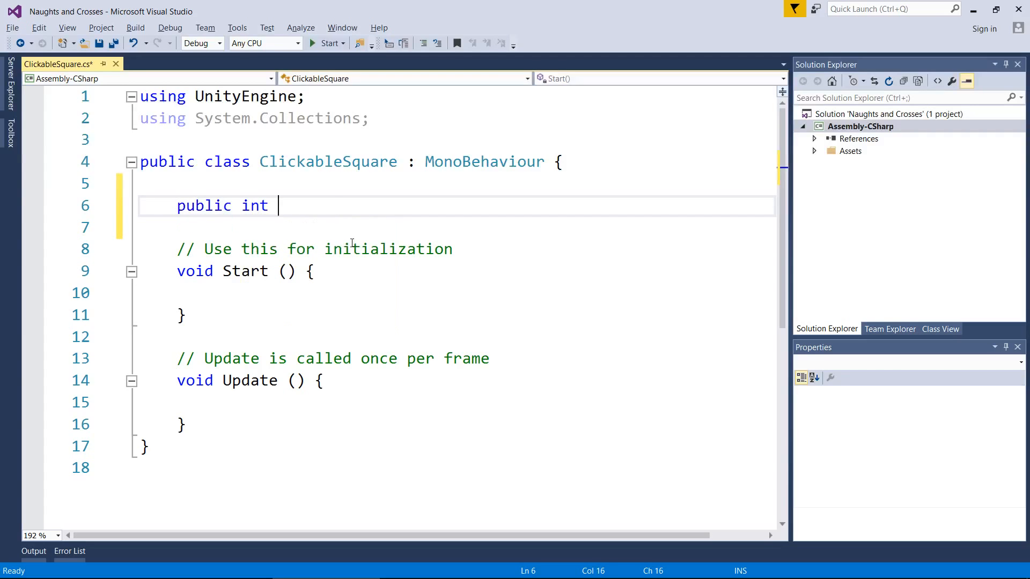
pyautogui.write('squareNumber')
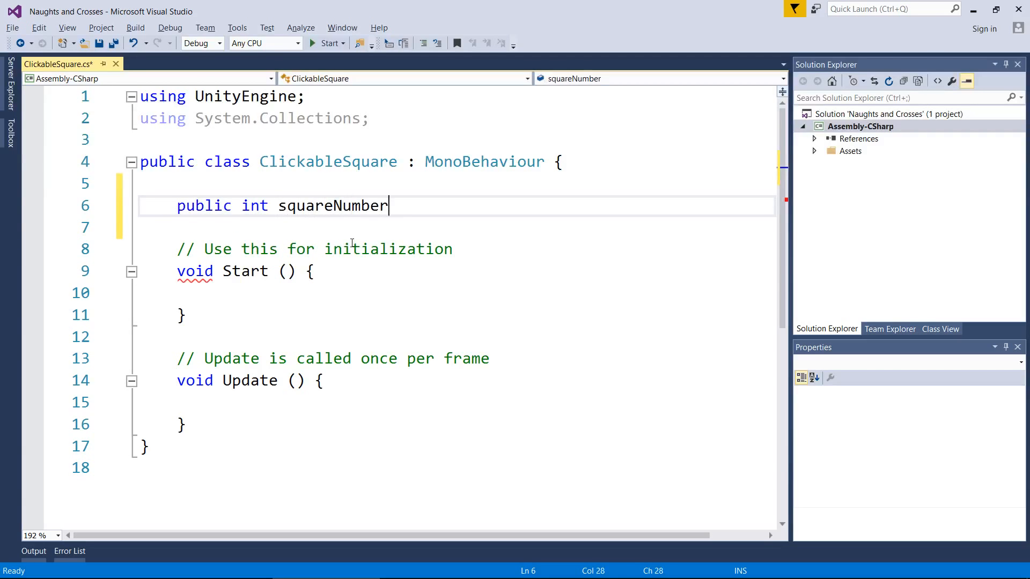
pyautogui.write('= 0')
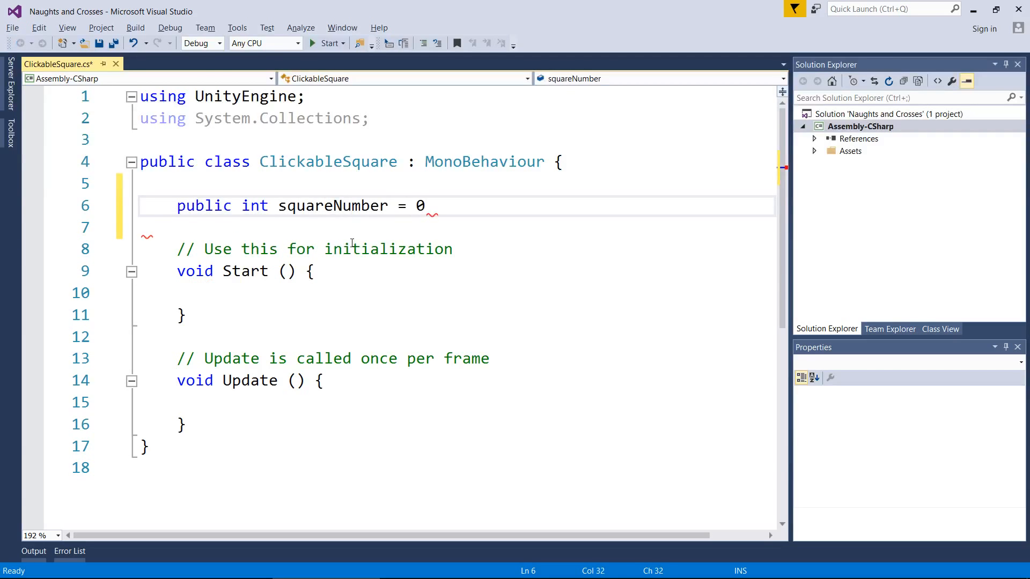
pyautogui.write(';')
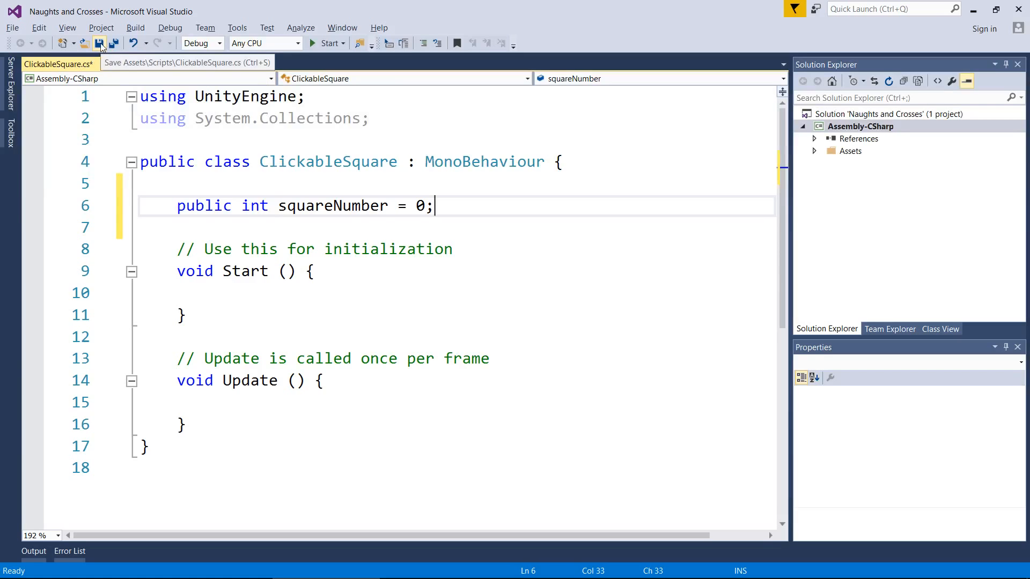
pyautogui.click(99, 42)
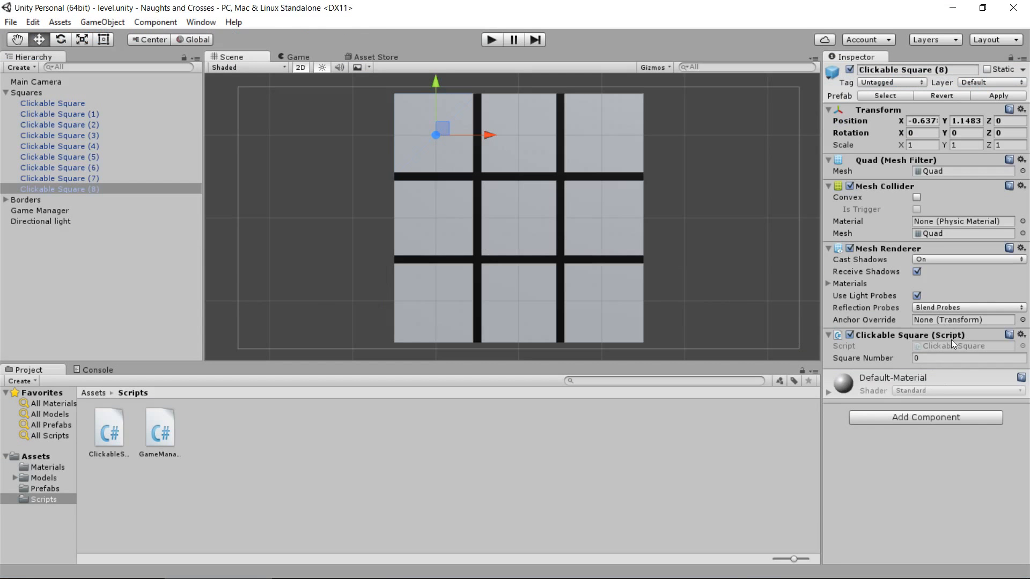
pyautogui.moveTo(397, 280)
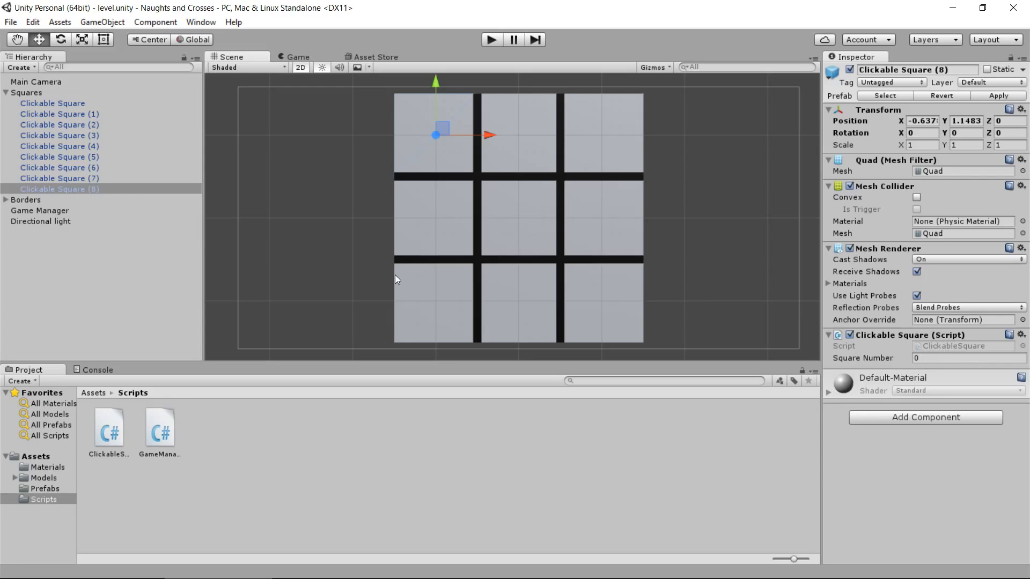
# - Select Clickable Squares 3, 7 and 8 to check each shows Square Number 0
pyautogui.click(59, 114)
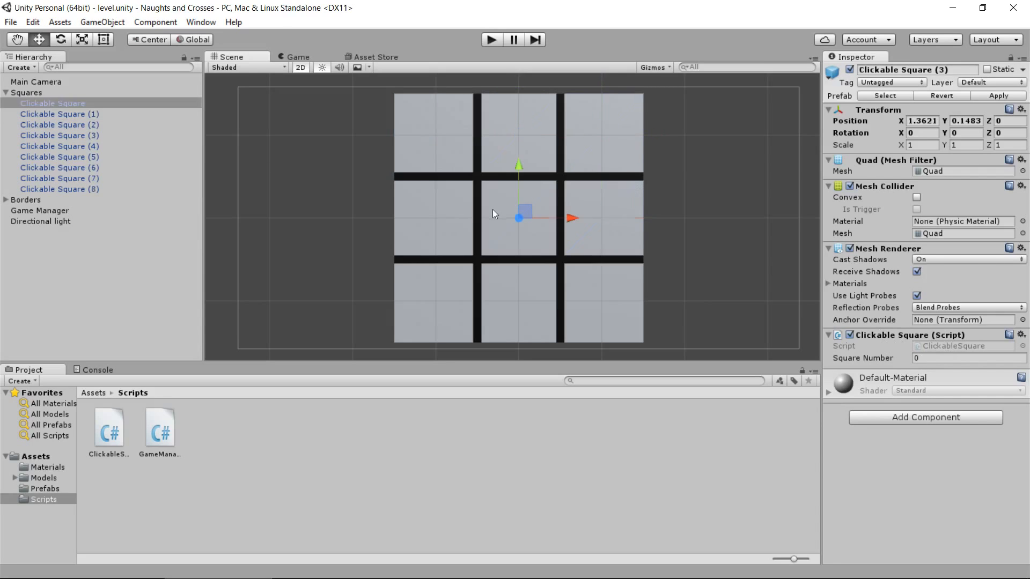
pyautogui.click(59, 178)
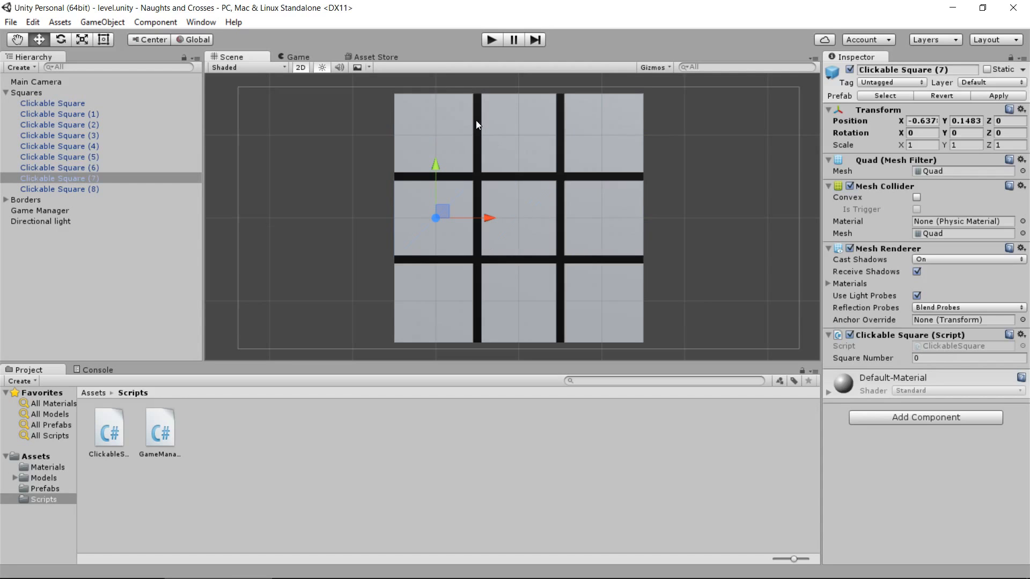
pyautogui.click(59, 188)
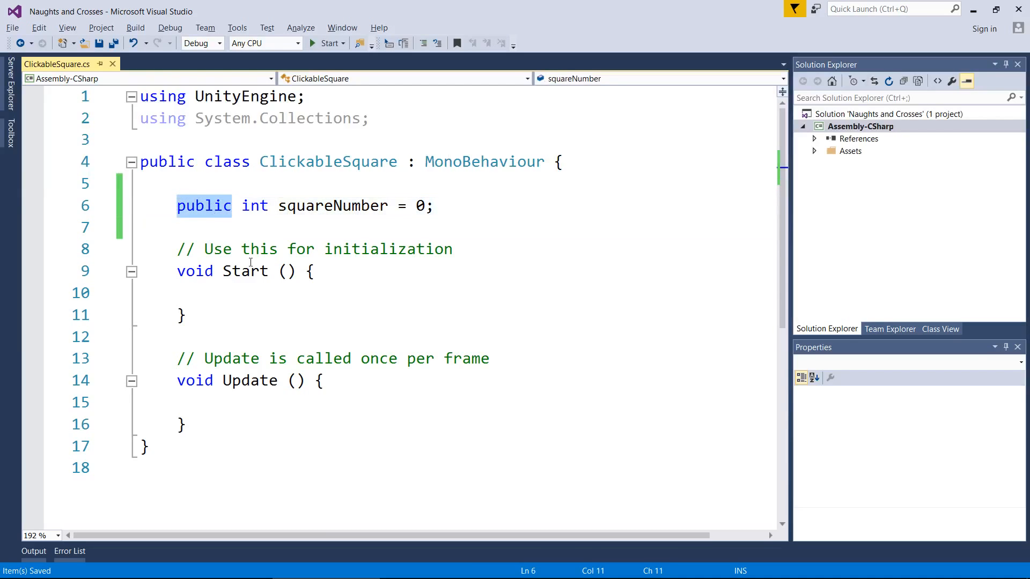
pyautogui.moveTo(255, 270)
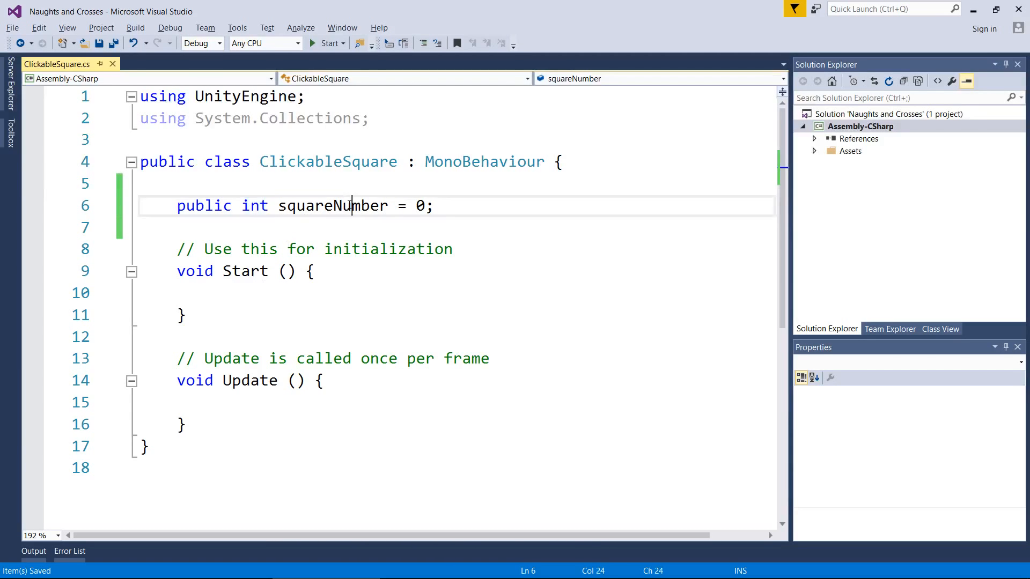
pyautogui.doubleClick(332, 206)
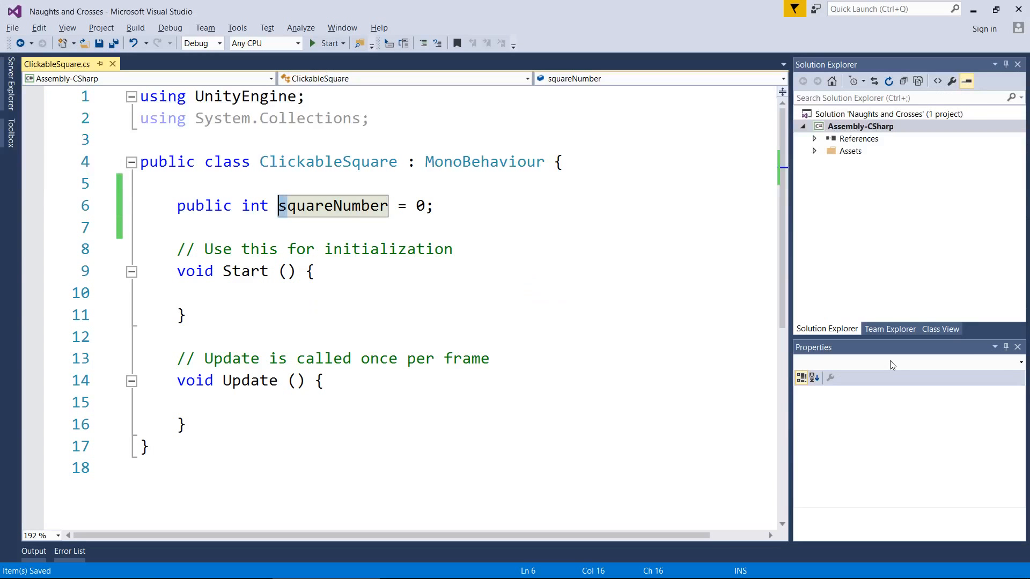
pyautogui.moveTo(331, 206)
pyautogui.write('void OnM')
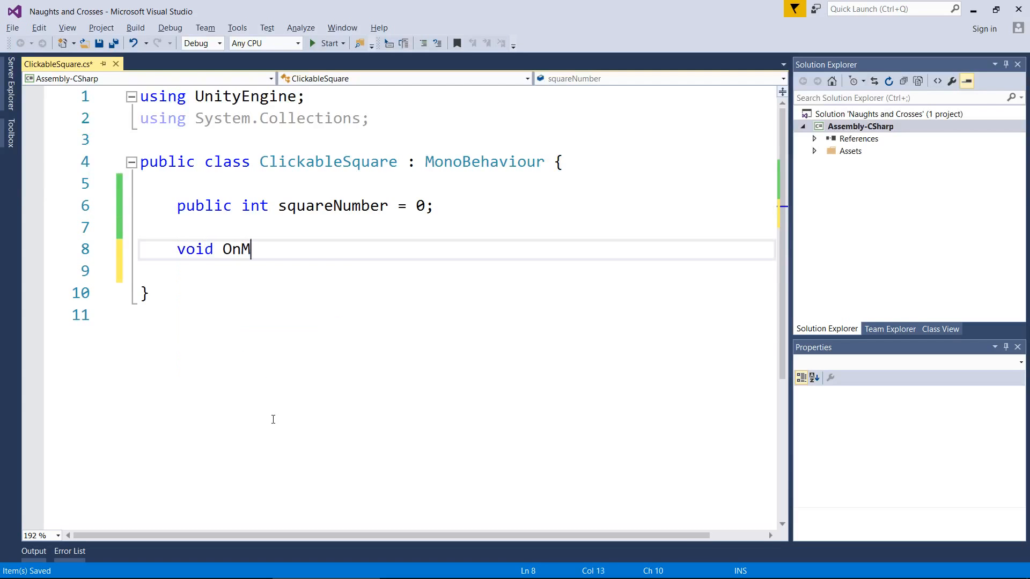
# - Write an empty 'void OnMouseDown() { }' method with its braces on separate lines
pyautogui.write('ouseDown')
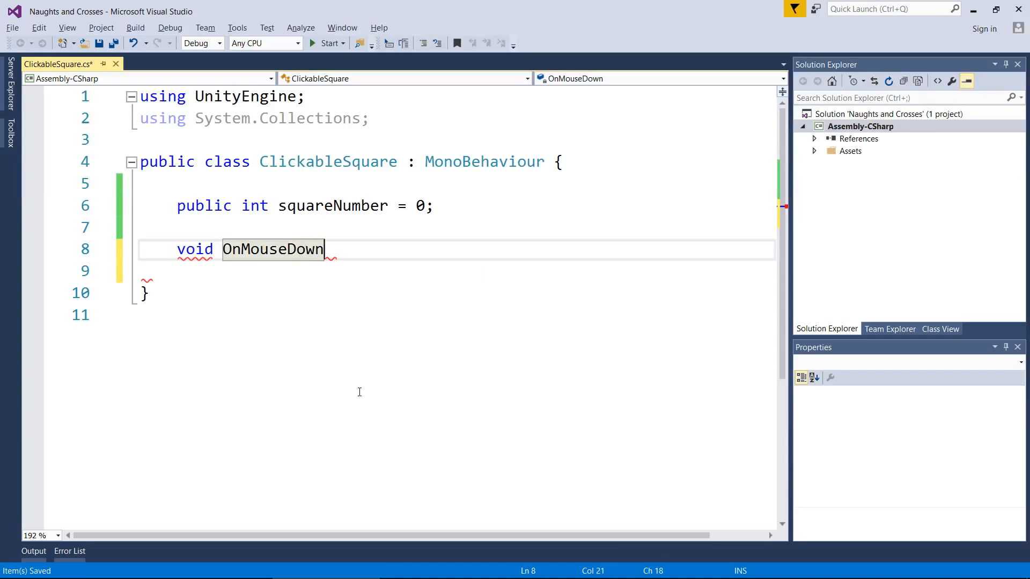
pyautogui.write('()')
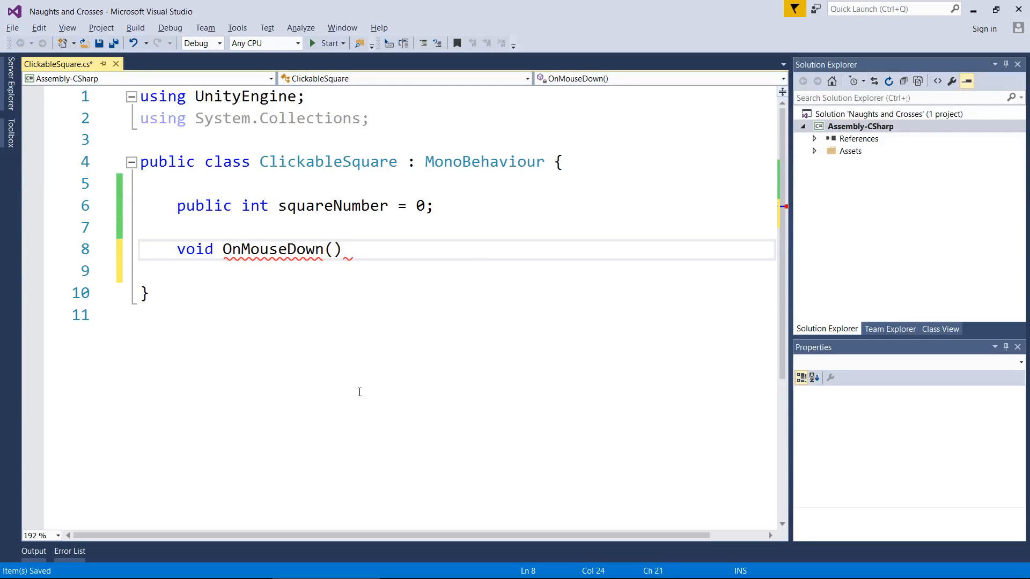
pyautogui.write('{ }')
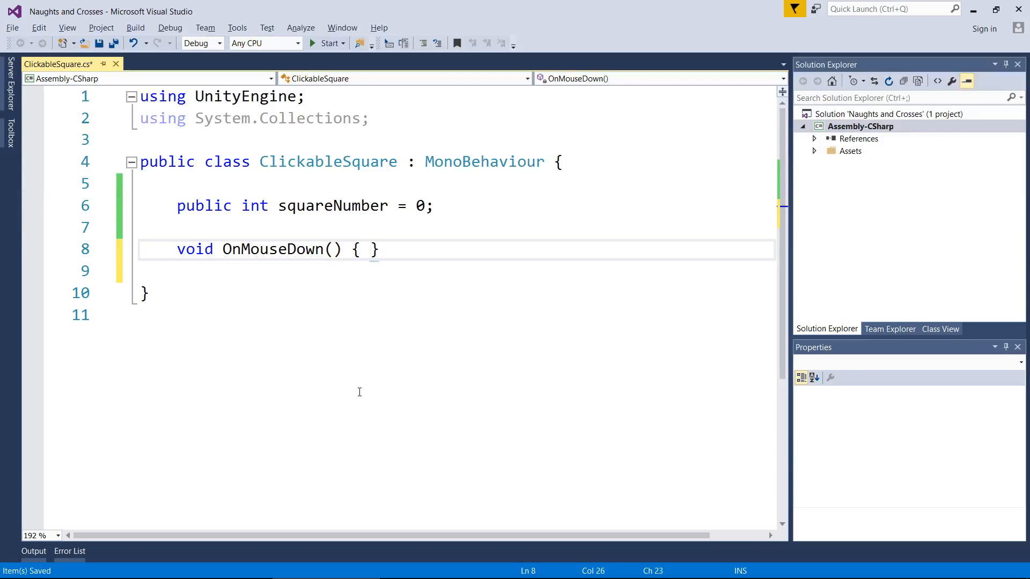
pyautogui.press('Enter')
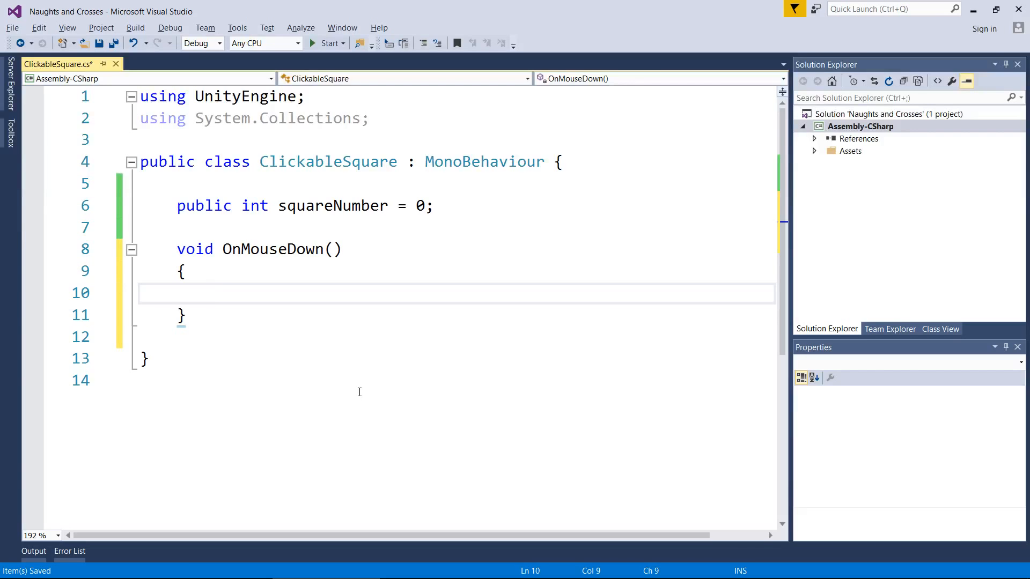
pyautogui.doubleClick(273, 249)
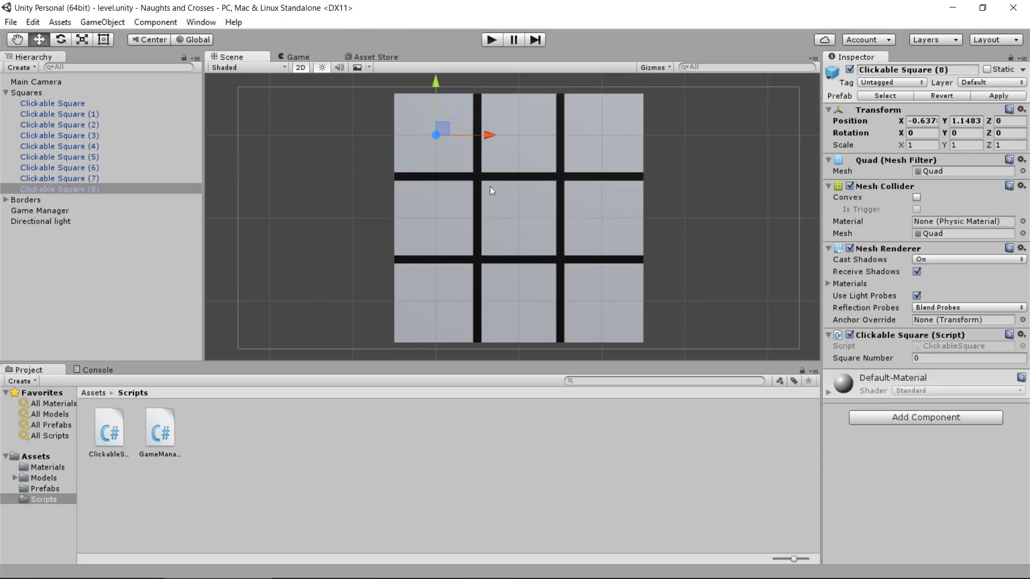
pyautogui.moveTo(417, 191)
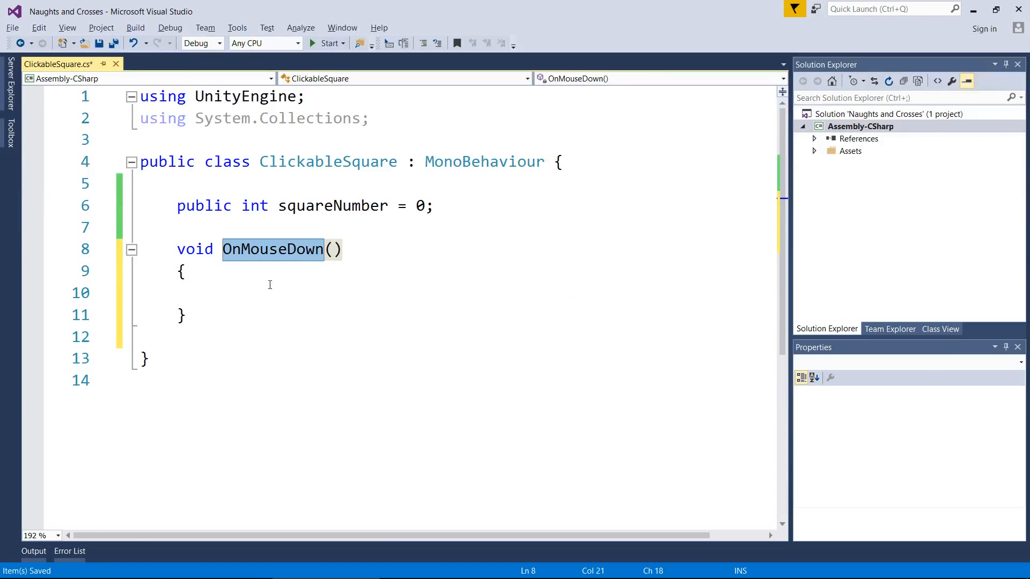
pyautogui.click(285, 292)
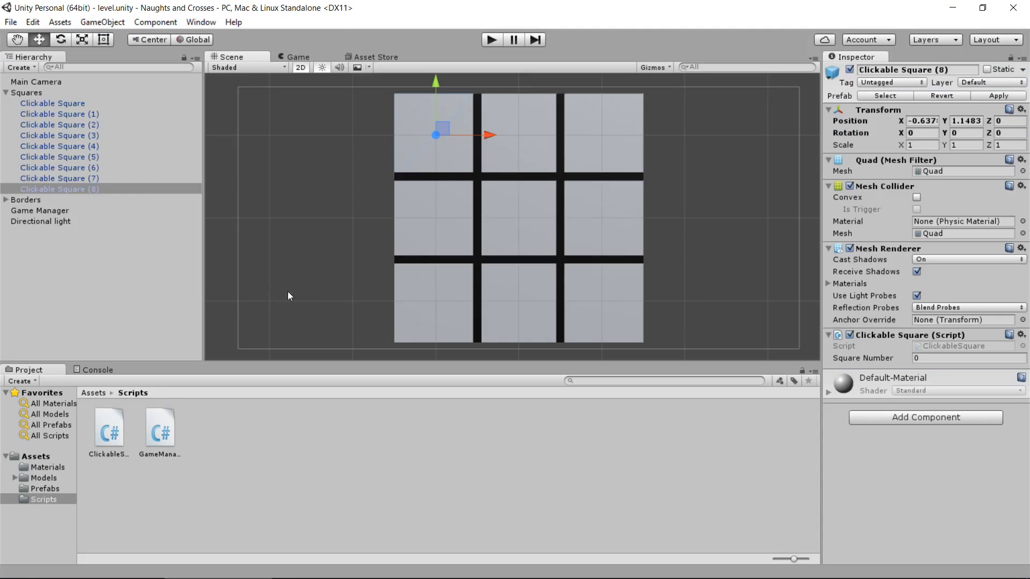
pyautogui.click(33, 210)
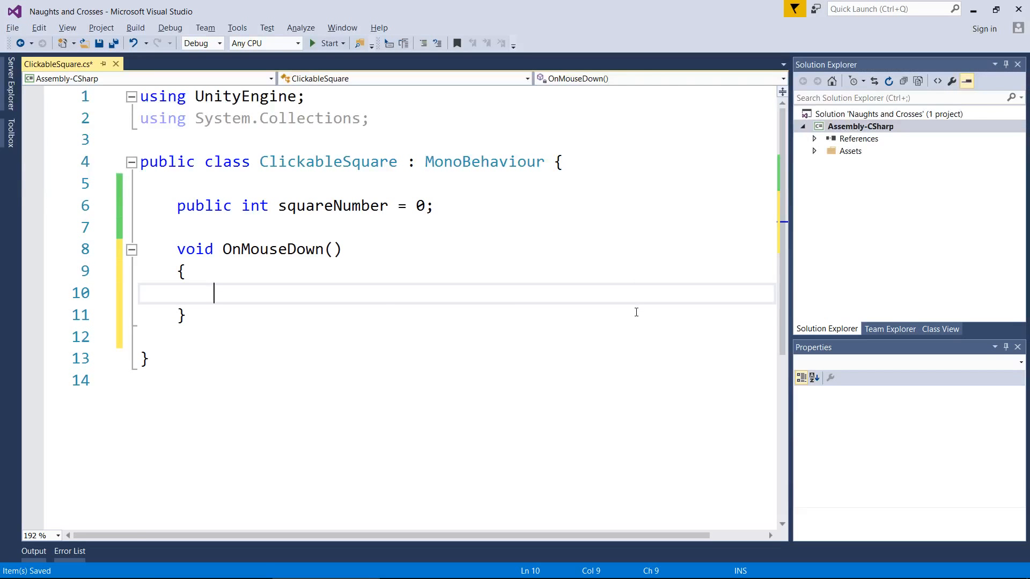
# - Write GameObject.Find("Game Manager").SendMessage("SquareClicked", gameObject); inside OnMouseDown
pyautogui.write('GameObject')
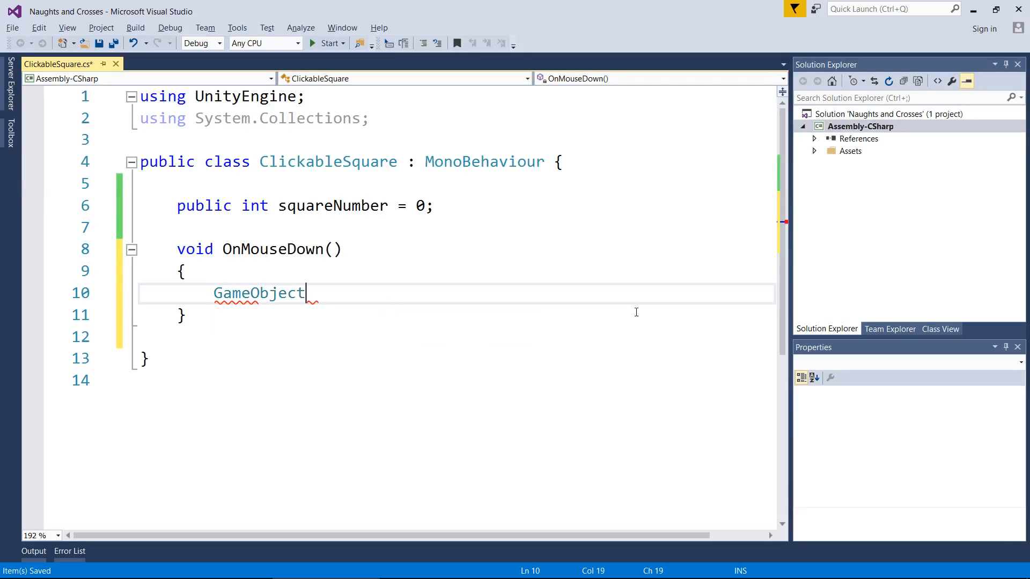
pyautogui.write('.Find')
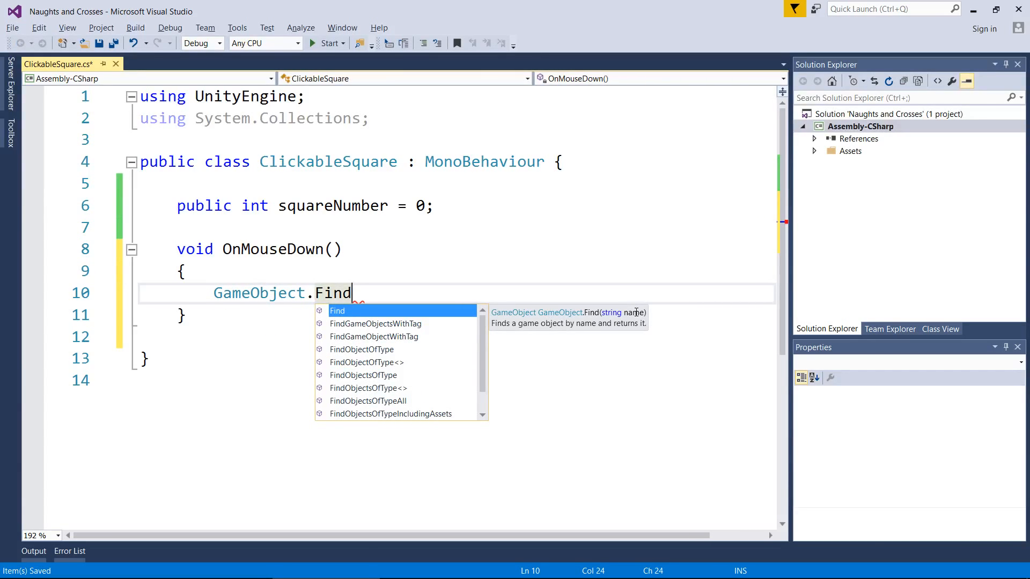
pyautogui.write('()')
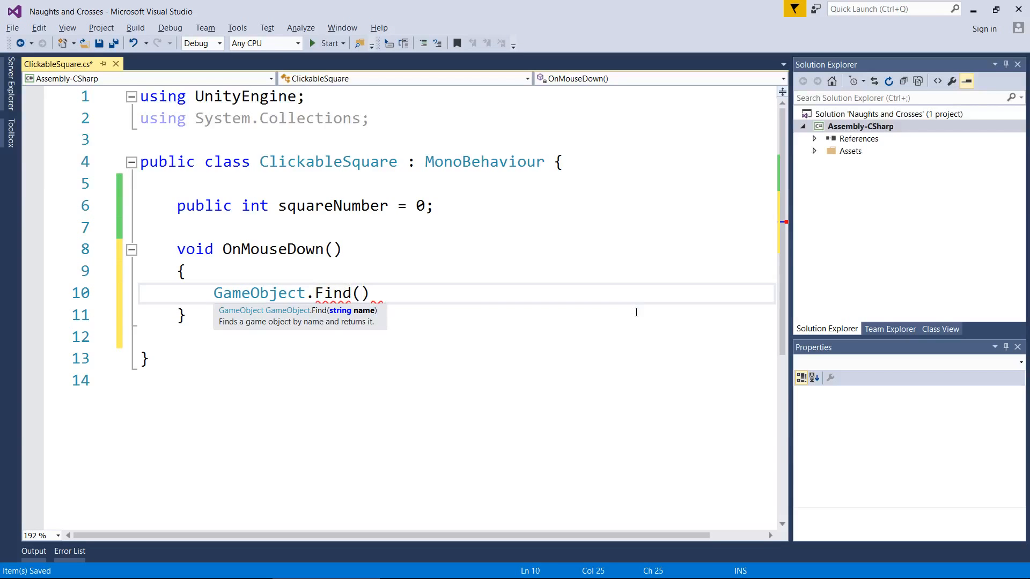
pyautogui.write('""')
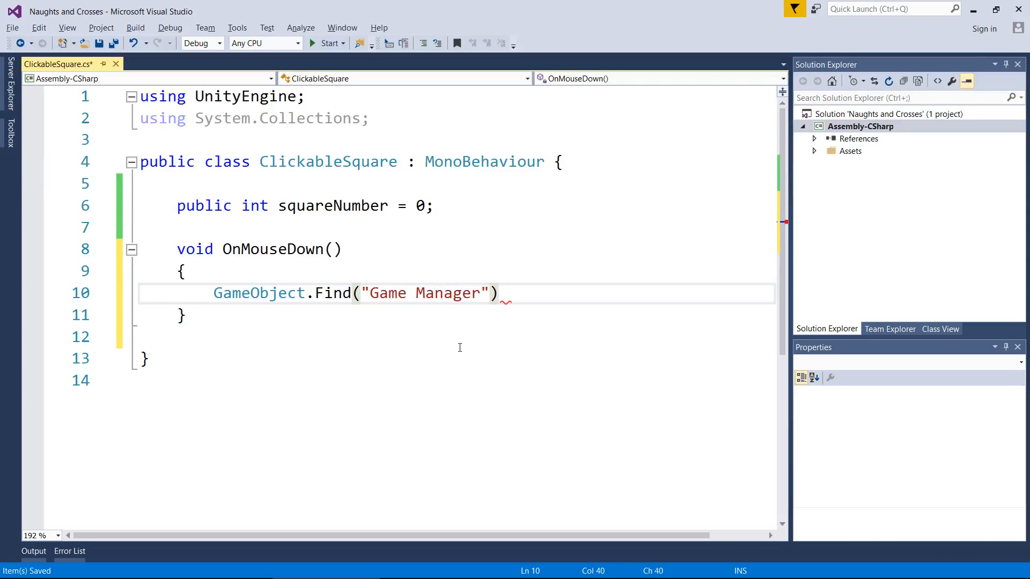
pyautogui.write('.sendmes')
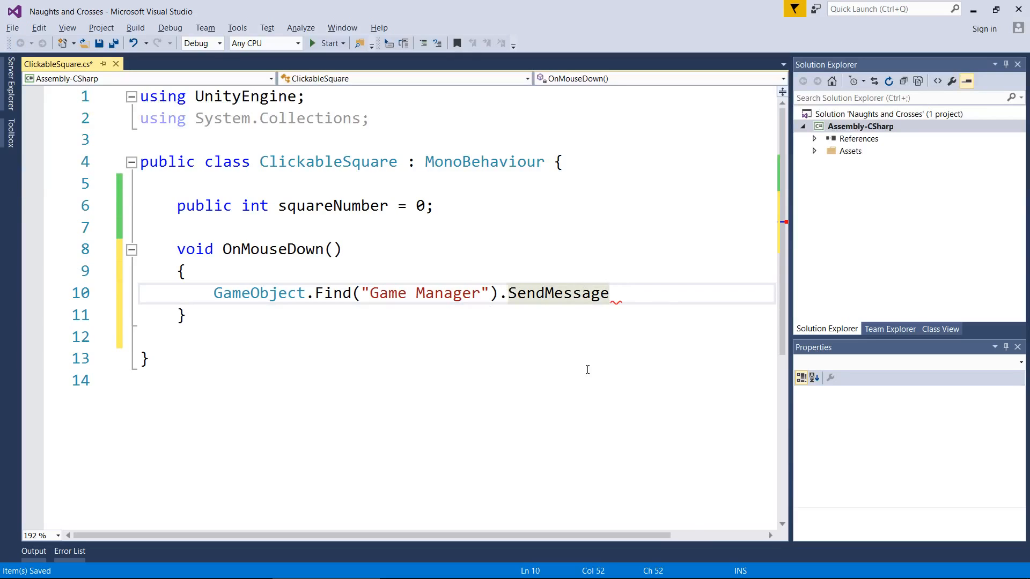
pyautogui.write('()')
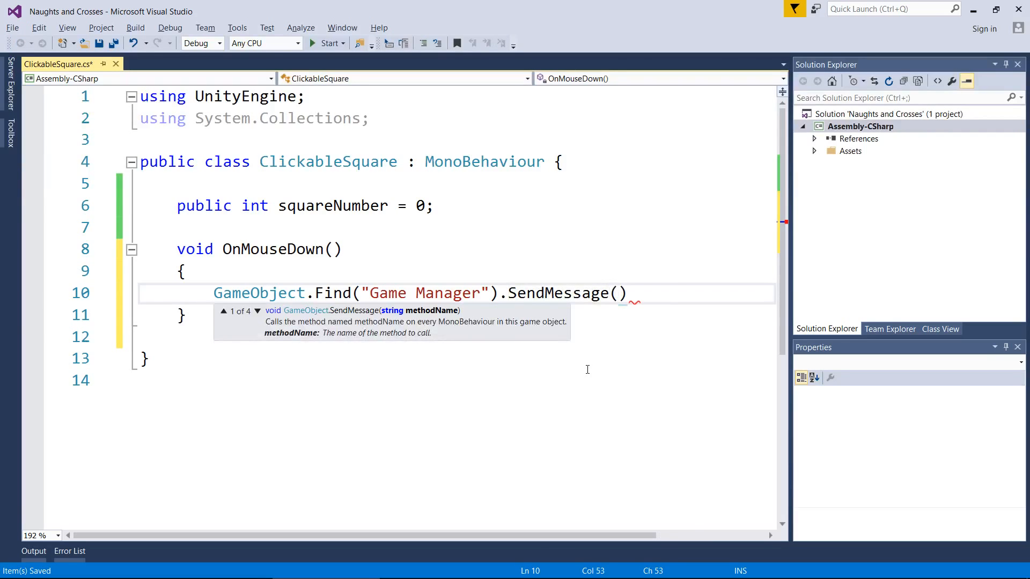
pyautogui.write('"')
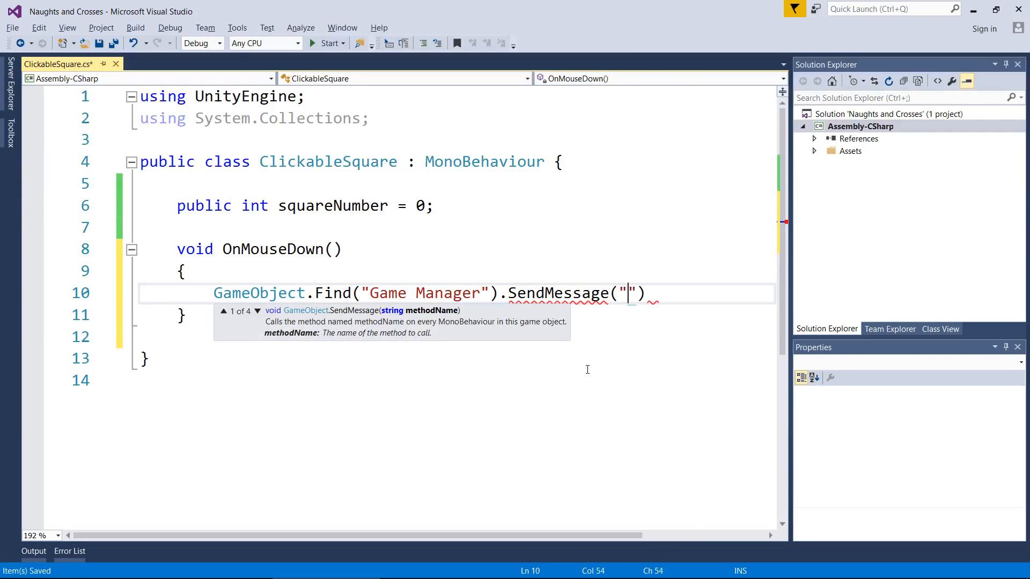
pyautogui.write('SquareCli')
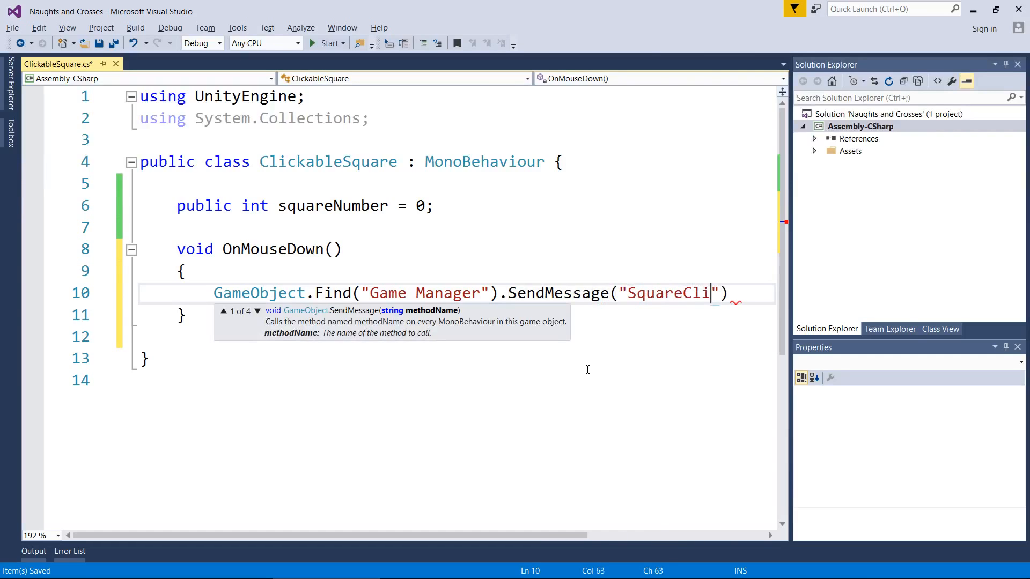
pyautogui.write('cked')
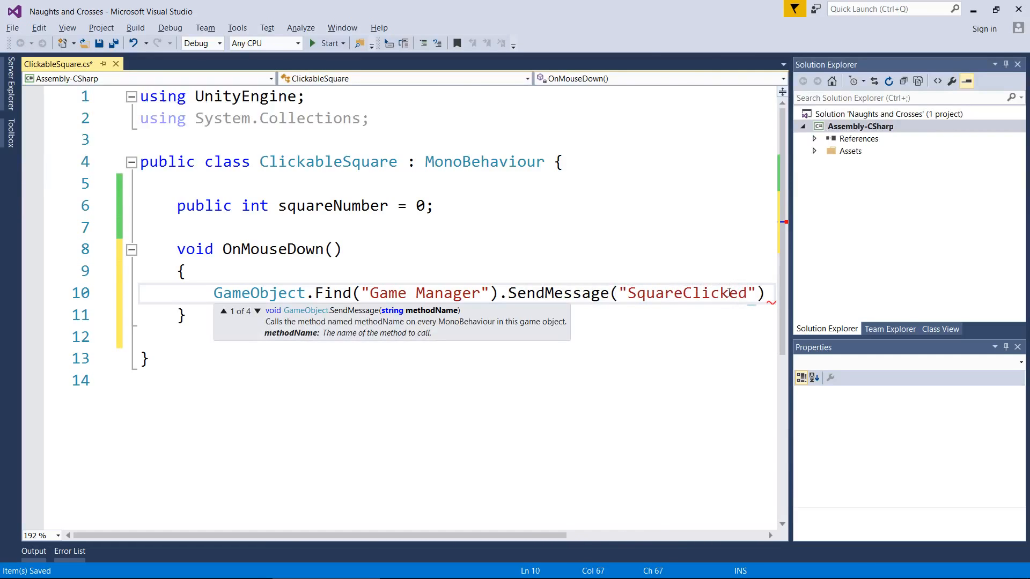
pyautogui.moveTo(686, 334)
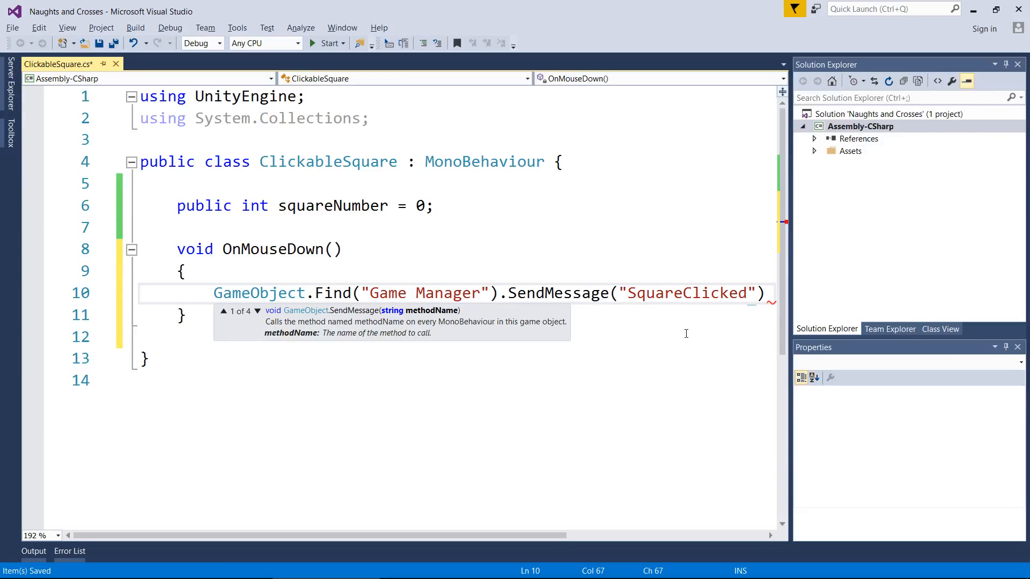
pyautogui.write(',')
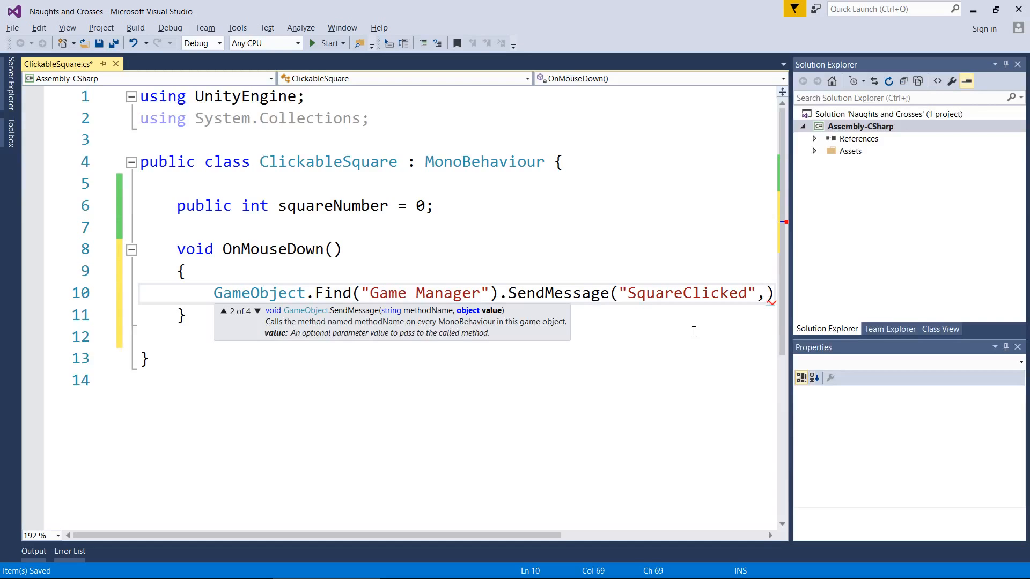
pyautogui.write('gameObj')
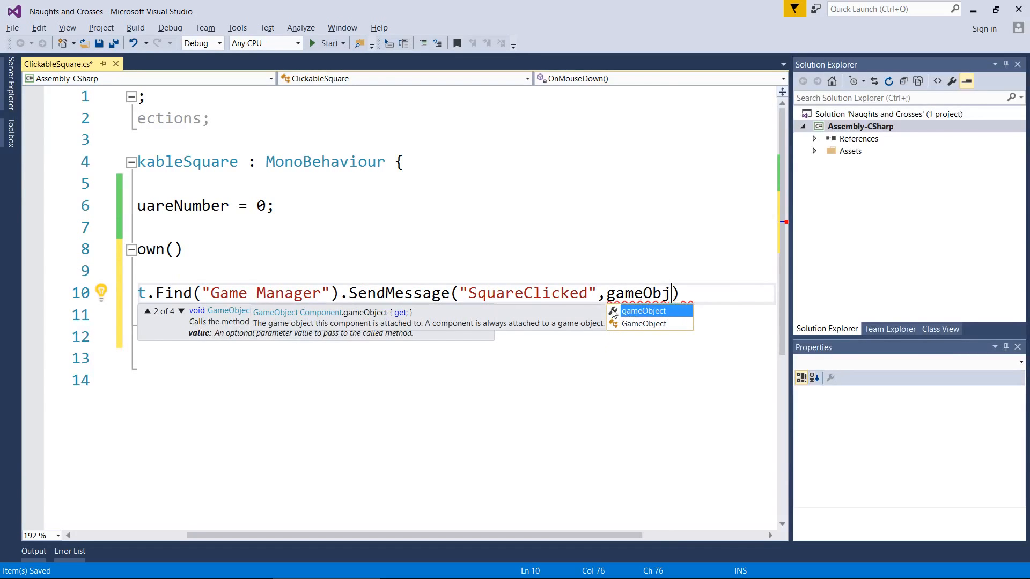
pyautogui.press('Tab')
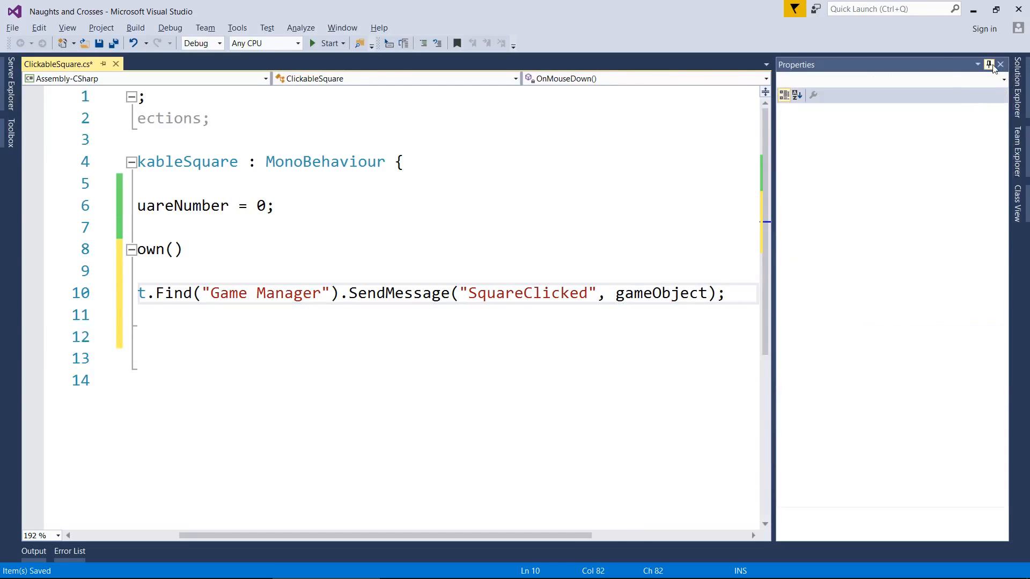
# - Hide the side panels, highlight the Find call and gameObject argument, then place the caret after SendMessage
pyautogui.click(1000, 64)
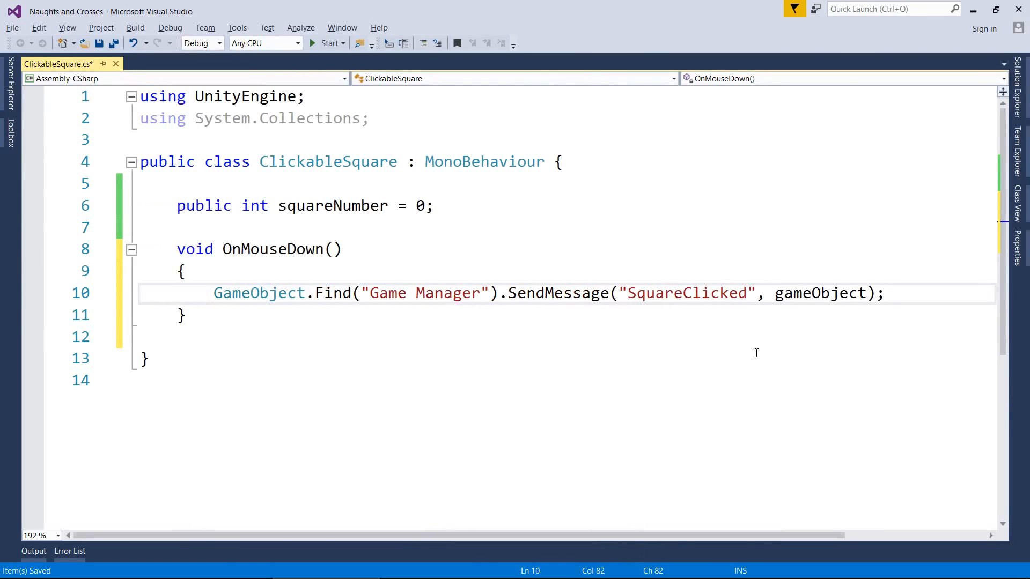
pyautogui.moveTo(316, 293); pyautogui.dragTo(506, 293)
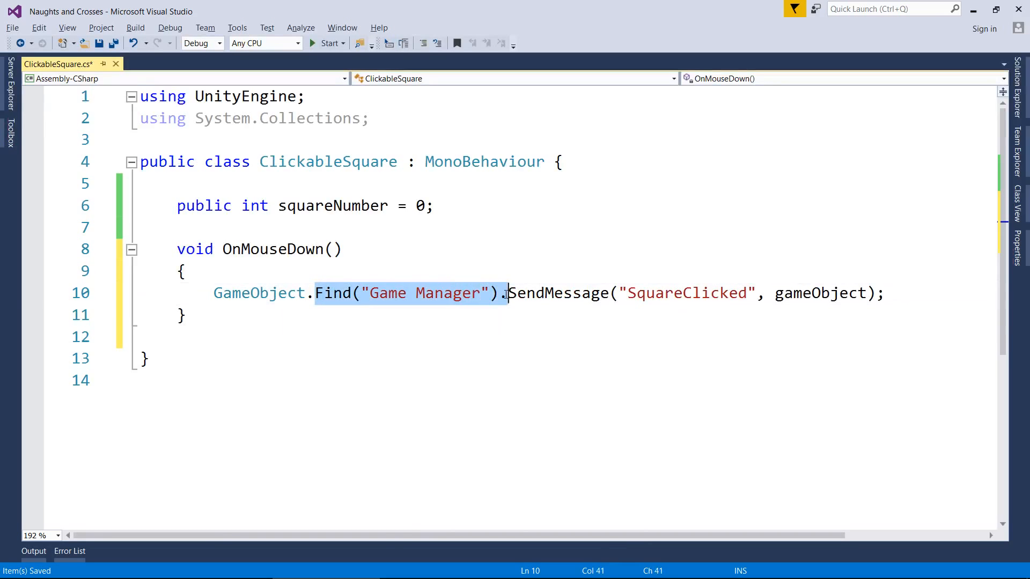
pyautogui.doubleClick(688, 292)
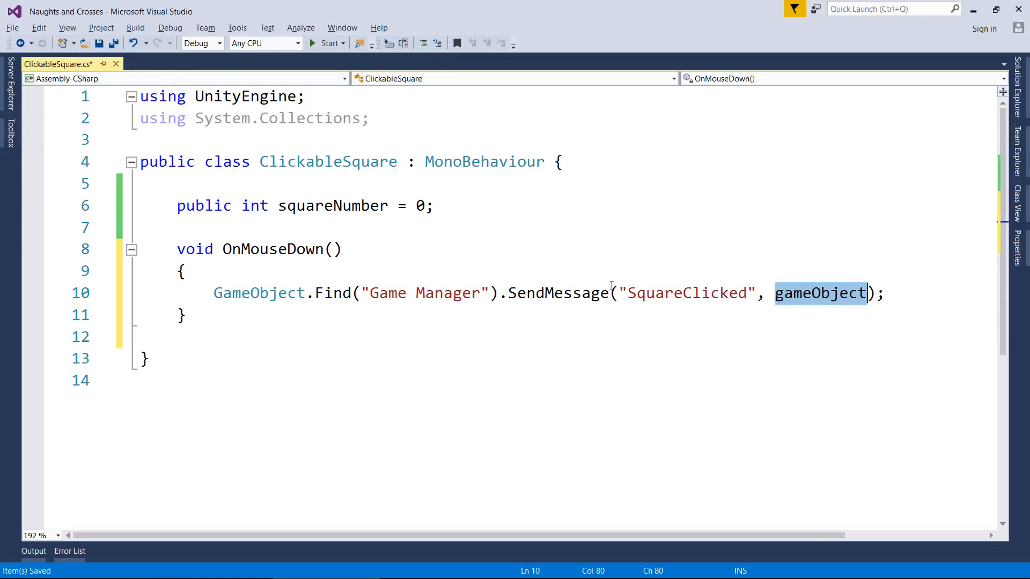
pyautogui.click(912, 294)
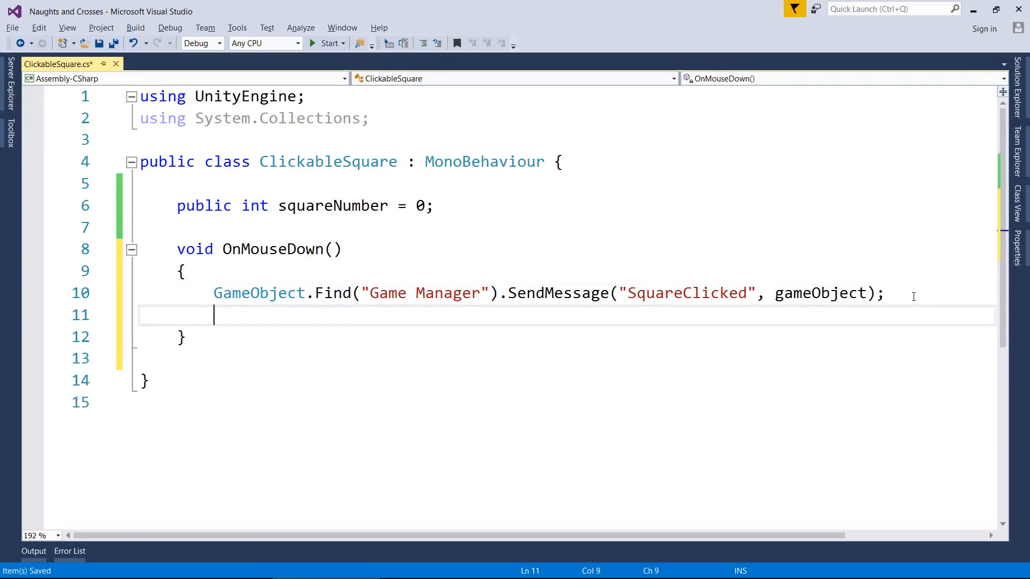
# - Add 'Destroy(this);' on the line after the SendMessage call
pyautogui.write('Des')
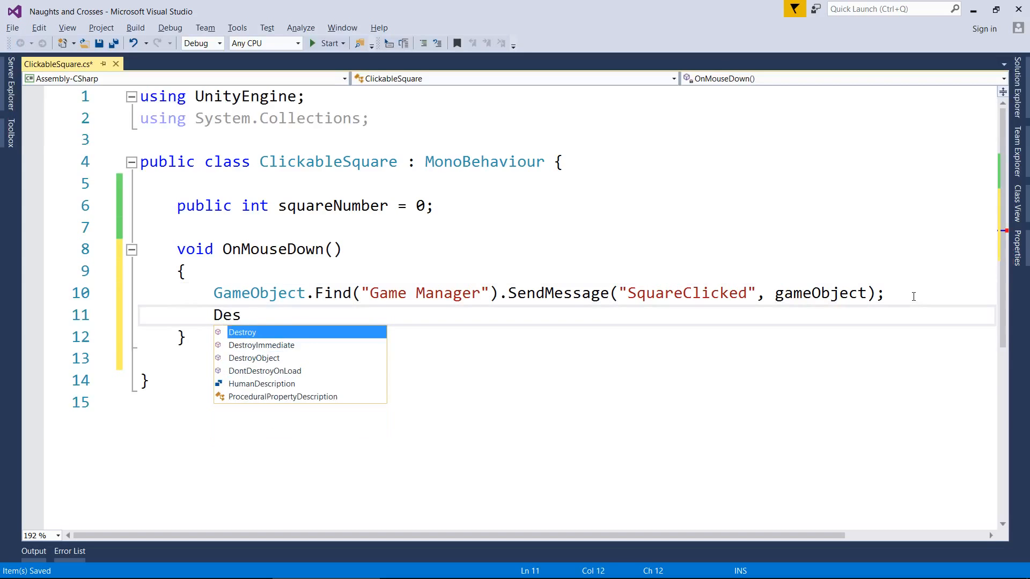
pyautogui.write('troy')
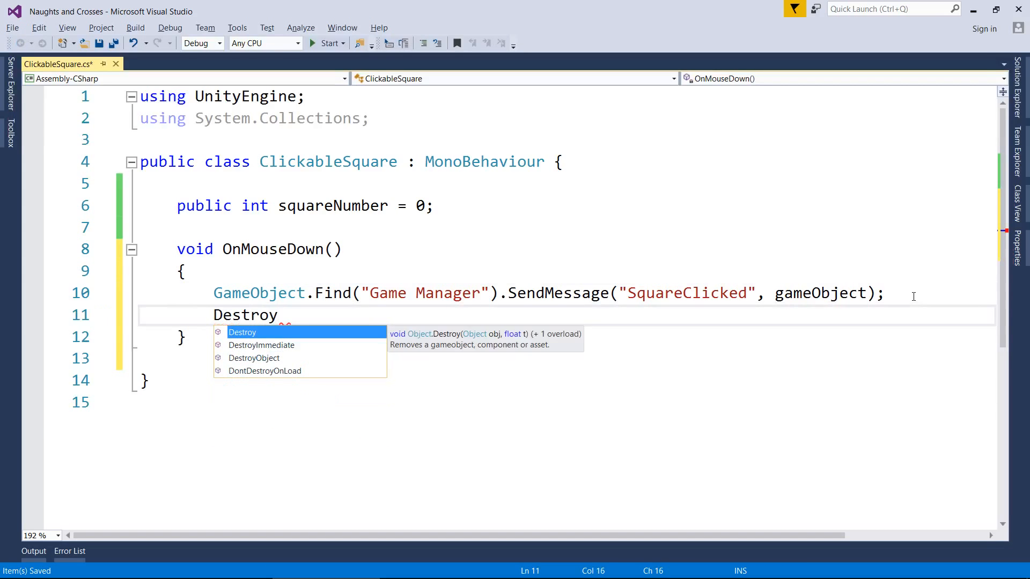
pyautogui.write('(t')
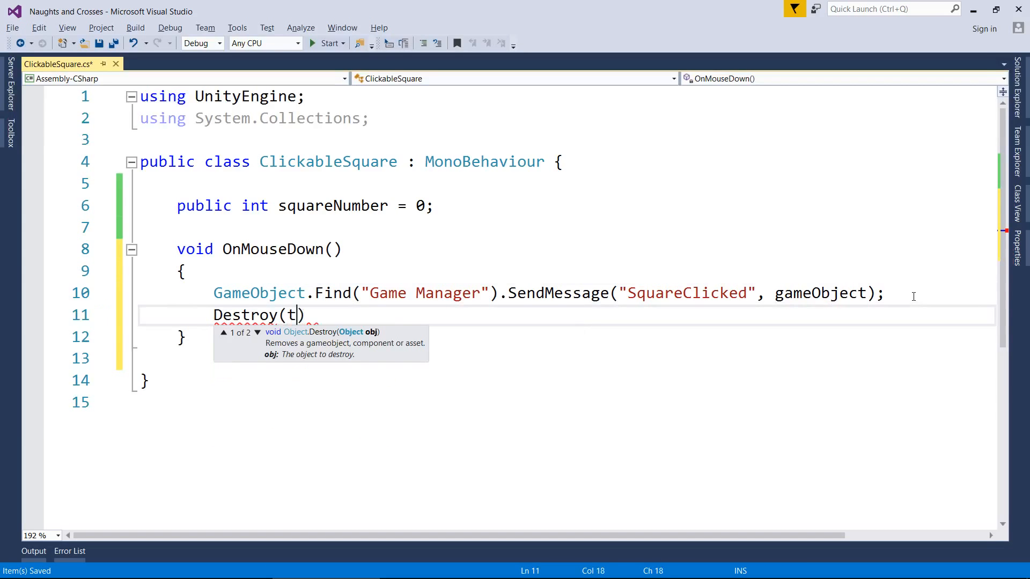
pyautogui.write('his);')
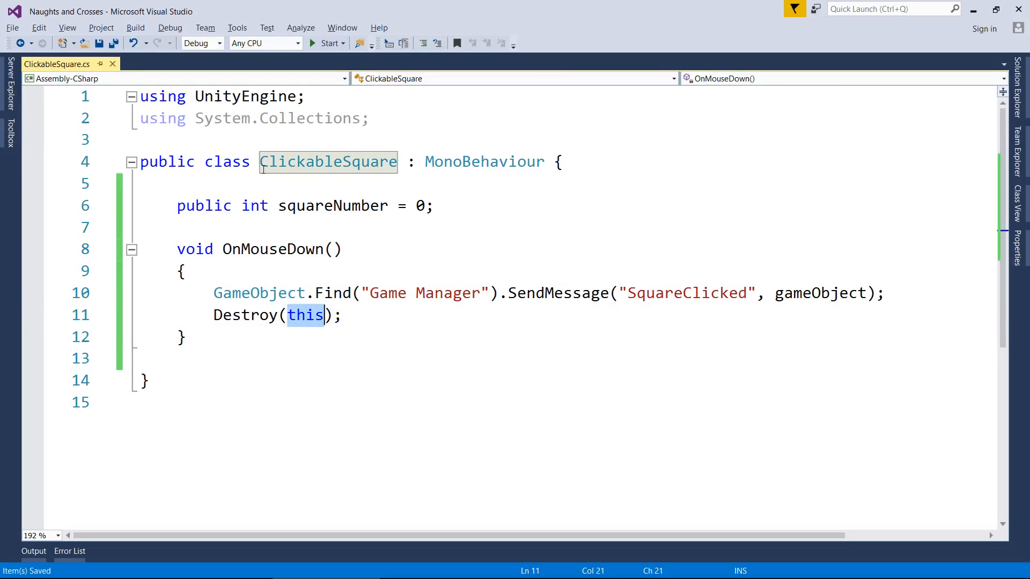
pyautogui.moveTo(400, 340)
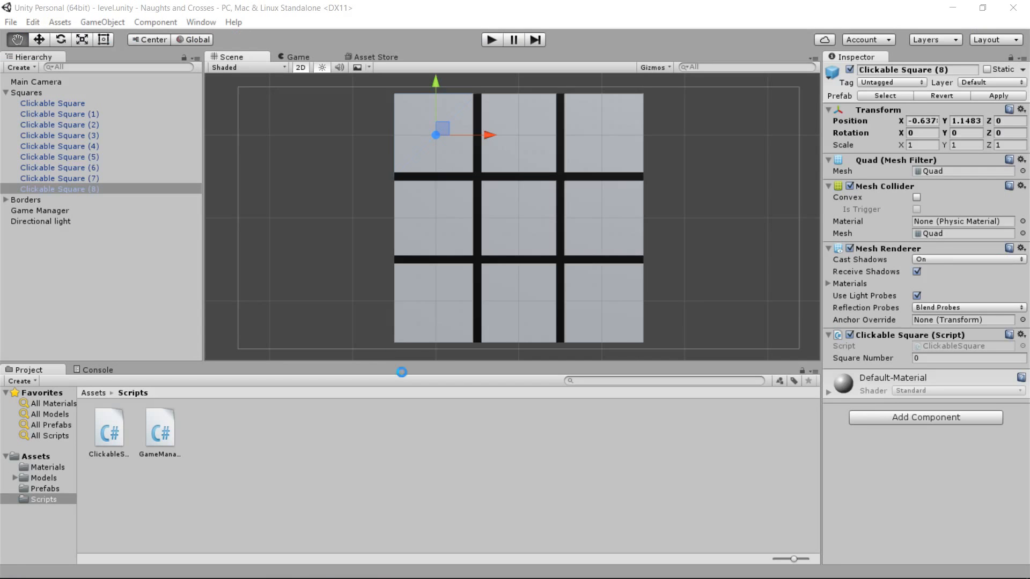
# - Number the squares by board position: top-middle 1, top-right 2, middle-left 3, centre 4, and onward
pyautogui.click(59, 114)
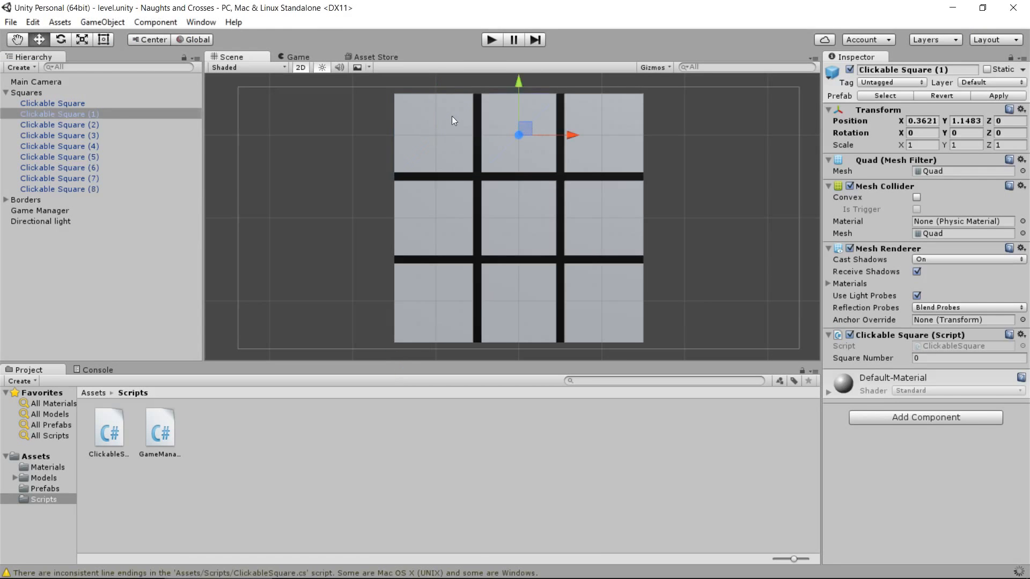
pyautogui.click(60, 189)
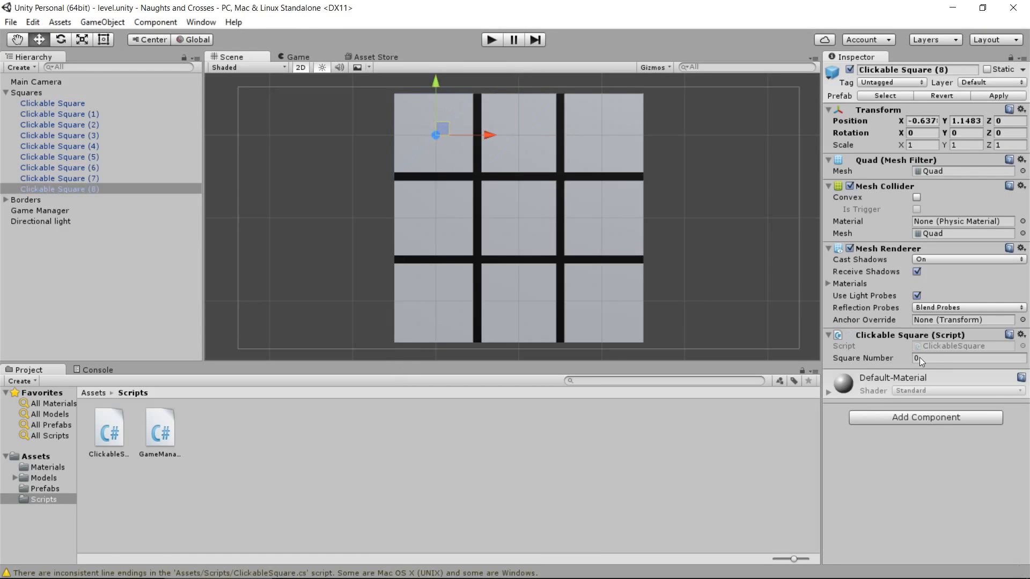
pyautogui.click(59, 114)
pyautogui.write('1')
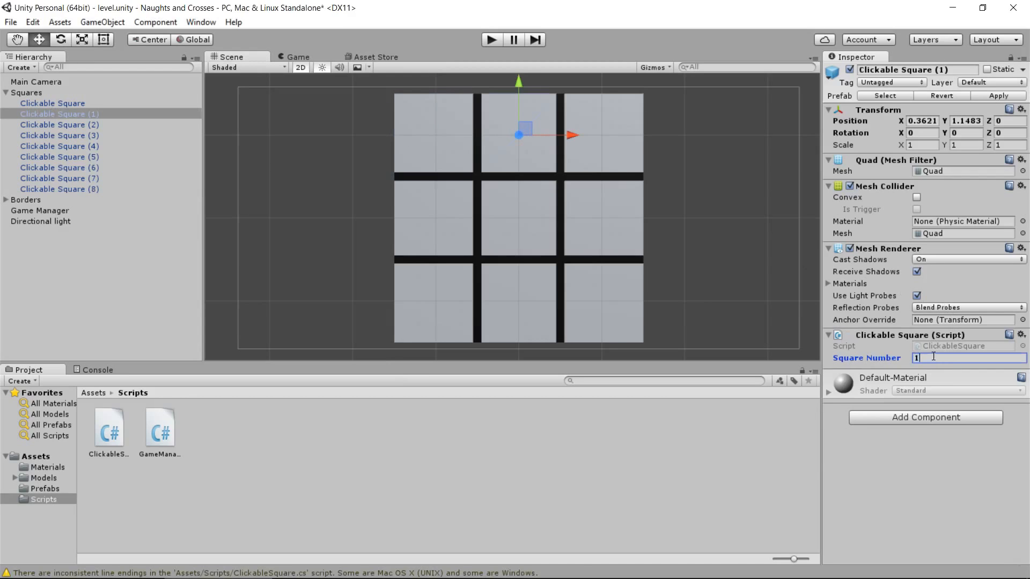
pyautogui.click(59, 124)
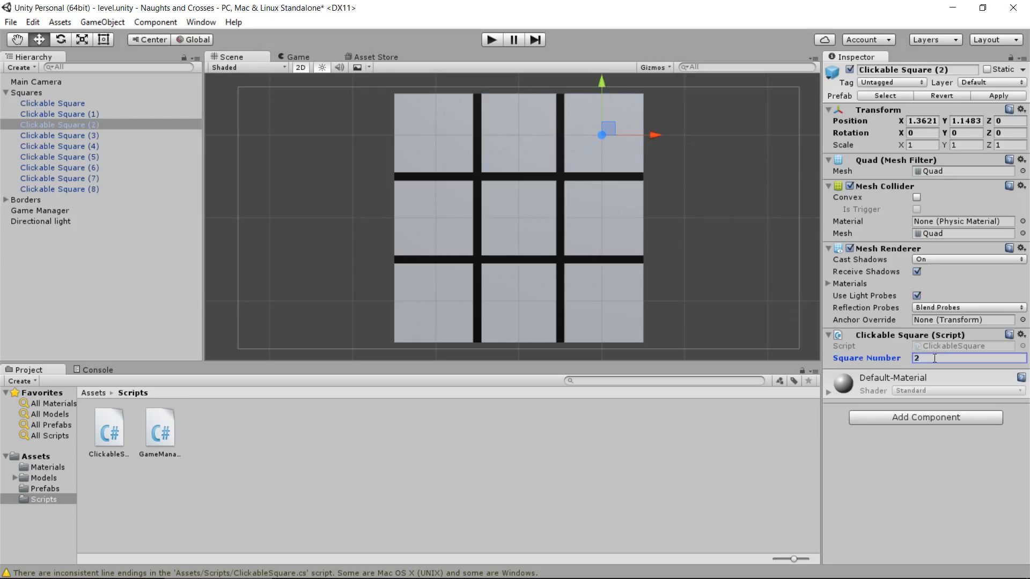
pyautogui.click(59, 178)
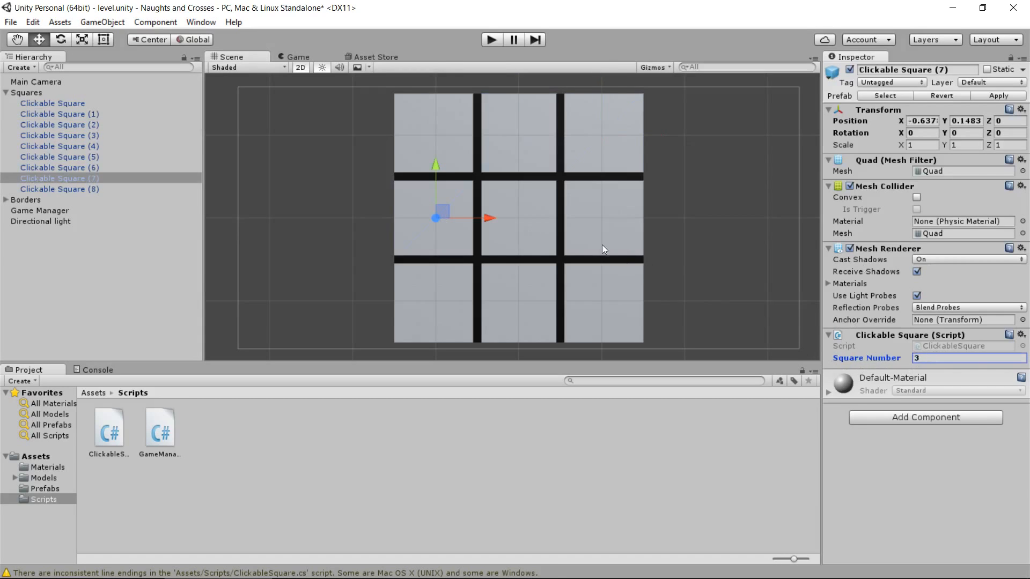
pyautogui.click(51, 103)
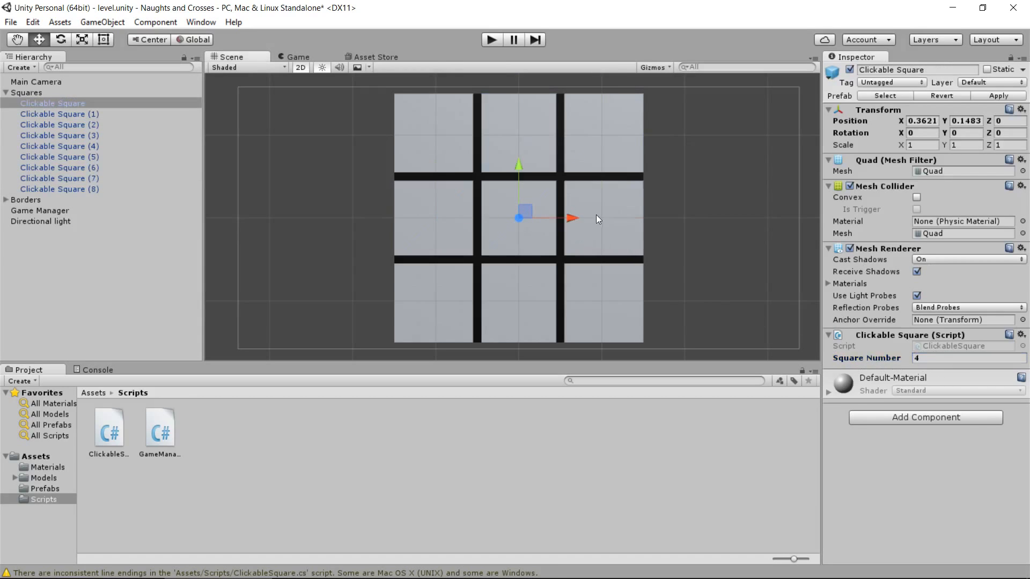
pyautogui.click(60, 168)
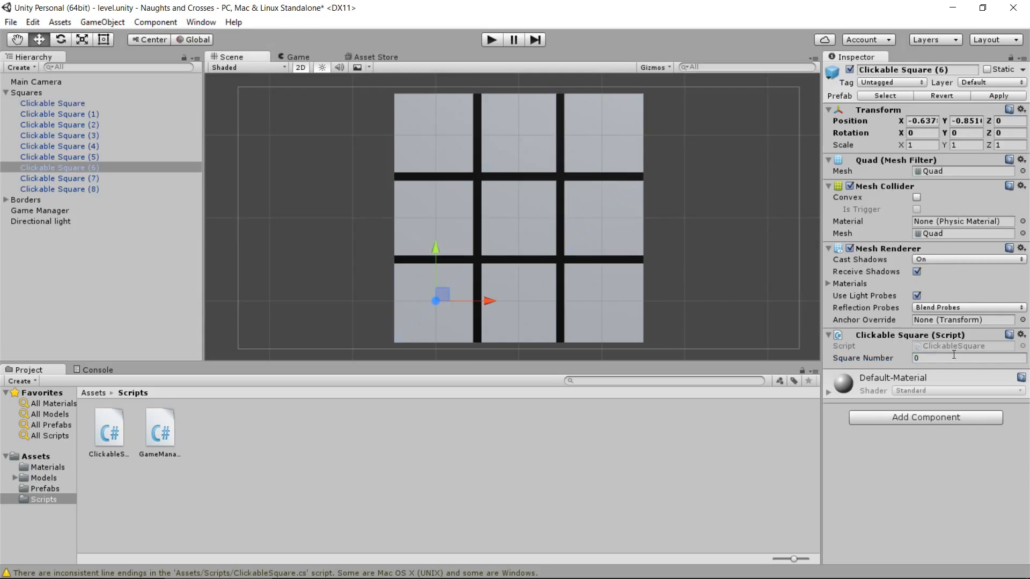
pyautogui.click(59, 156)
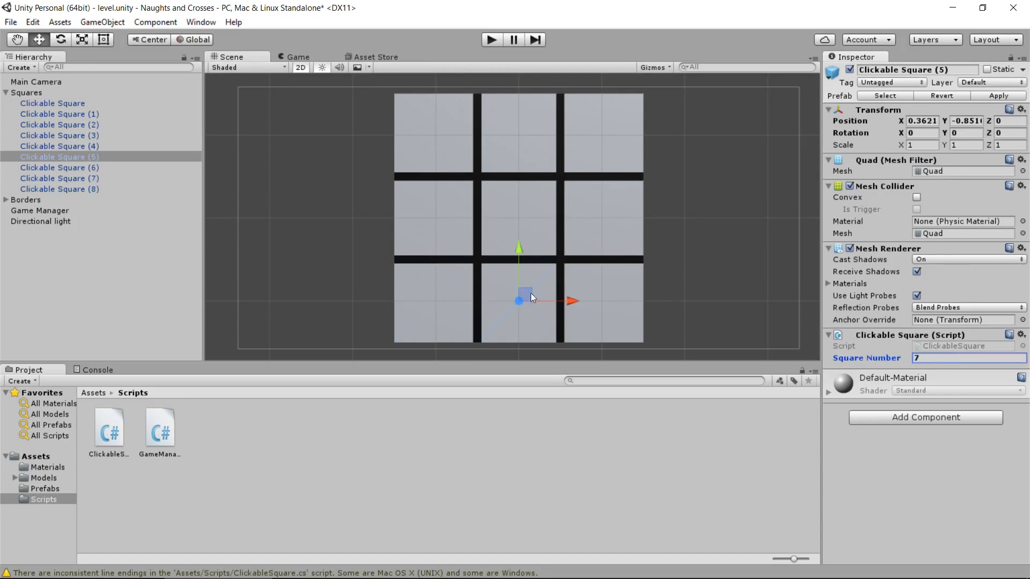
pyautogui.click(58, 146)
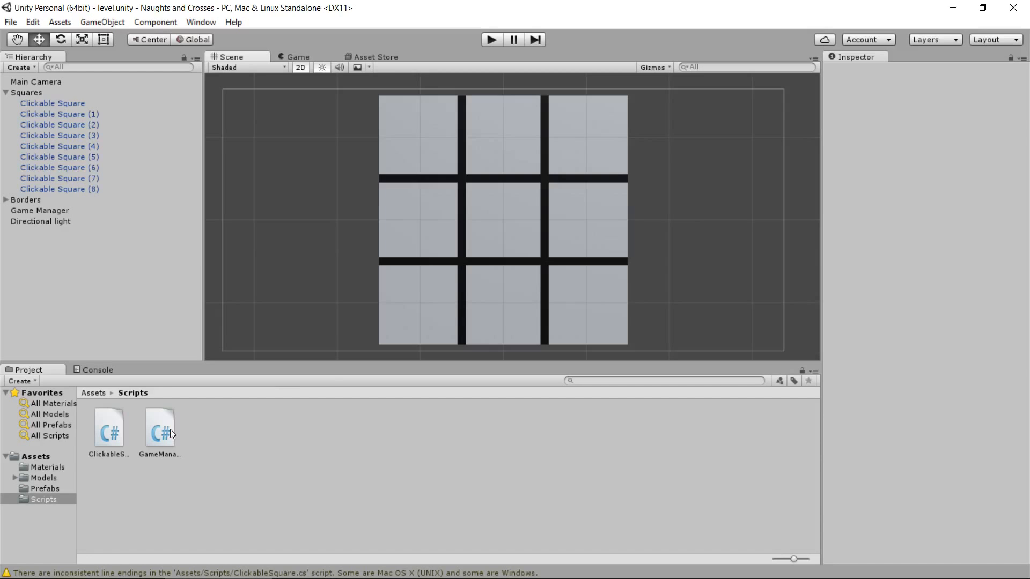
# - Open GameManager.cs and delete its default Start and Update methods
pyautogui.doubleClick(160, 426)
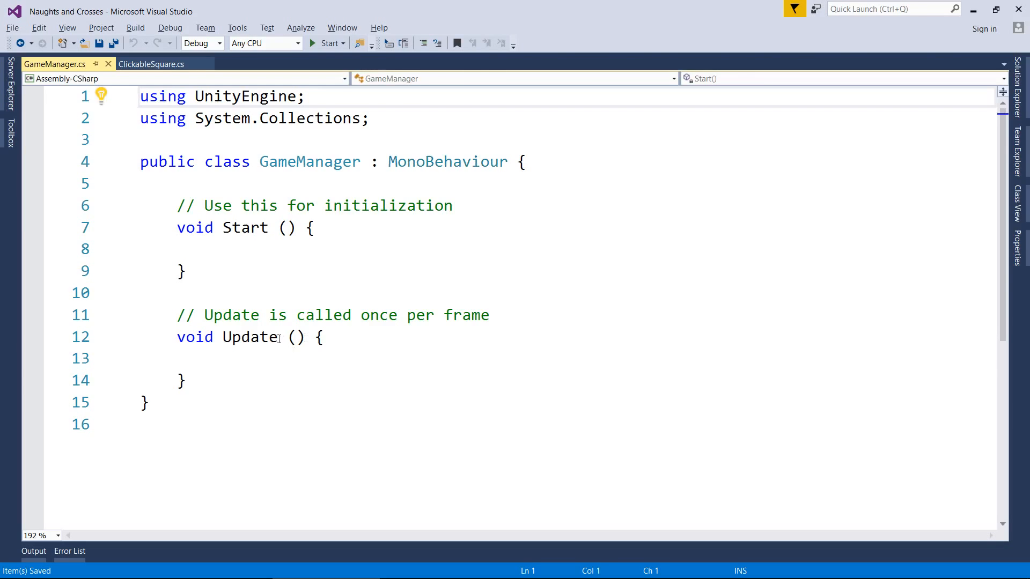
pyautogui.moveTo(176, 206); pyautogui.dragTo(186, 381)
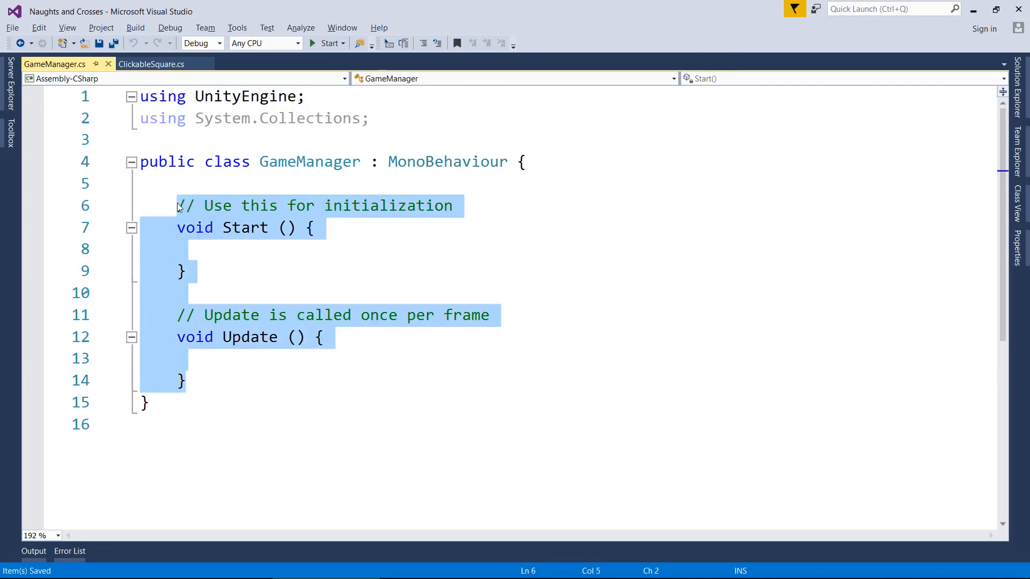
pyautogui.press('Delete')
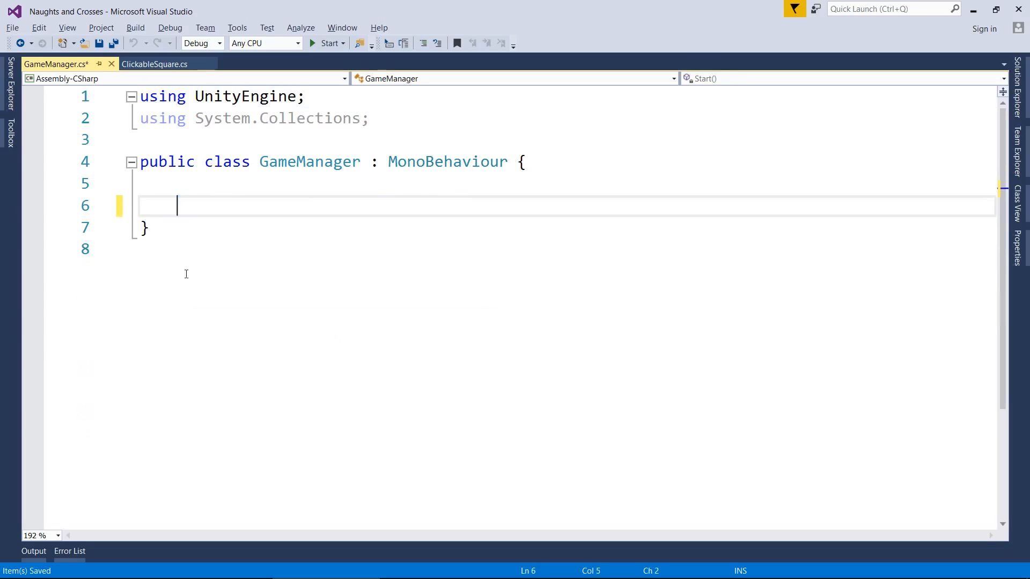
pyautogui.press('Enter')
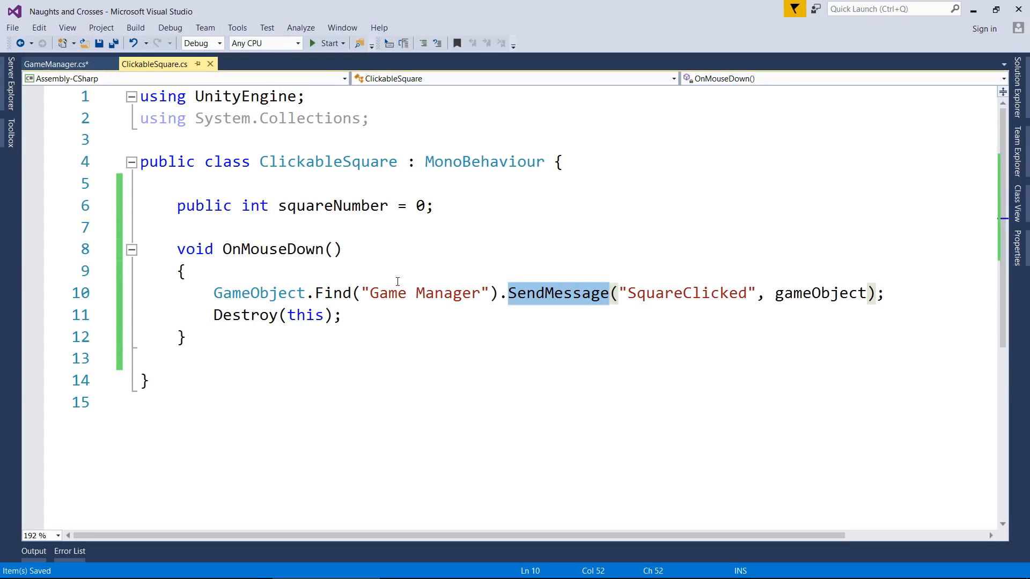
# - In GameManager, write the public void SquareClicked() method declaration
pyautogui.click(61, 63)
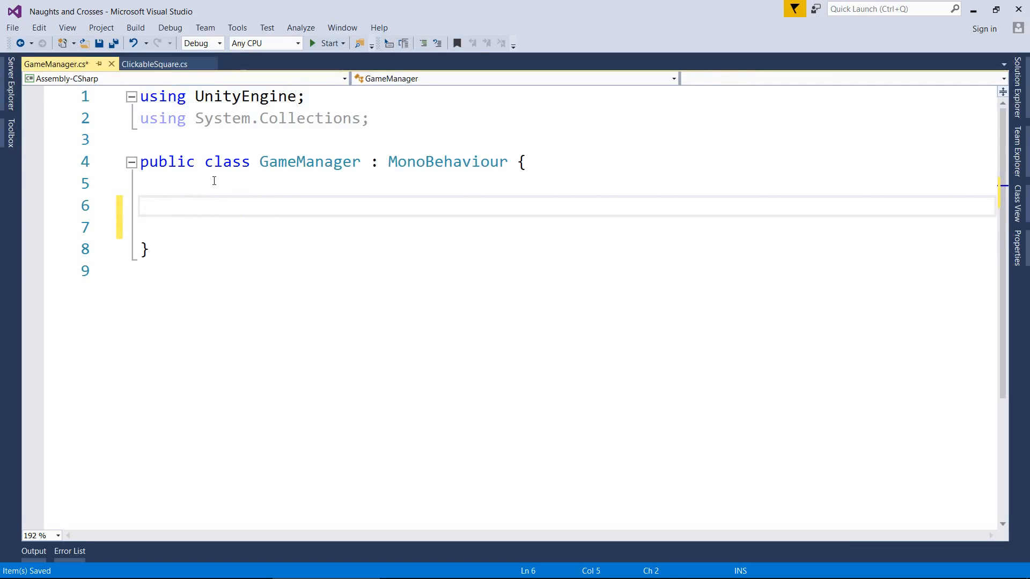
pyautogui.write('public void S')
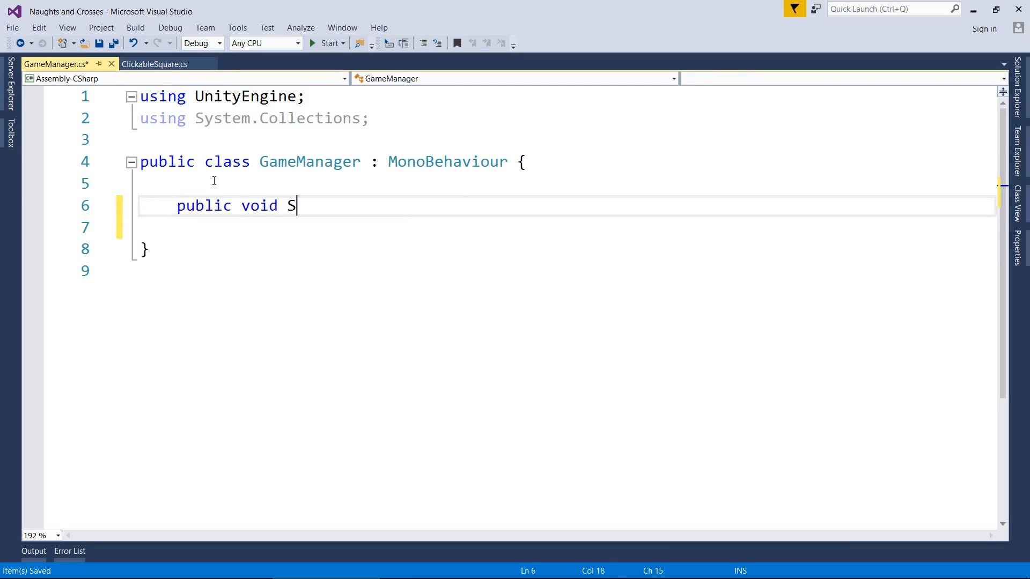
pyautogui.write('quareClick')
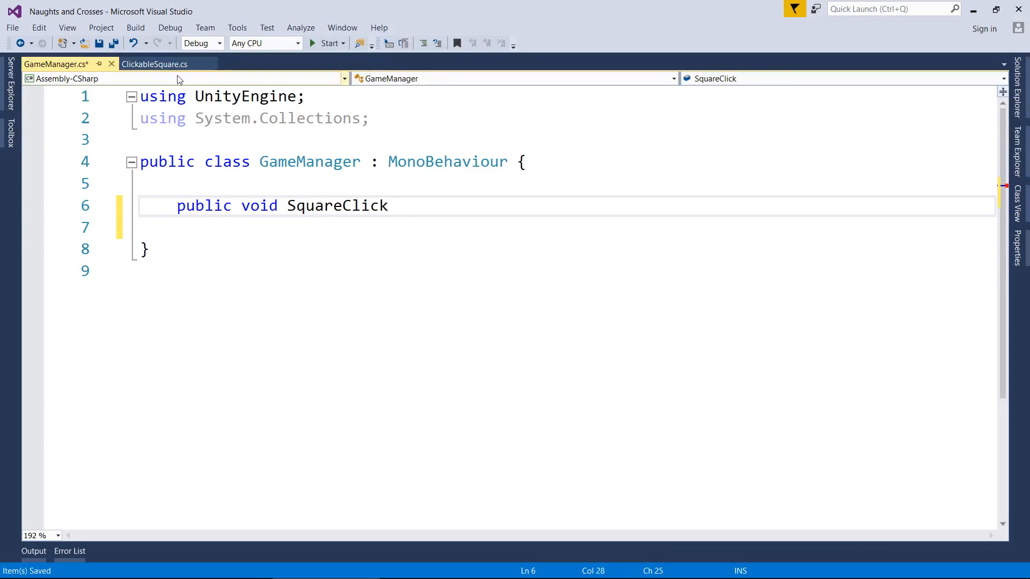
pyautogui.click(155, 64)
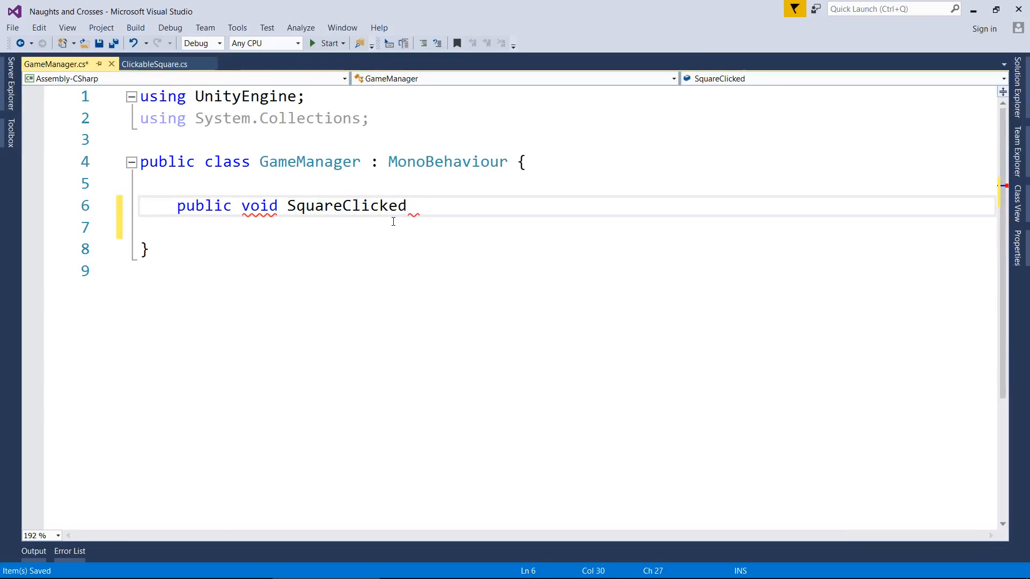
pyautogui.write('()')
pyautogui.click(567, 227)
pyautogui.write('{')
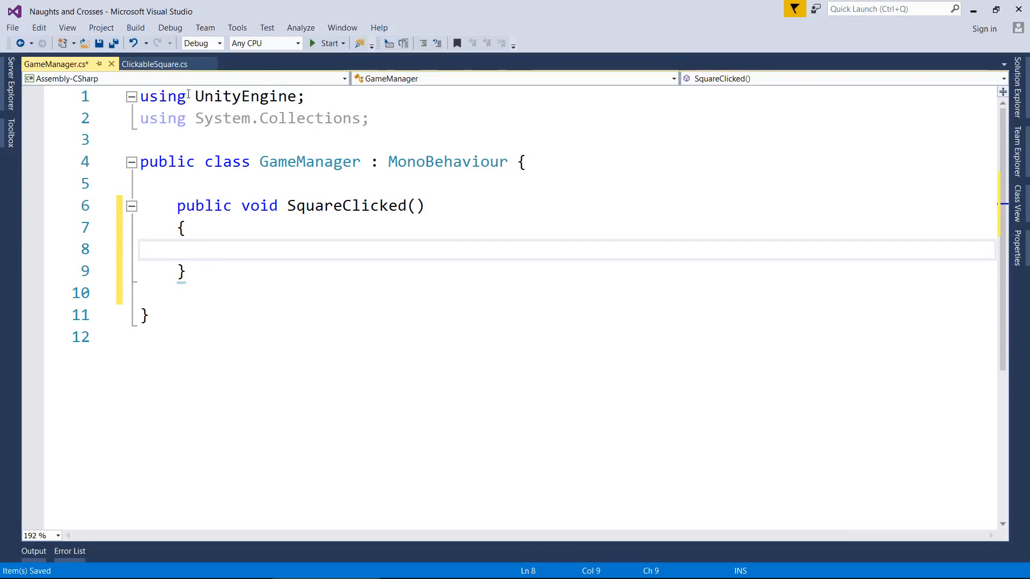
# - Compare the method name against the message sent in ClickableSquare
pyautogui.click(156, 64)
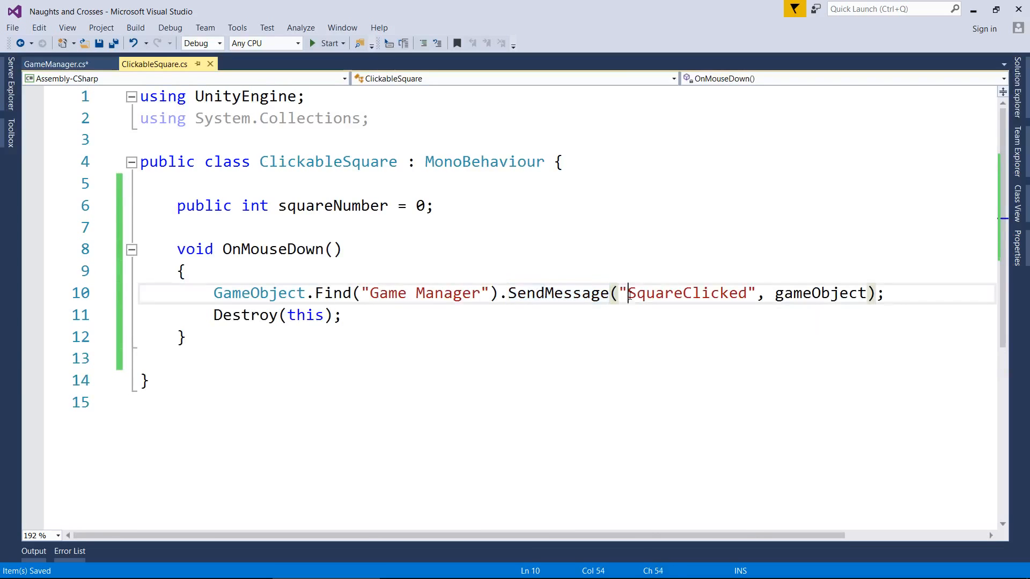
pyautogui.click(60, 64)
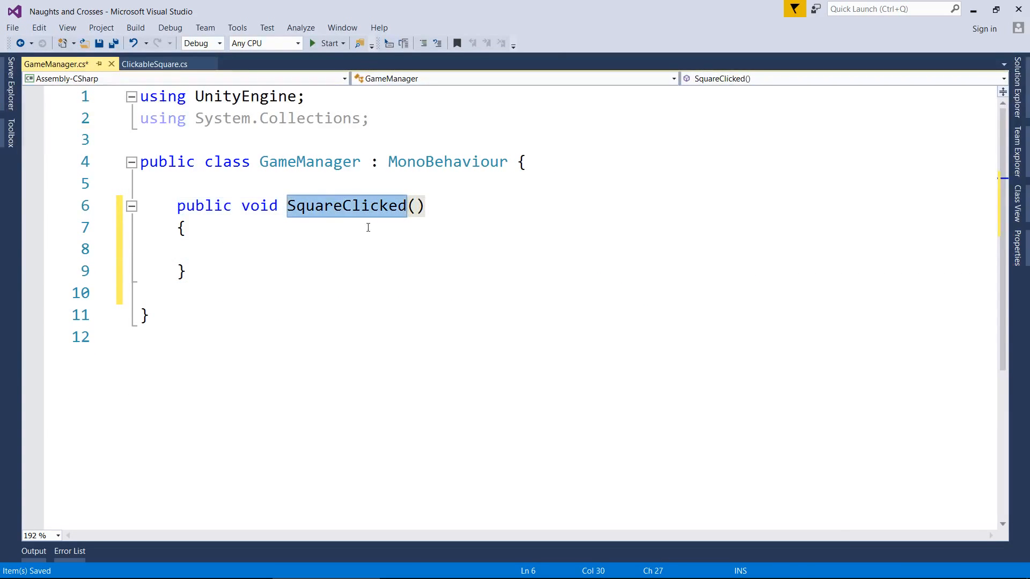
pyautogui.moveTo(332, 191)
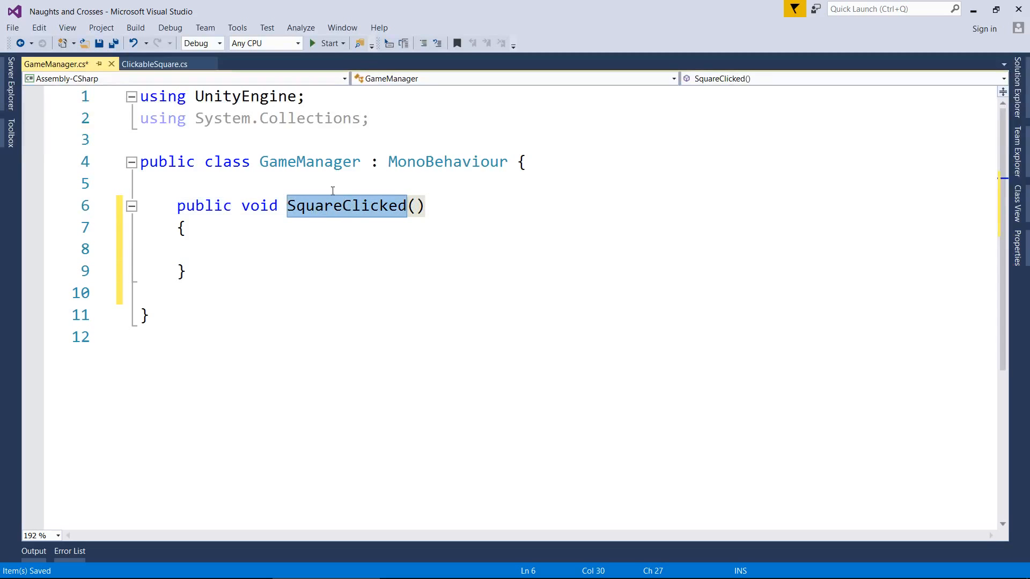
pyautogui.click(161, 64)
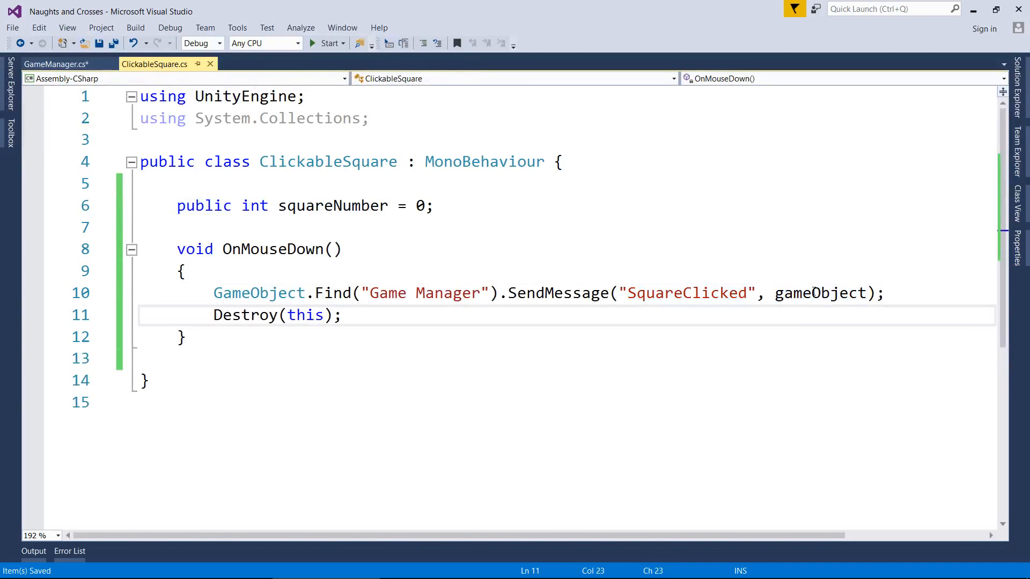
pyautogui.click(59, 63)
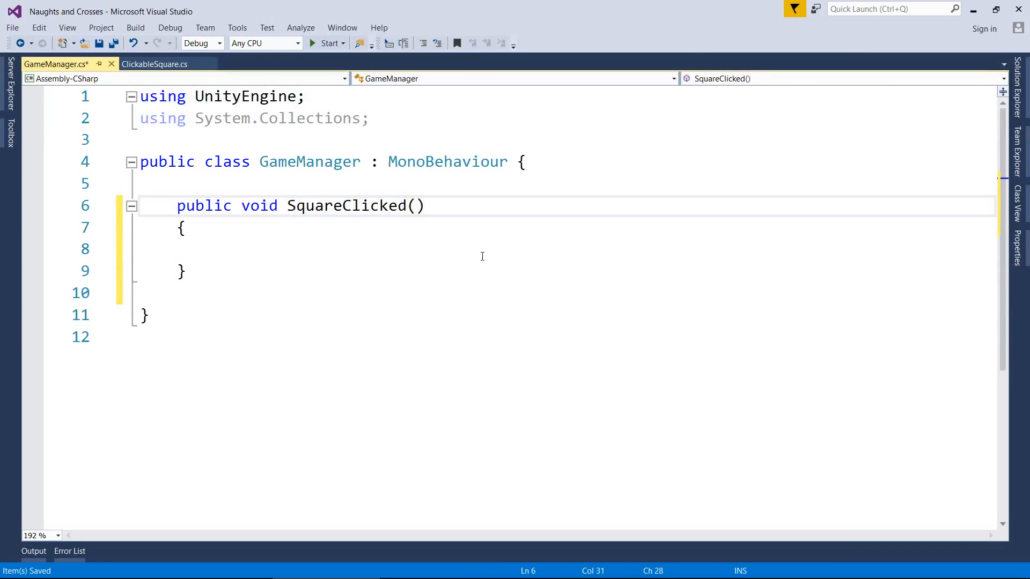
pyautogui.moveTo(486, 255)
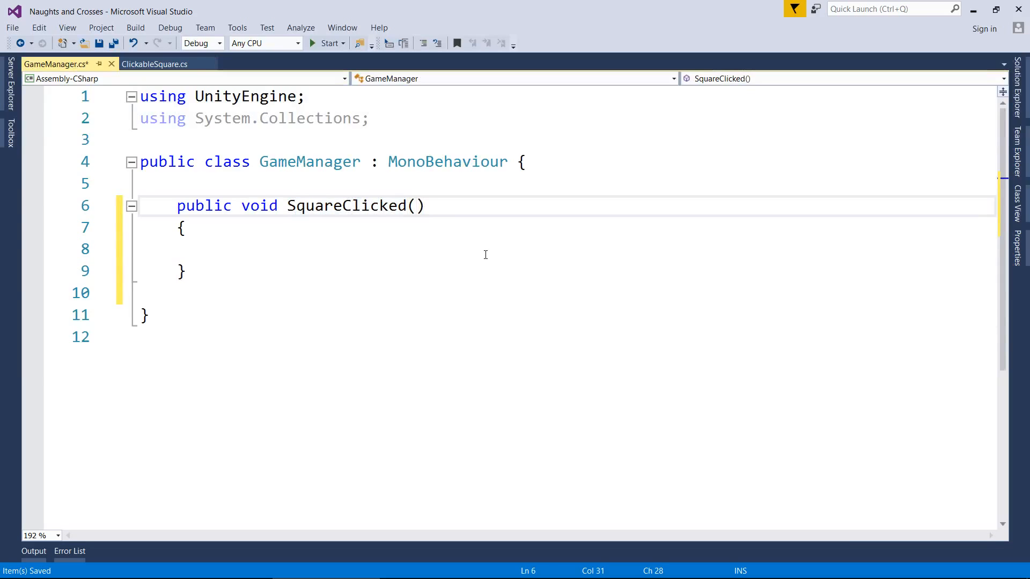
# - Give SquareClicked a GameObject square parameter and a print("Hello"); body
pyautogui.write('GameObject')
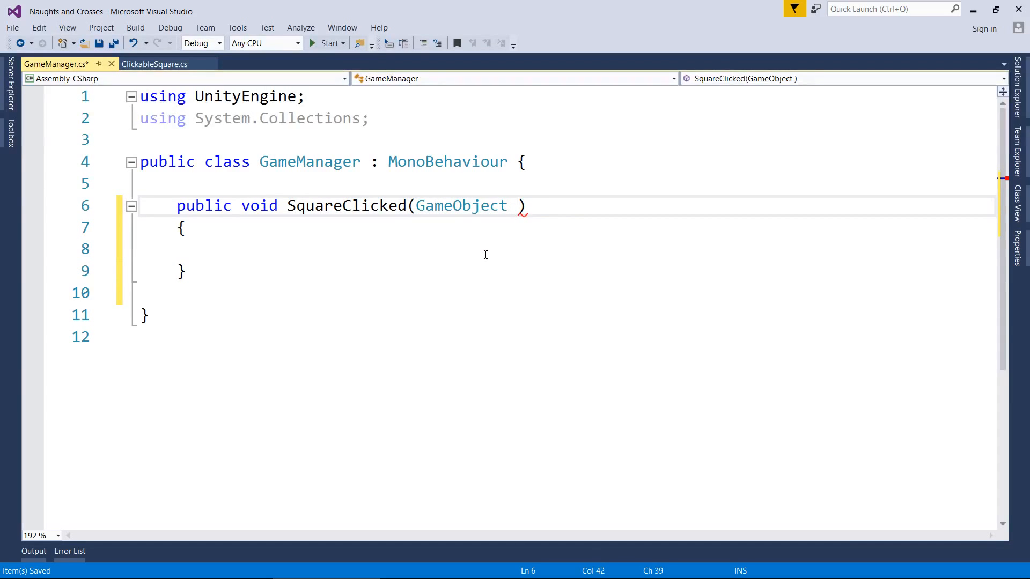
pyautogui.write('square')
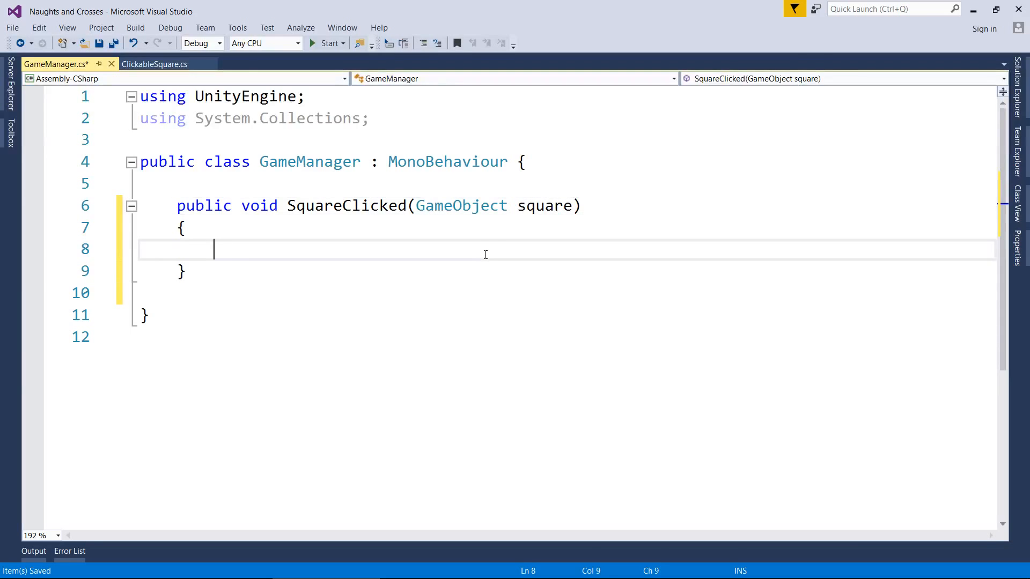
pyautogui.moveTo(463, 282)
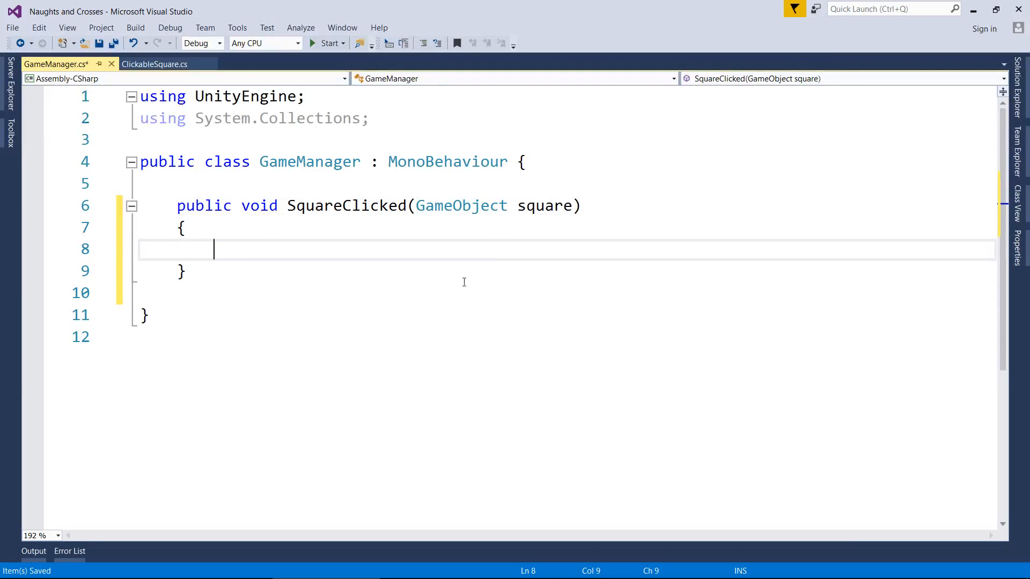
pyautogui.moveTo(382, 308)
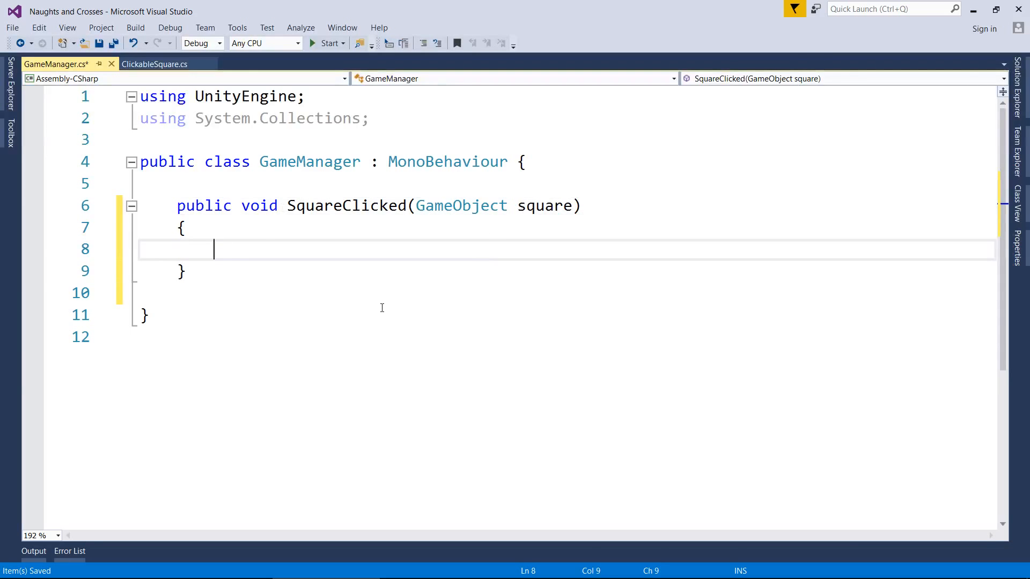
pyautogui.write('print()')
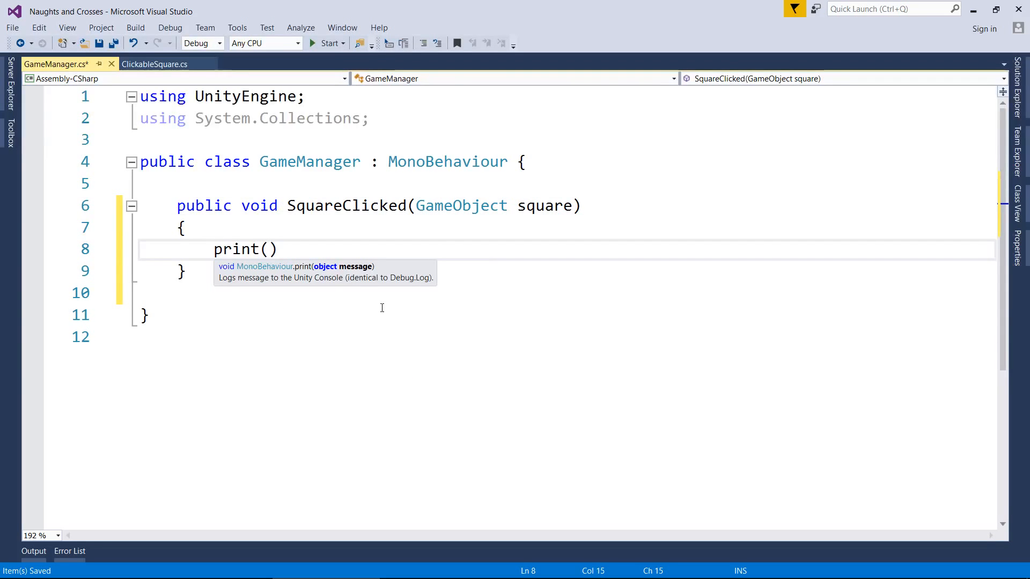
pyautogui.write('"H"')
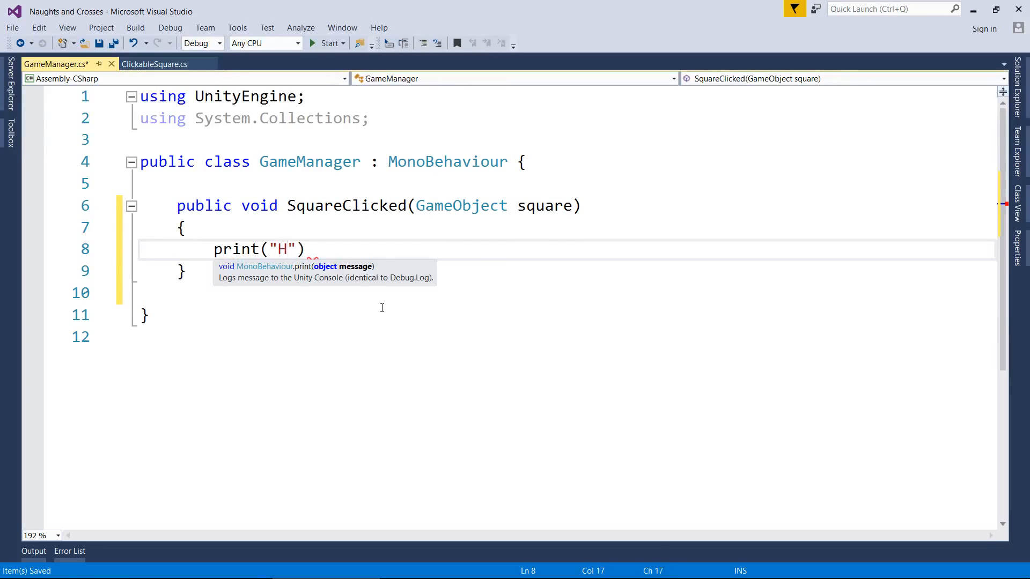
pyautogui.write('ello')
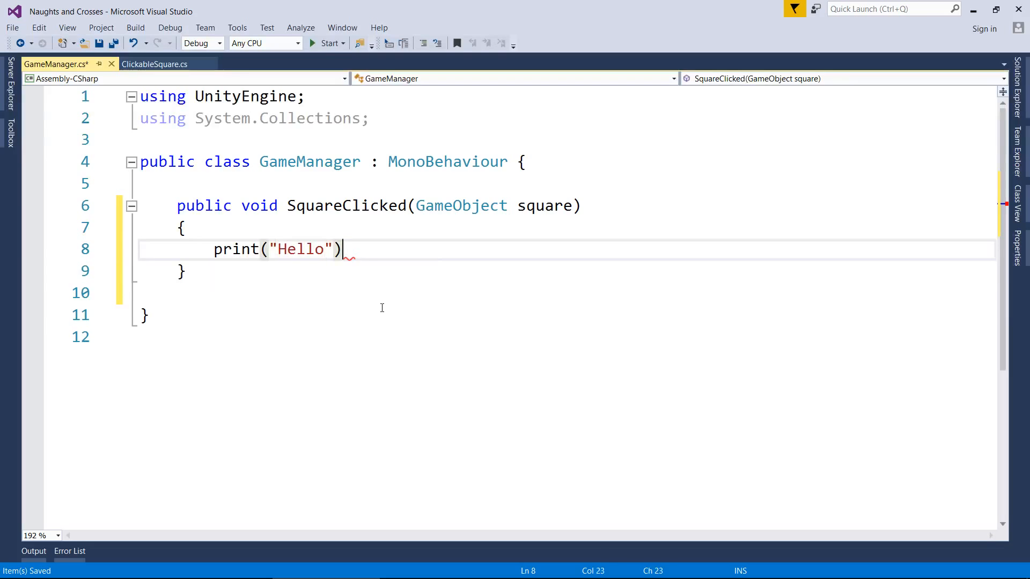
pyautogui.write(';')
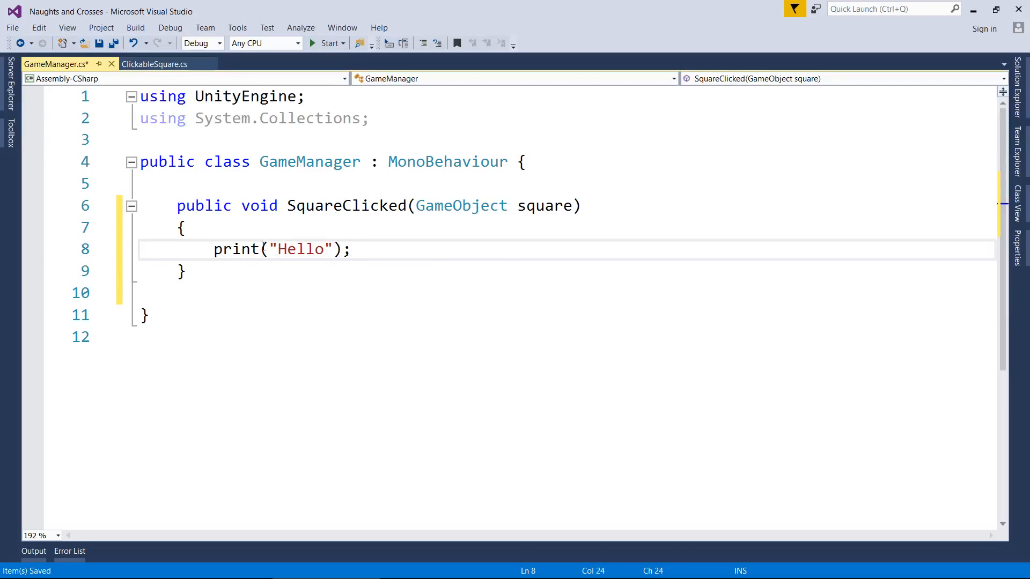
pyautogui.moveTo(354, 393)
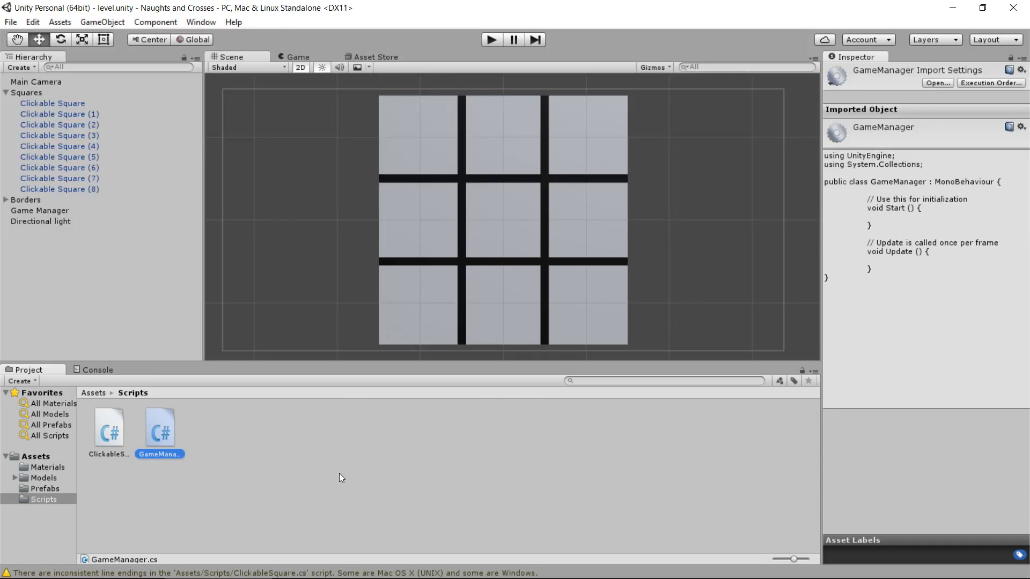
pyautogui.click(97, 370)
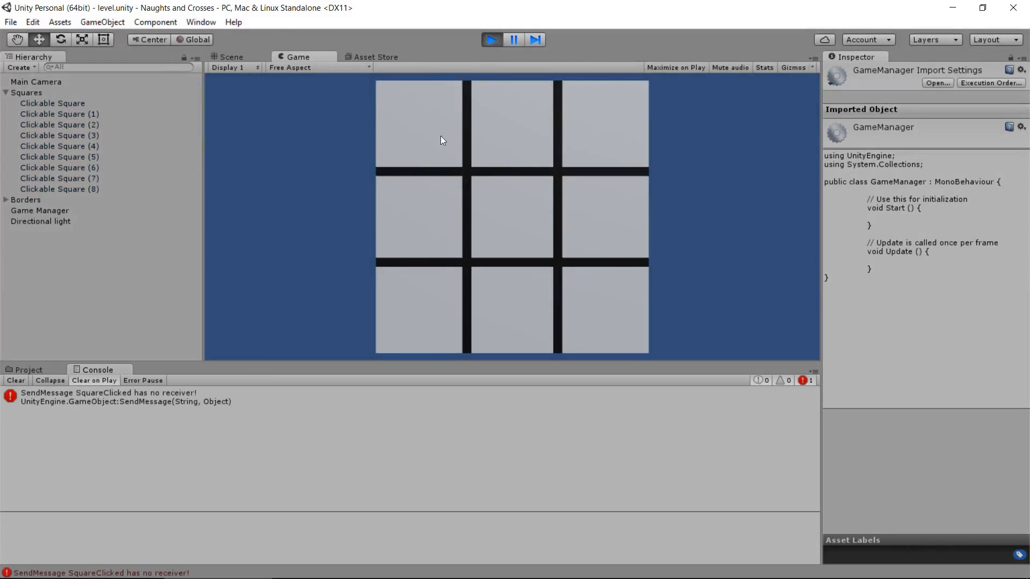
# - Inspect the 'SquareClicked has no receiver' error details in the Console
pyautogui.click(108, 397)
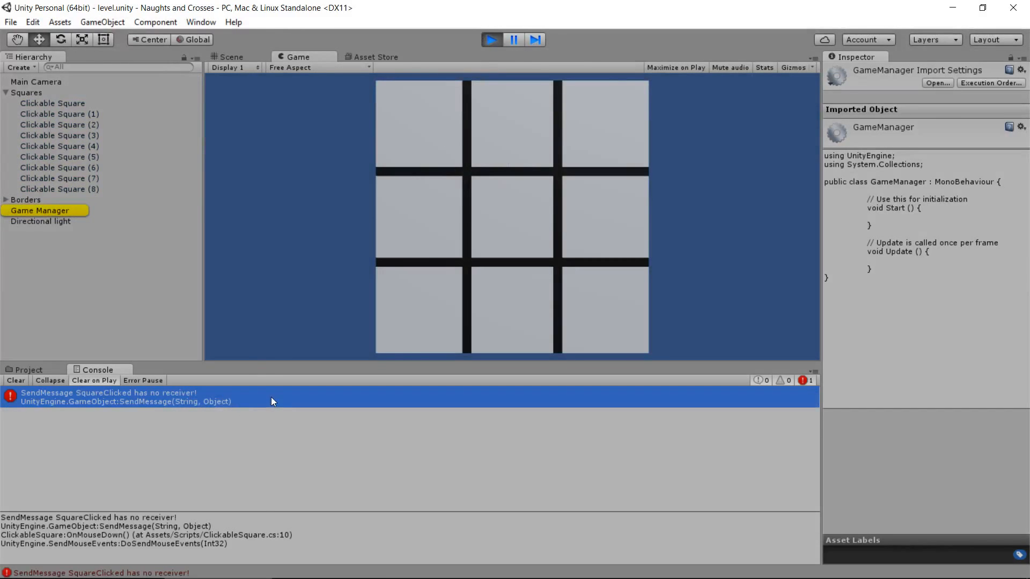
pyautogui.moveTo(259, 400)
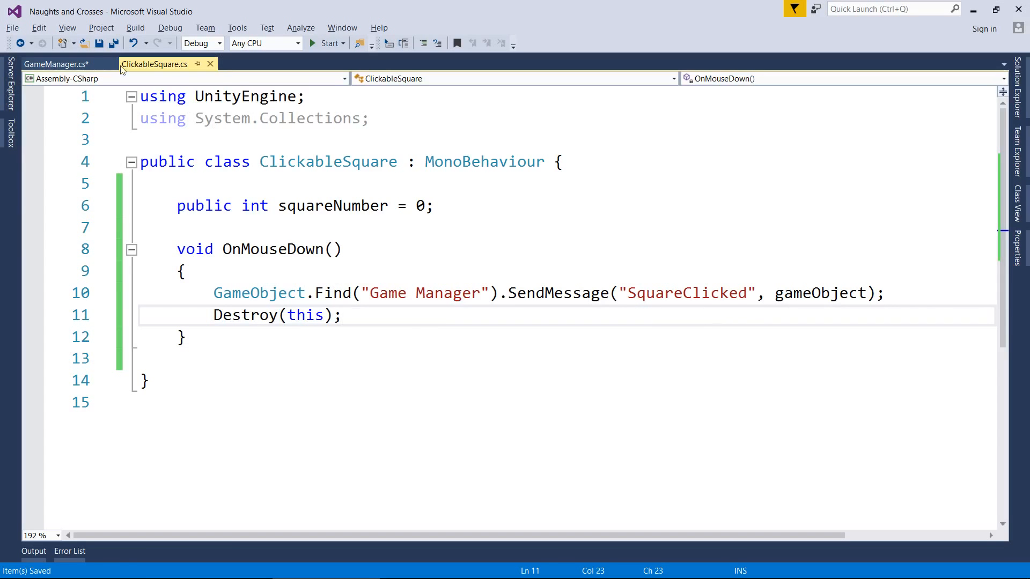
# - Recheck ClickableSquare, then delete the Hello print so SquareClicked's body is empty
pyautogui.click(55, 64)
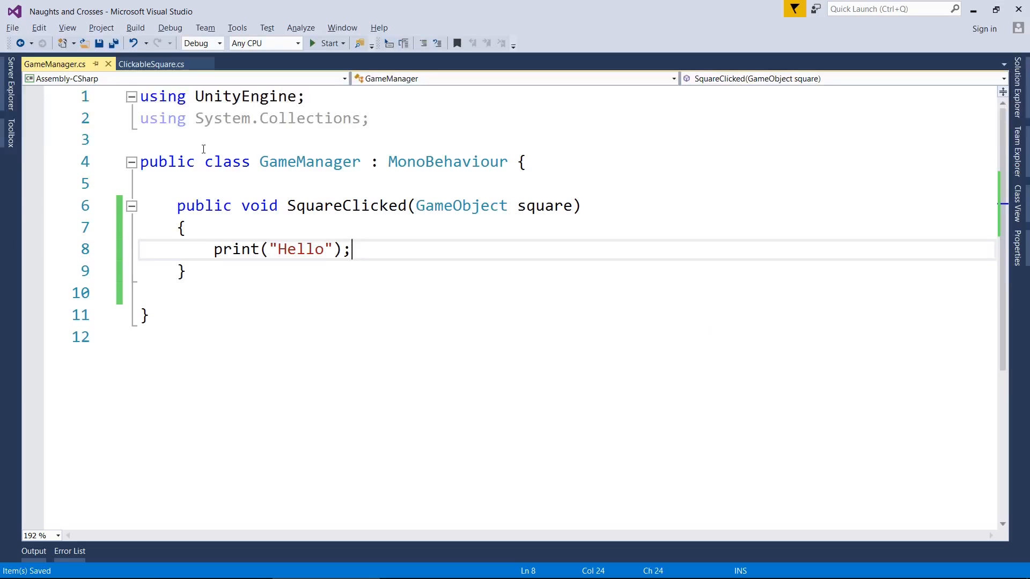
pyautogui.click(152, 64)
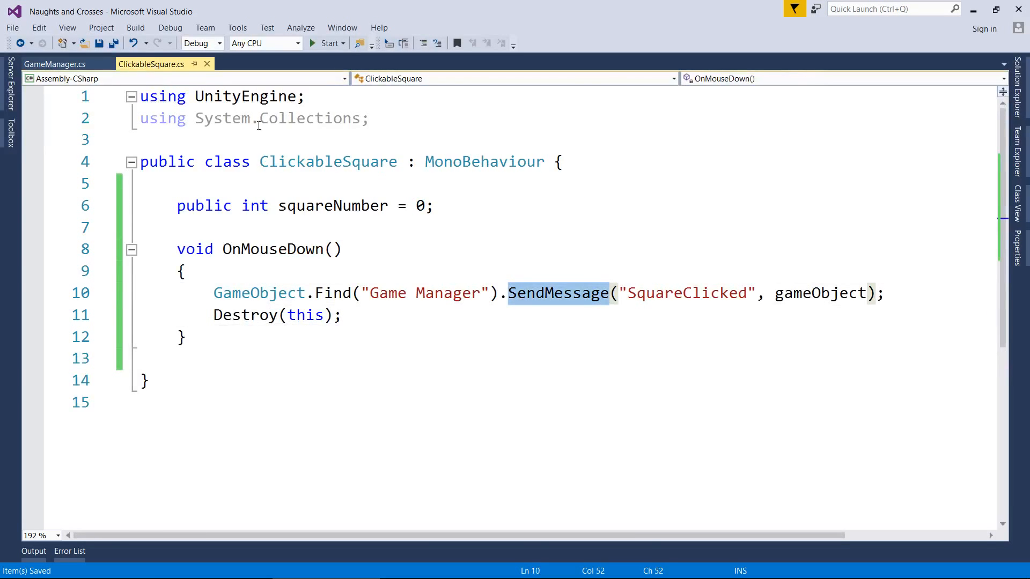
pyautogui.click(55, 63)
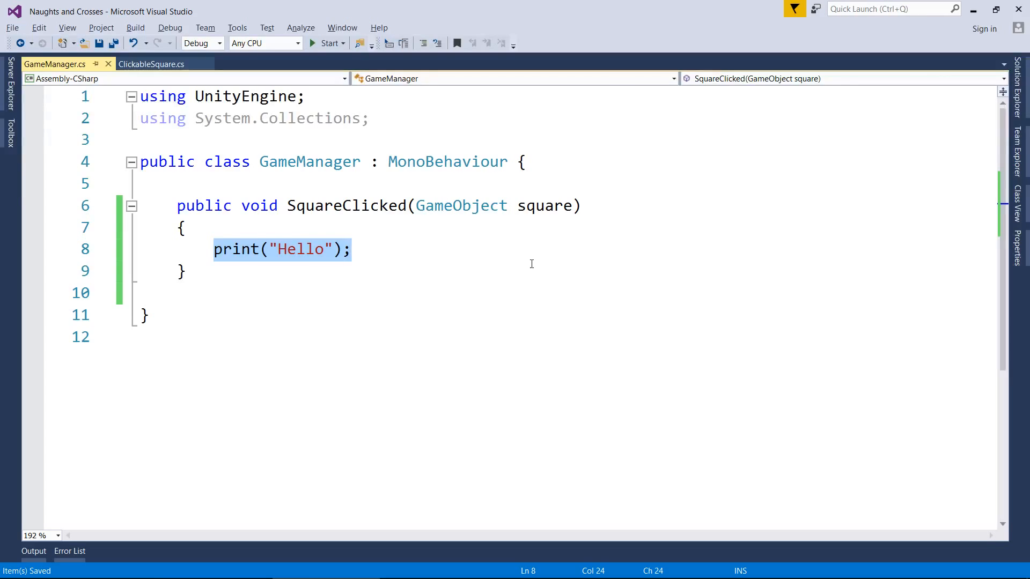
pyautogui.press('Delete')
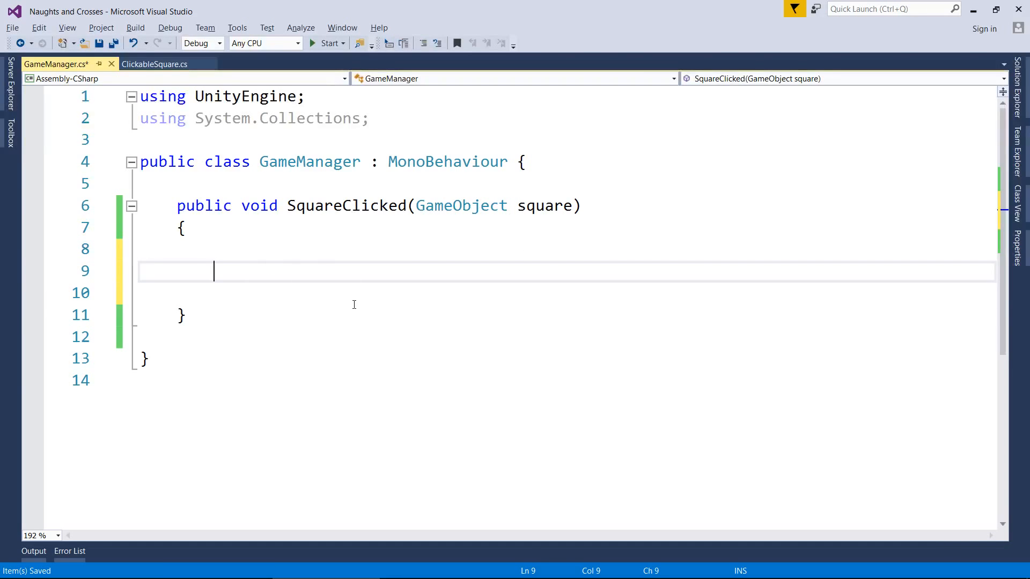
# - Add the comment '//Get the square number' inside SquareClicked
pyautogui.write('//')
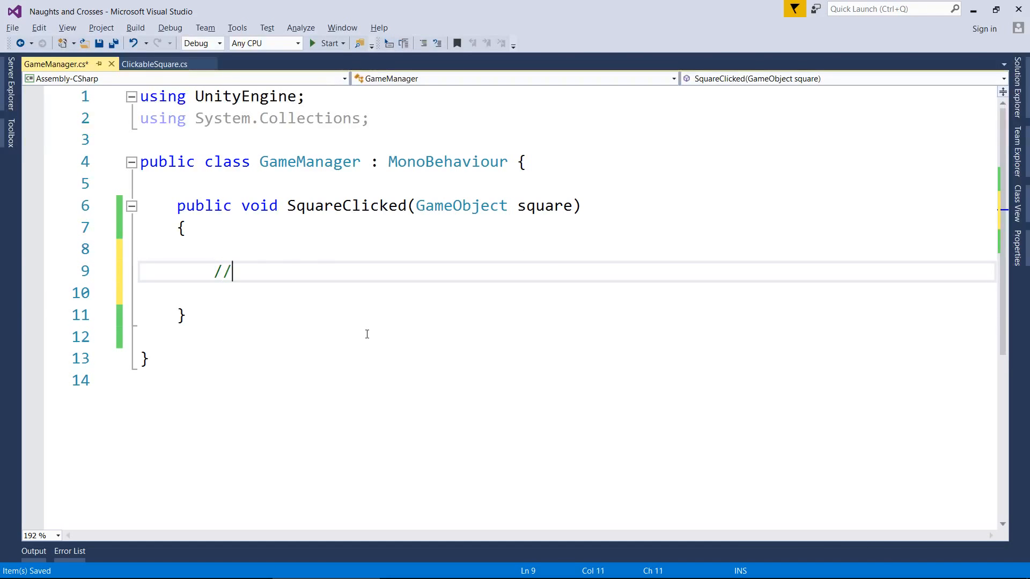
pyautogui.write('Get the sqaur')
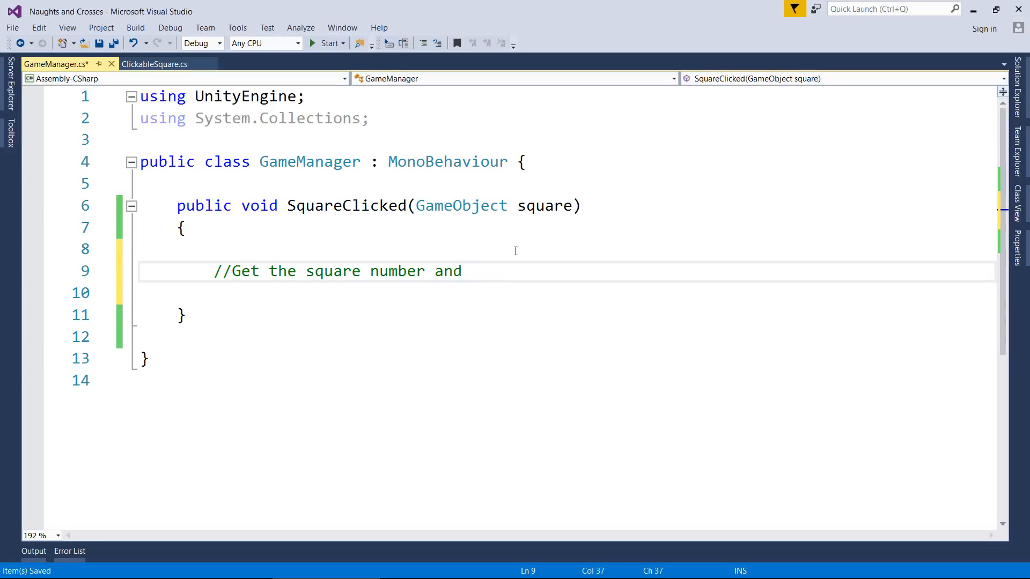
pyautogui.press('BackSpace')
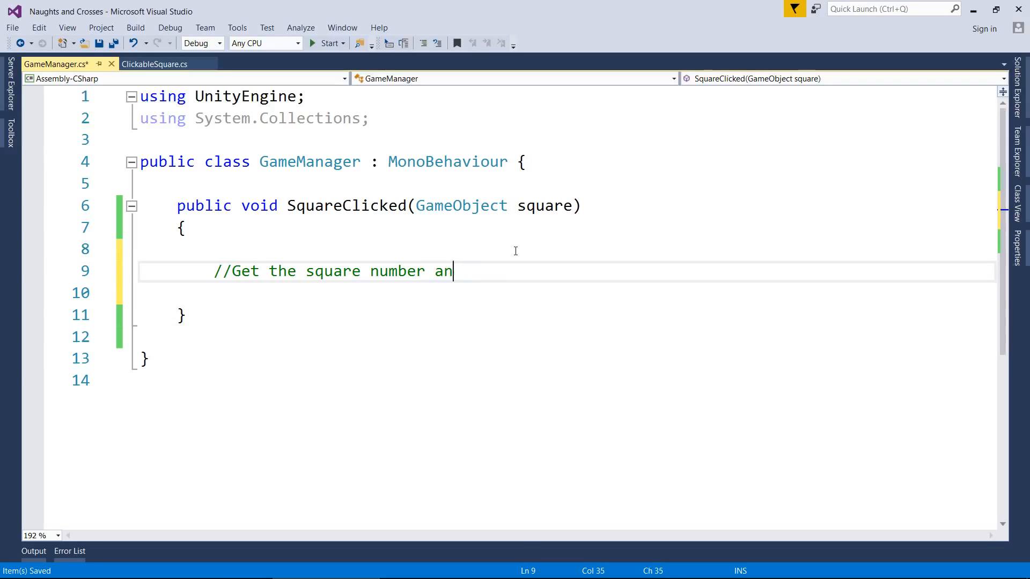
pyautogui.press('Enter')
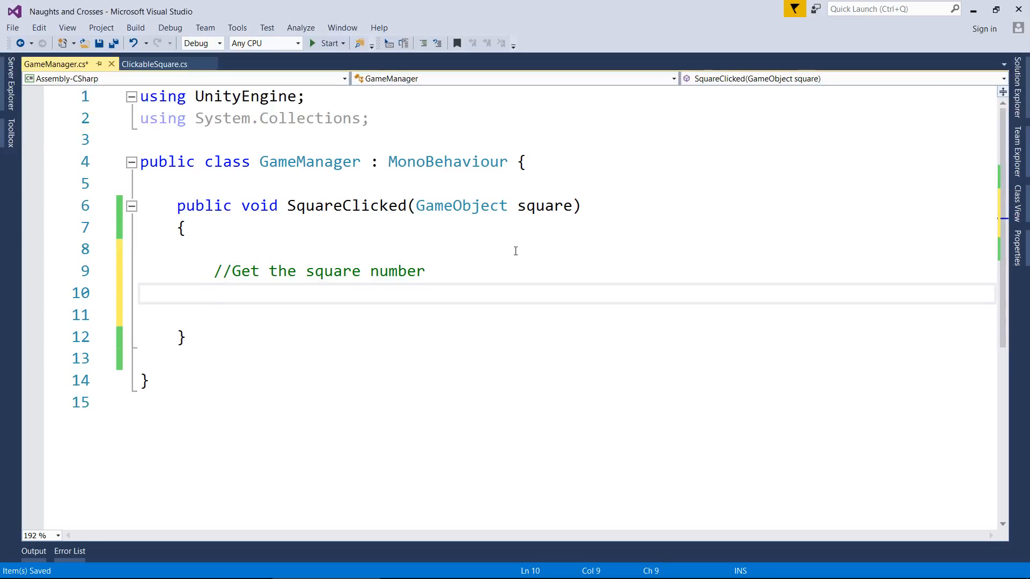
# - Write int squareNumber = square.GetComponent<ClickableSquare>().squareNumber;
pyautogui.write('i')
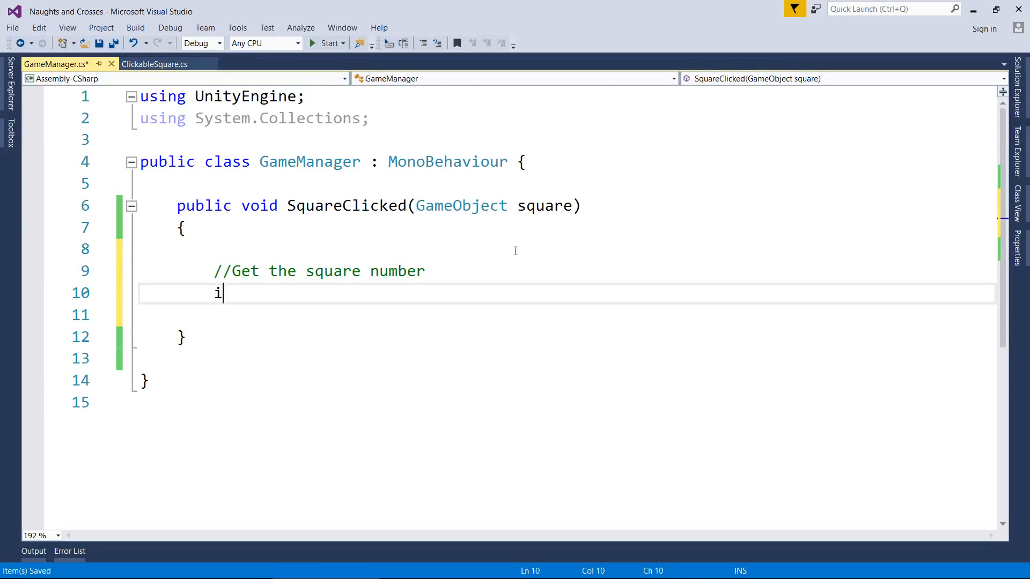
pyautogui.write('nt squareNumber =')
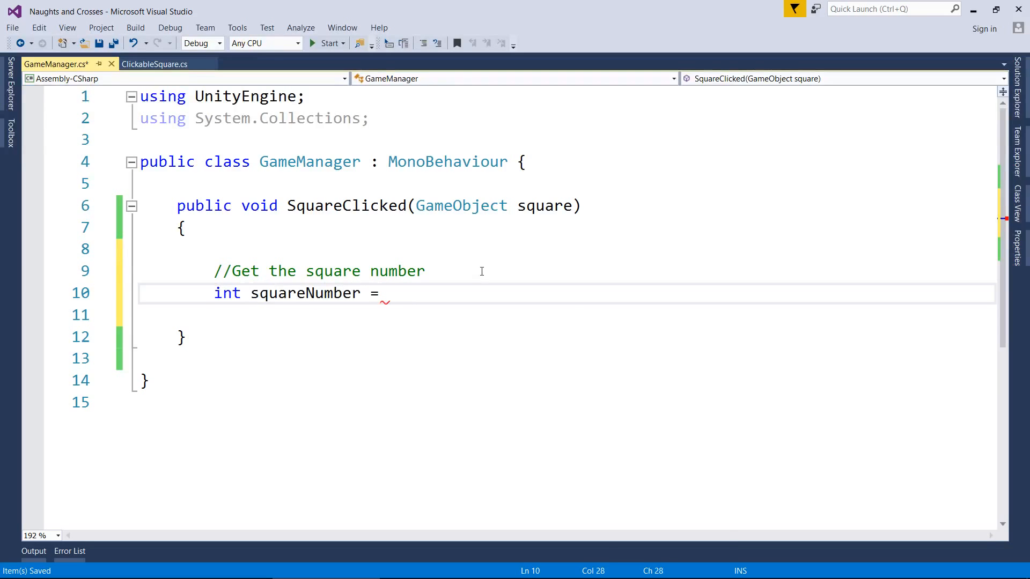
pyautogui.write('square')
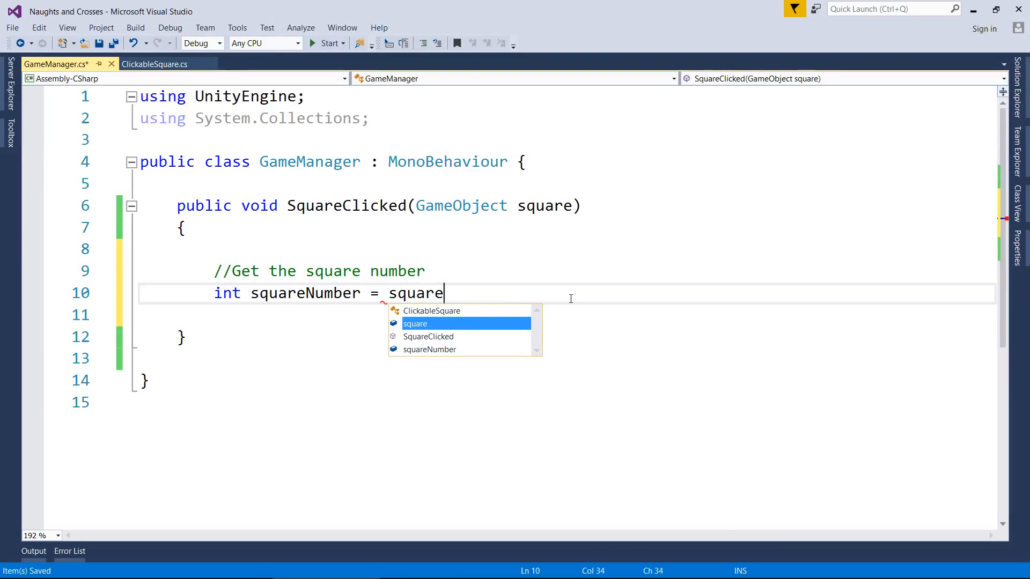
pyautogui.write('.GetCom')
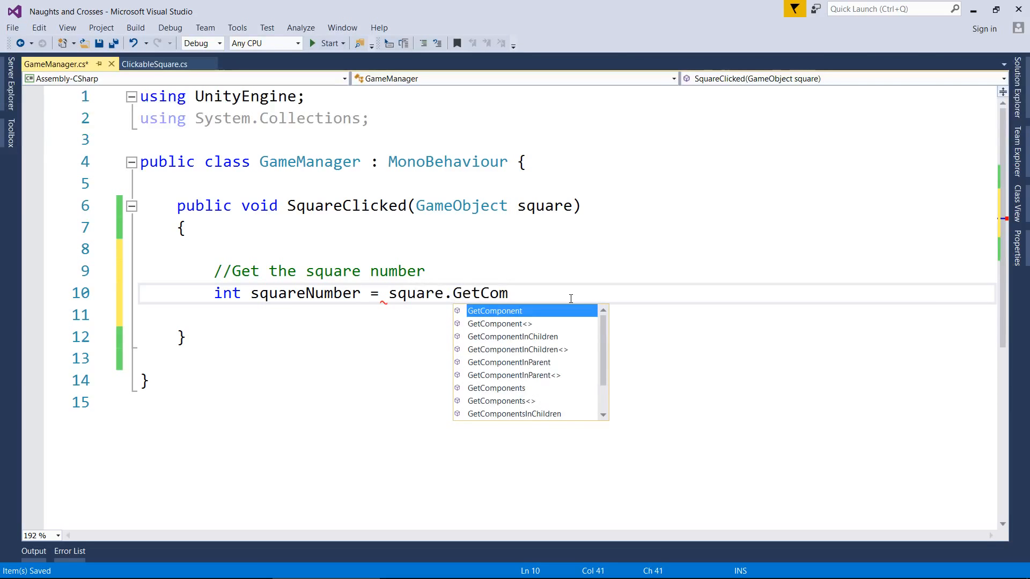
pyautogui.write('ponent<>')
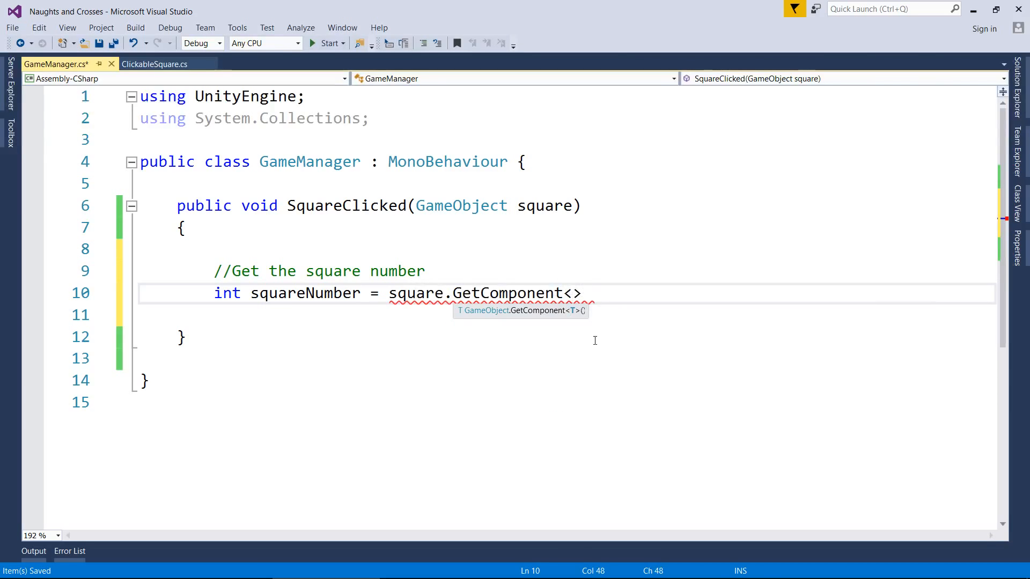
pyautogui.write('ClickableSquare')
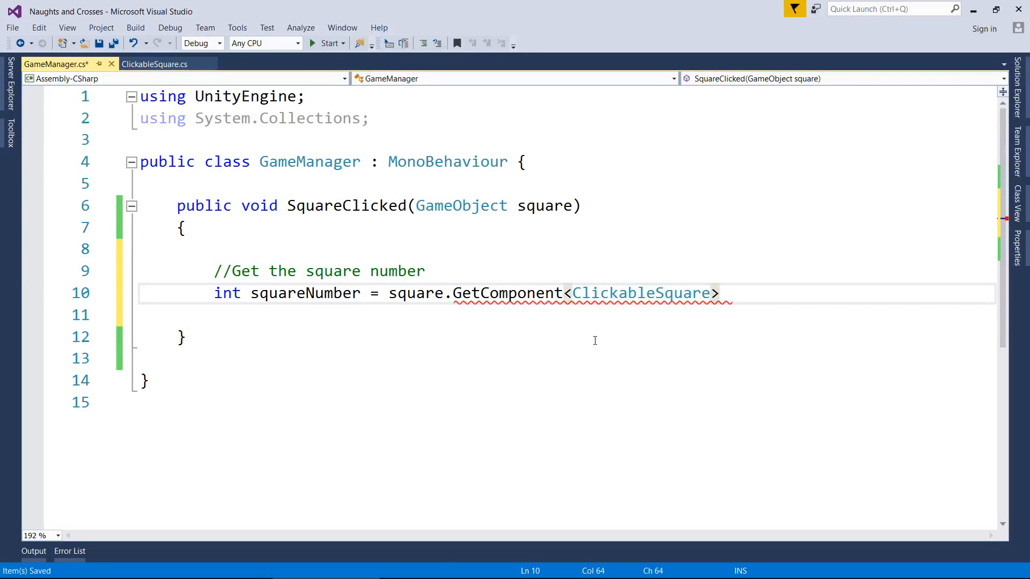
pyautogui.write('()')
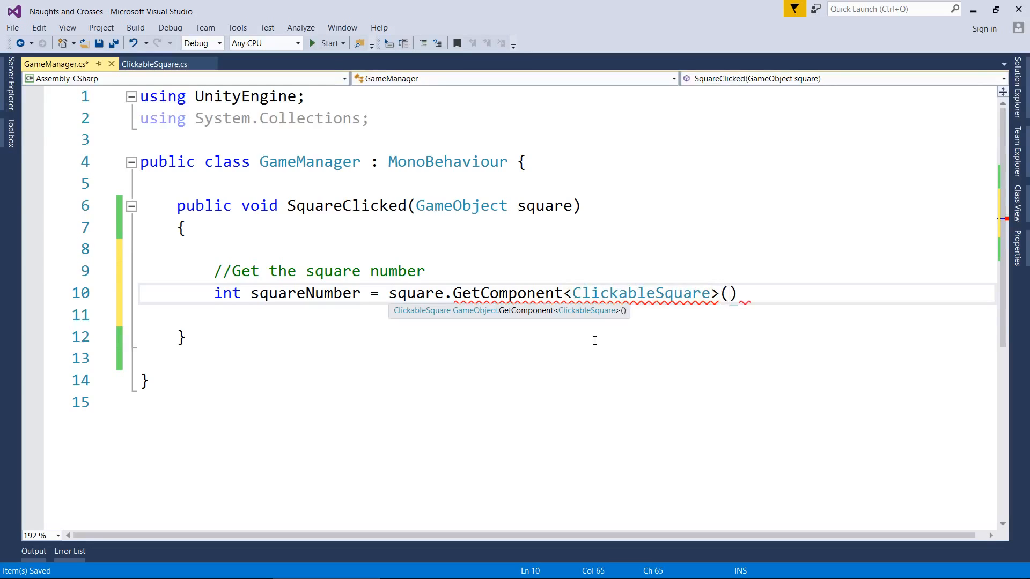
pyautogui.write('.squareNumber')
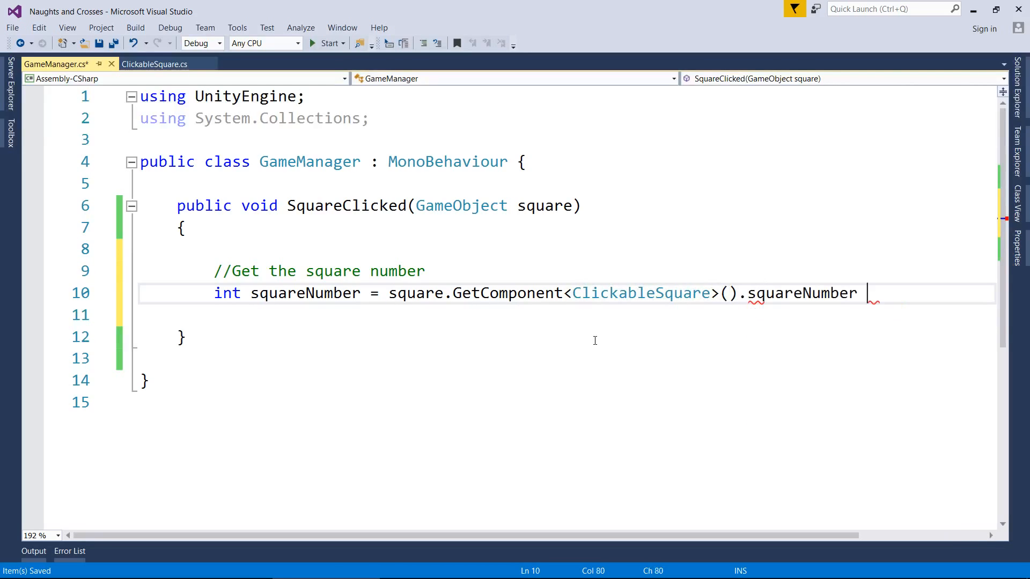
pyautogui.write(';')
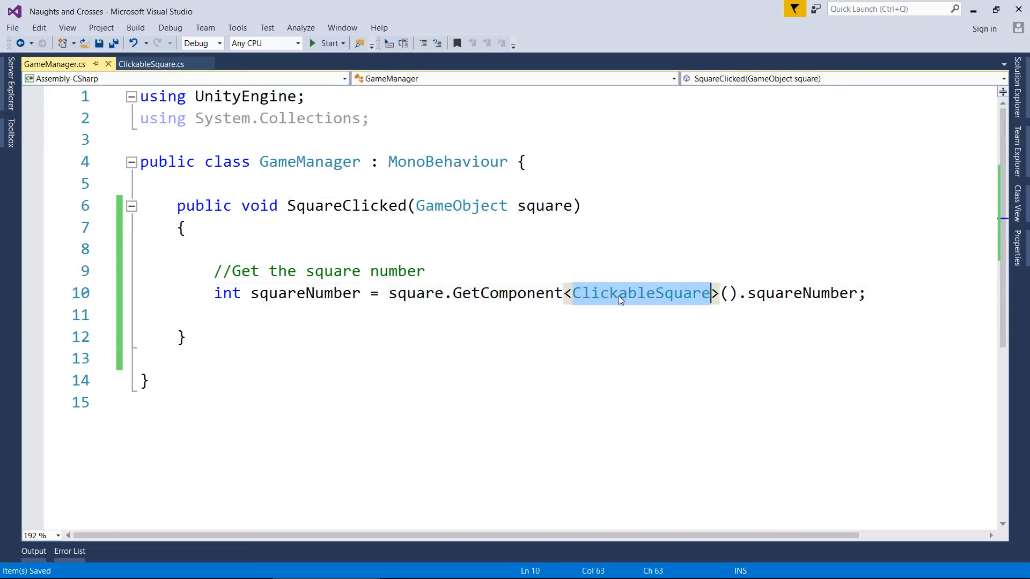
pyautogui.moveTo(661, 299)
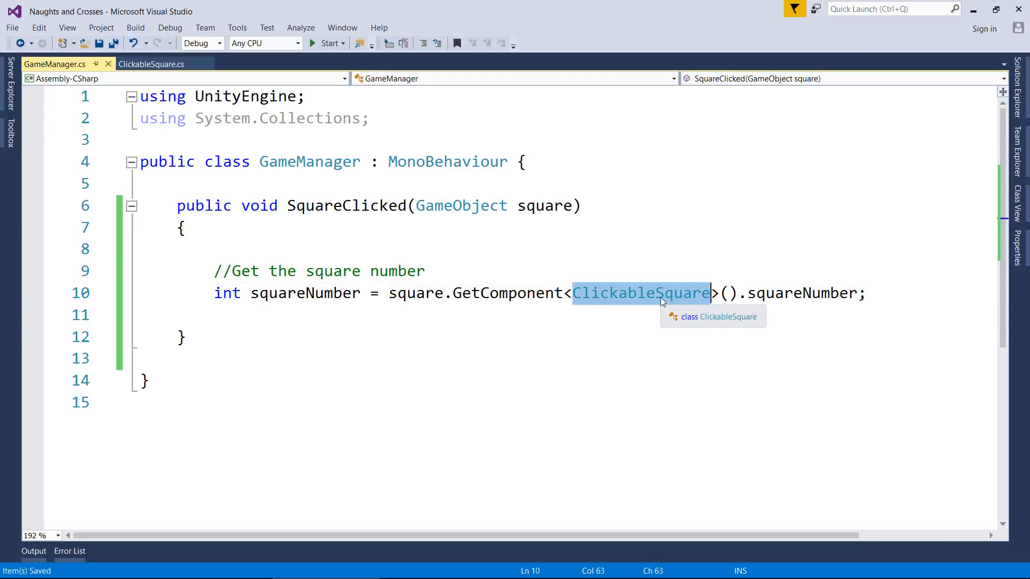
# - Check ClickableSquare's squareNumber field, then add print(squareNumber); to SquareClicked
pyautogui.click(152, 64)
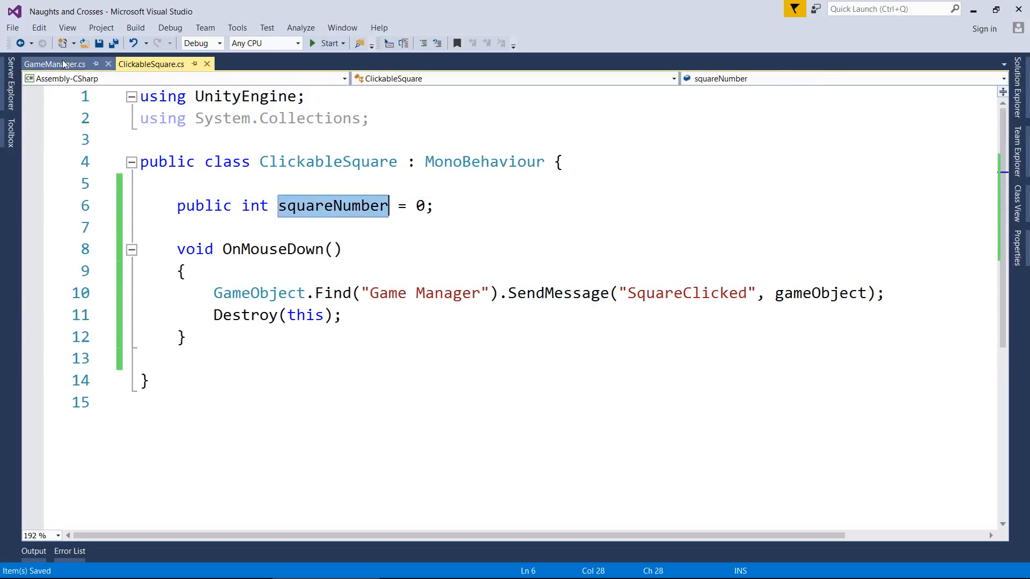
pyautogui.click(57, 63)
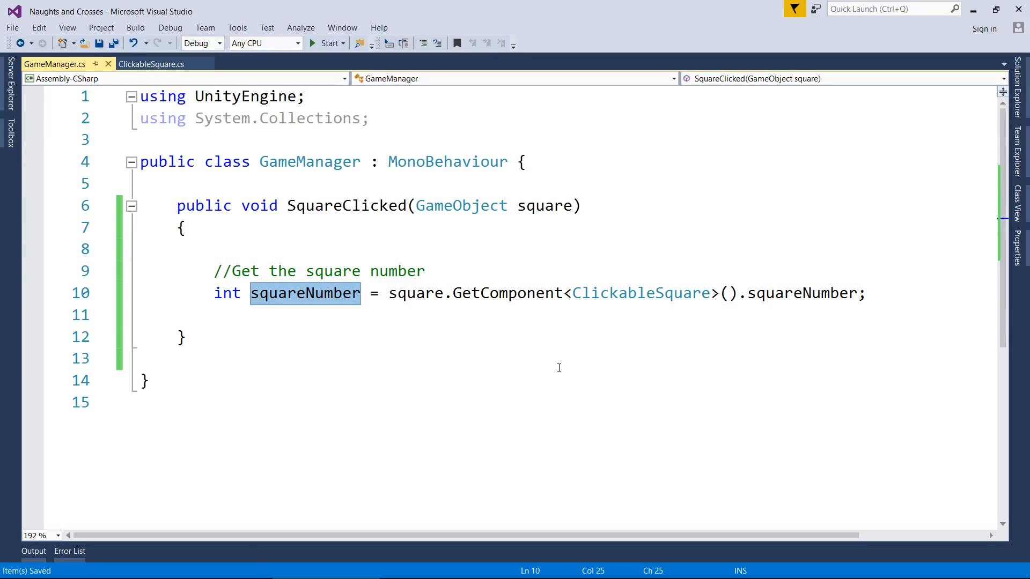
pyautogui.press('Enter')
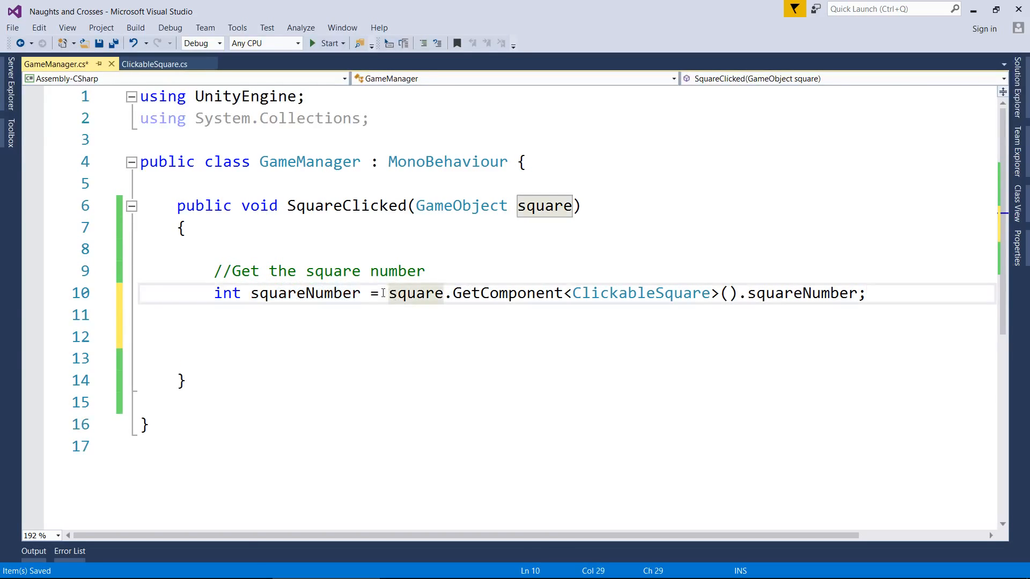
pyautogui.doubleClick(304, 292)
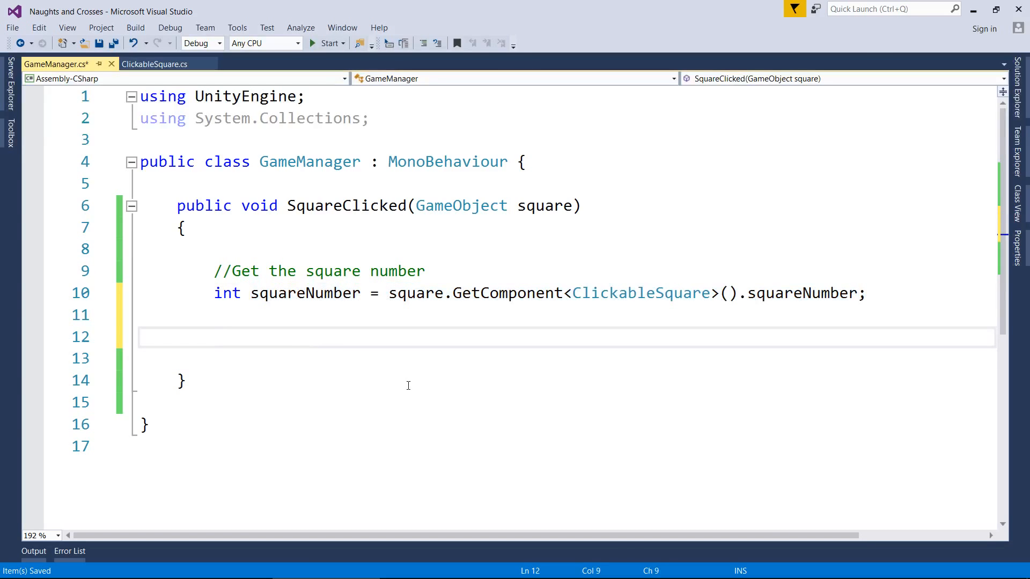
pyautogui.scroll(-3)
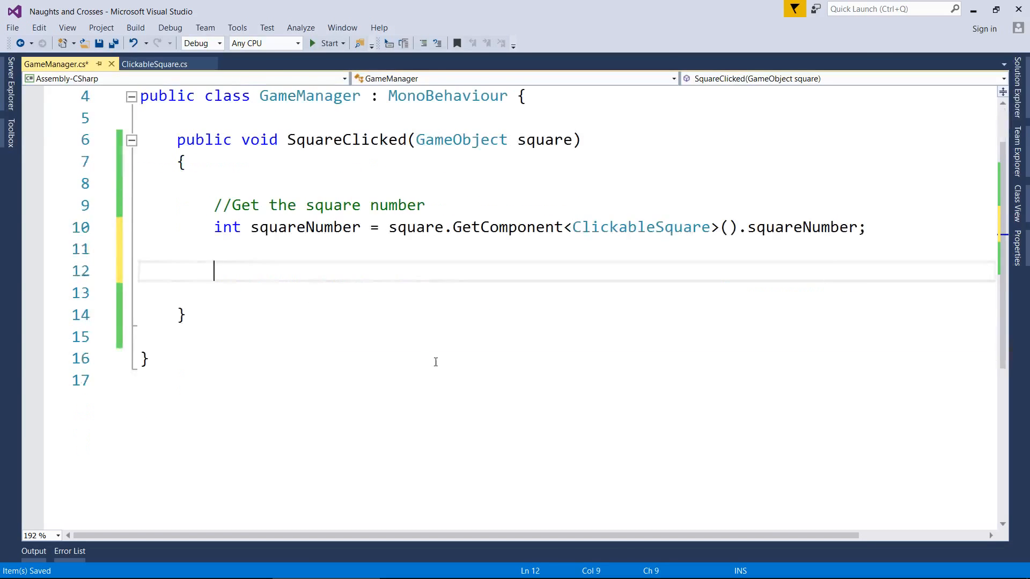
pyautogui.write('print(')
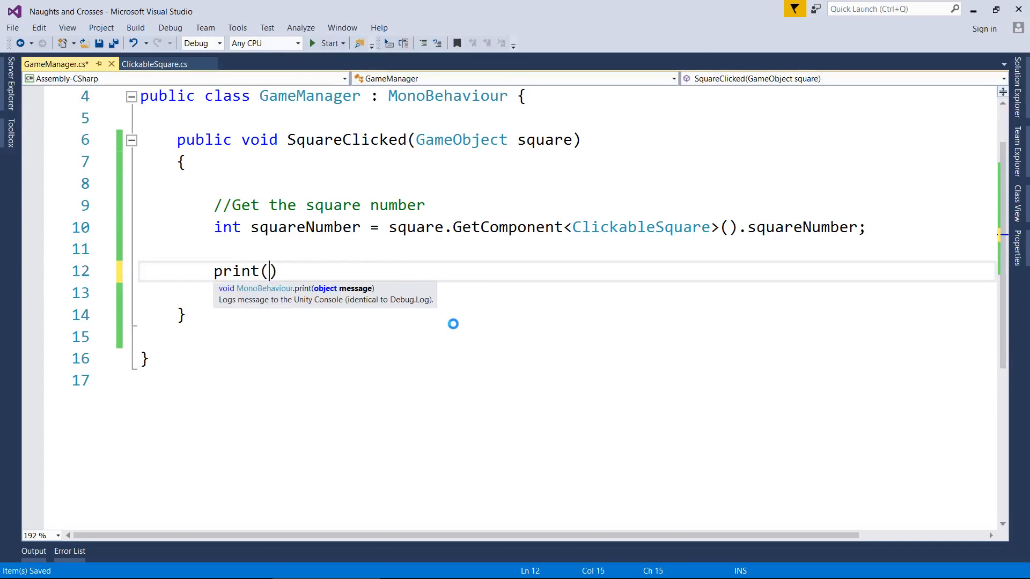
pyautogui.write('squareNumber')
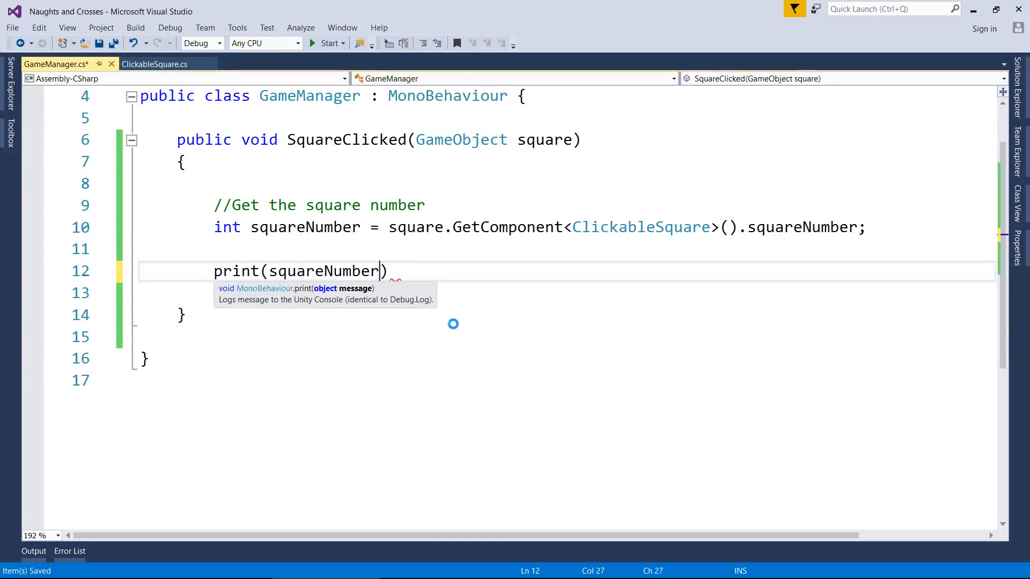
pyautogui.write(';')
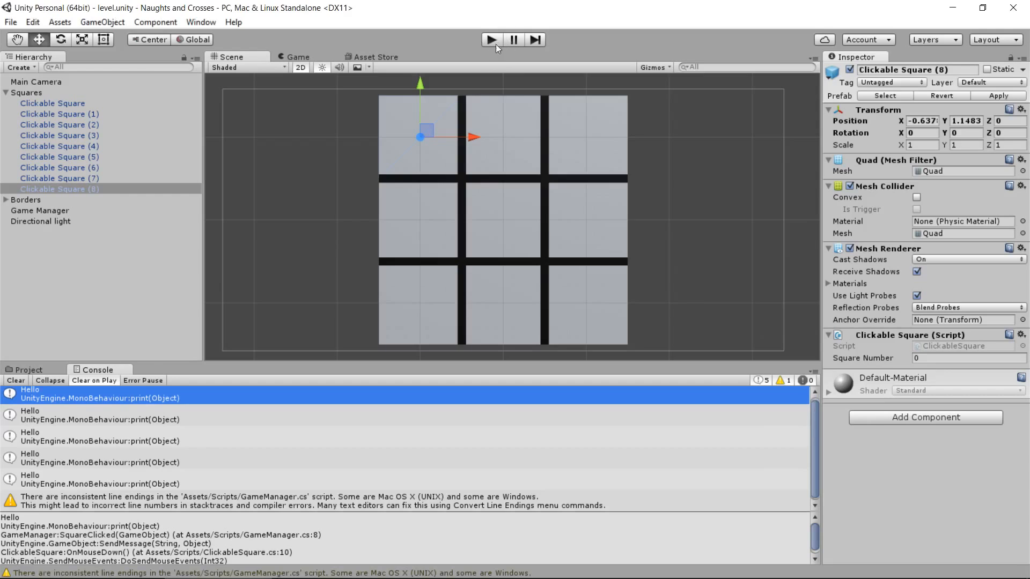
# - Play the game in Unity to test clicking squares
pyautogui.click(491, 40)
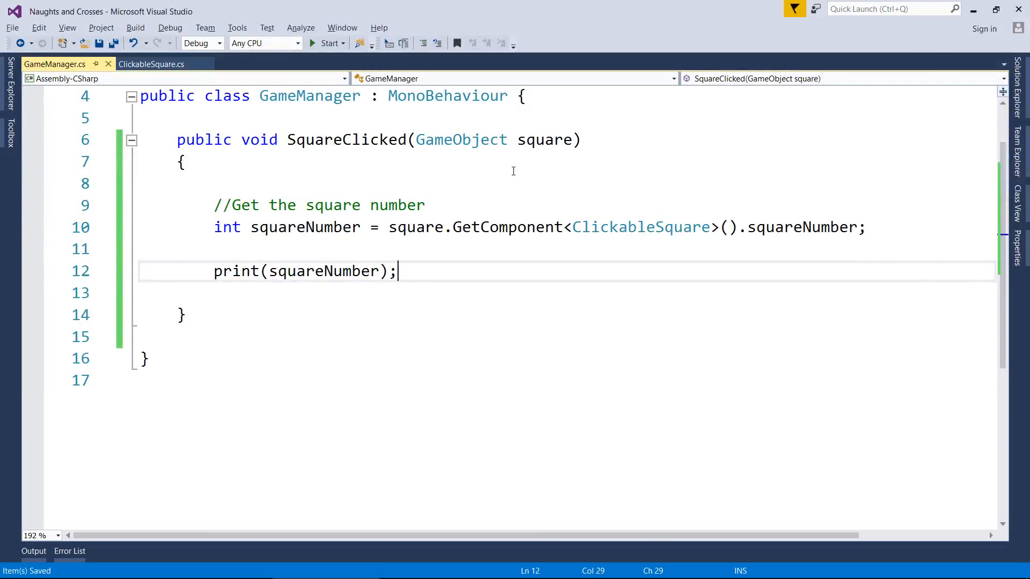
# - Remove the test print line and add public GameObject naught and cross fields with a prefabs comment
pyautogui.press('Ctrl+Shift+k')
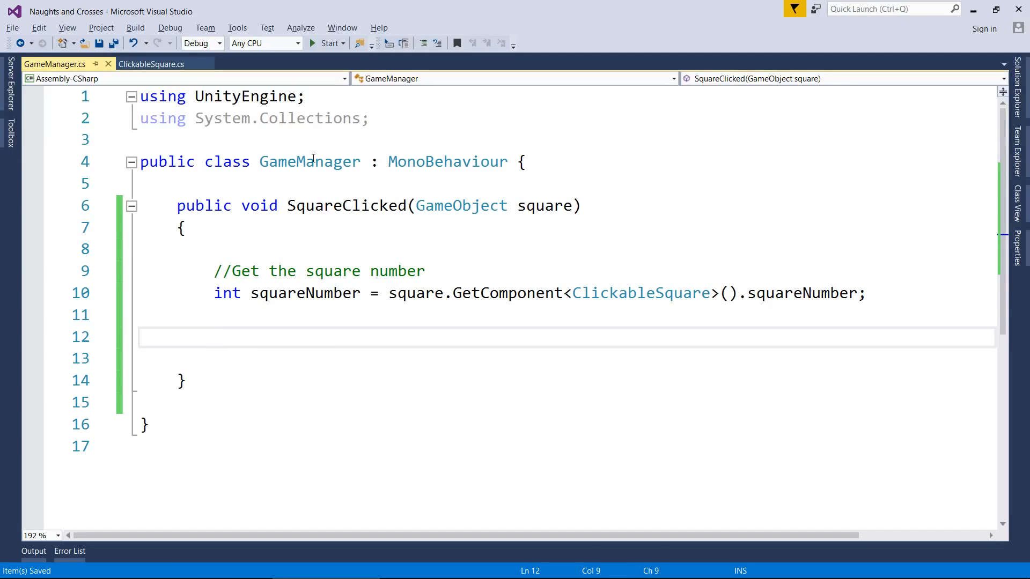
pyautogui.doubleClick(310, 161)
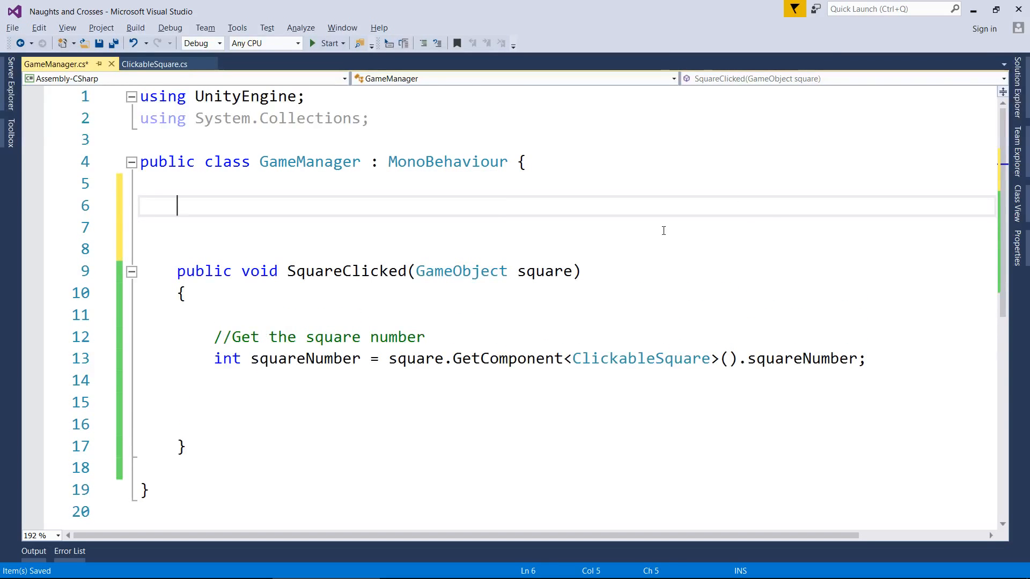
pyautogui.write('public G')
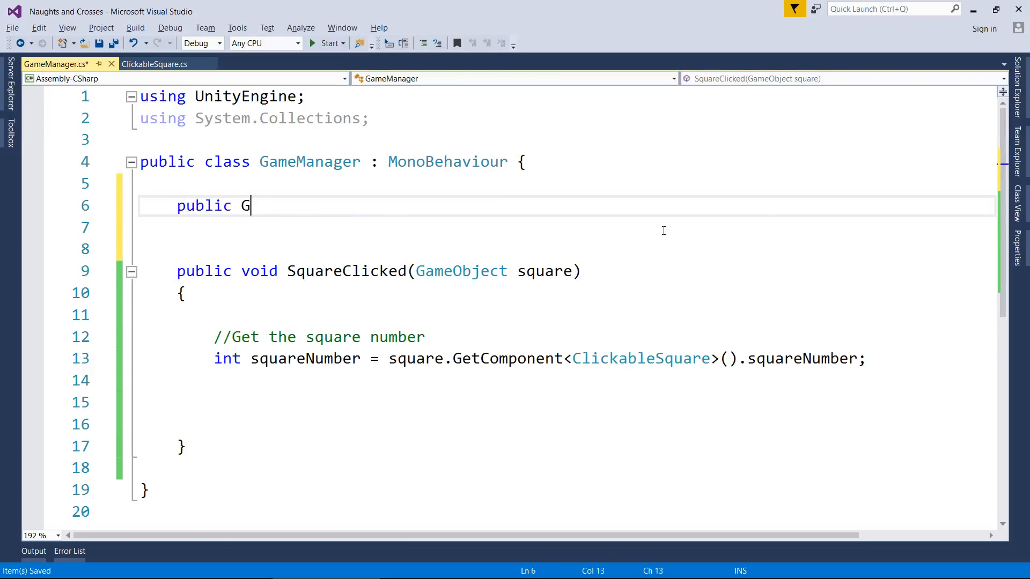
pyautogui.write('ameObject nau')
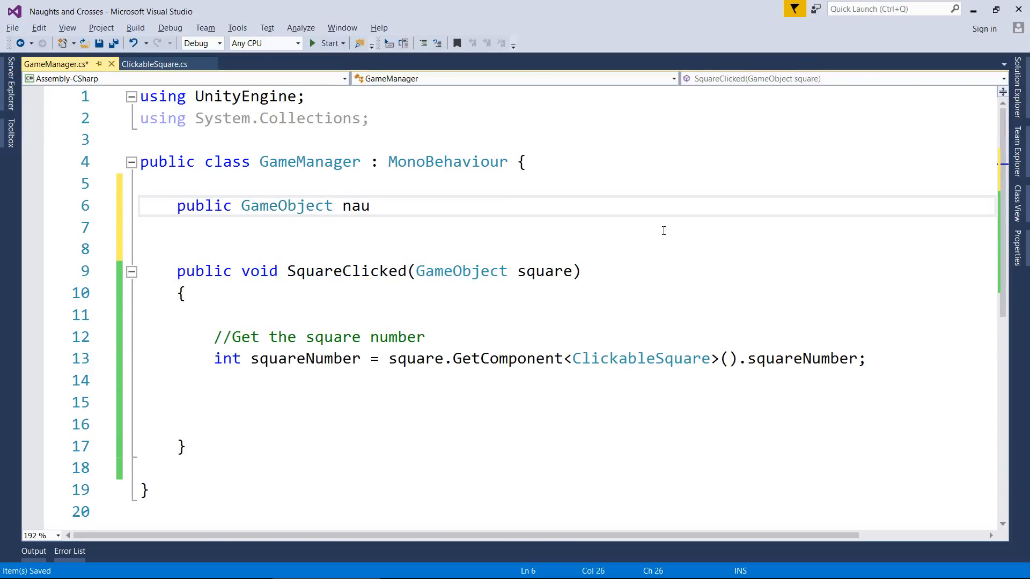
pyautogui.write('ght;')
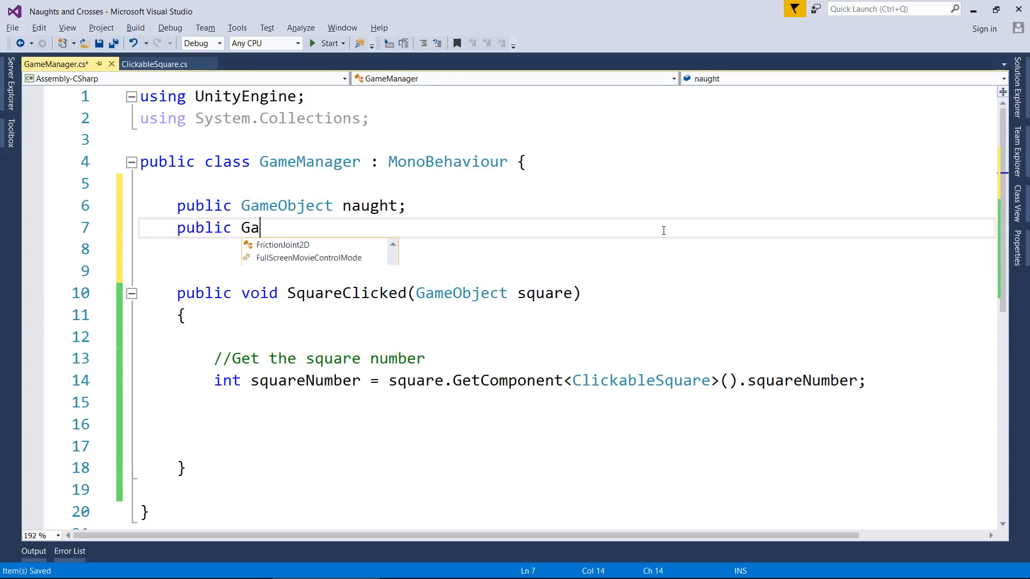
pyautogui.write('meObject cross;')
pyautogui.write('//')
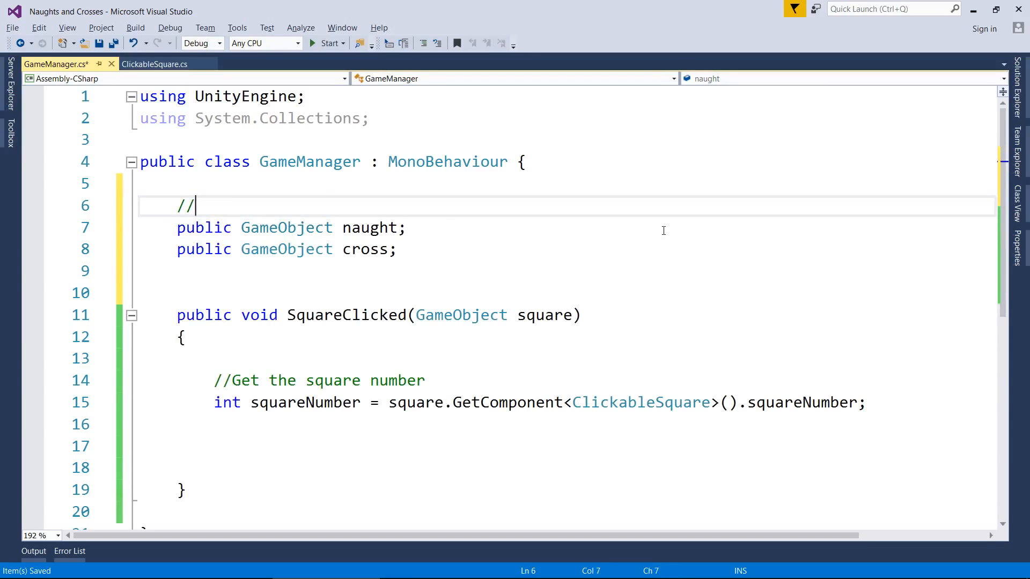
pyautogui.write('These are the')
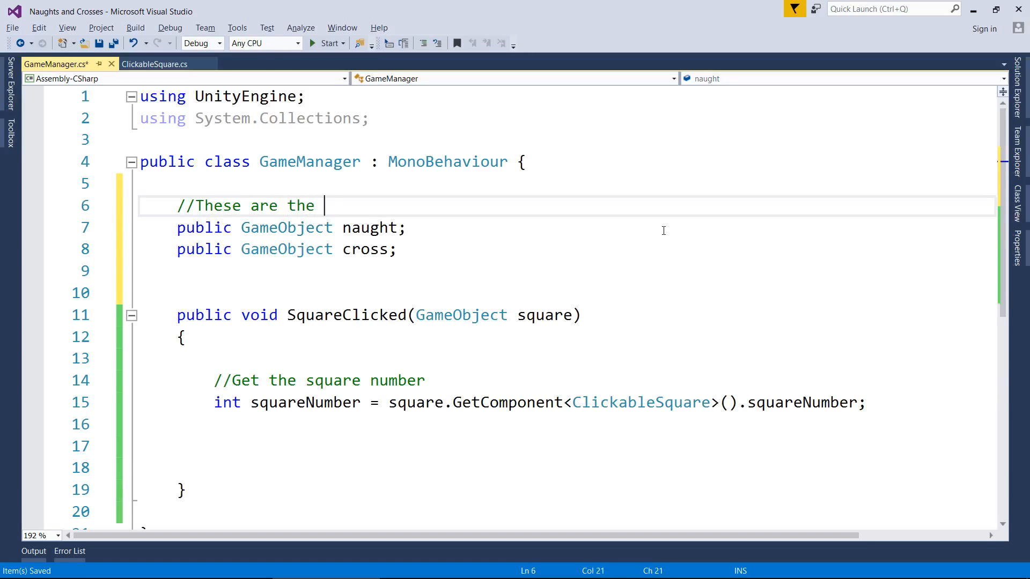
pyautogui.write('object prefab')
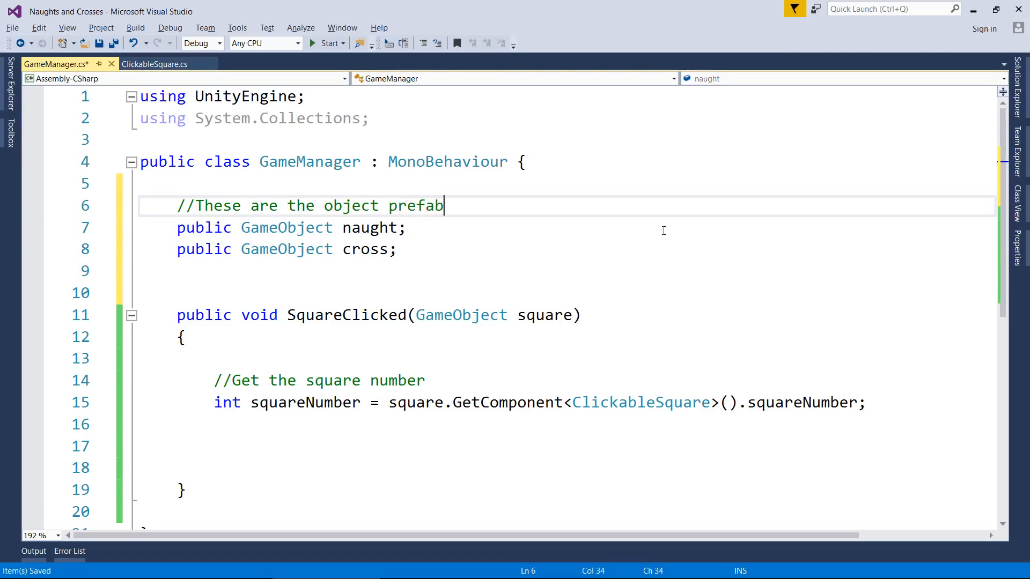
pyautogui.write('s')
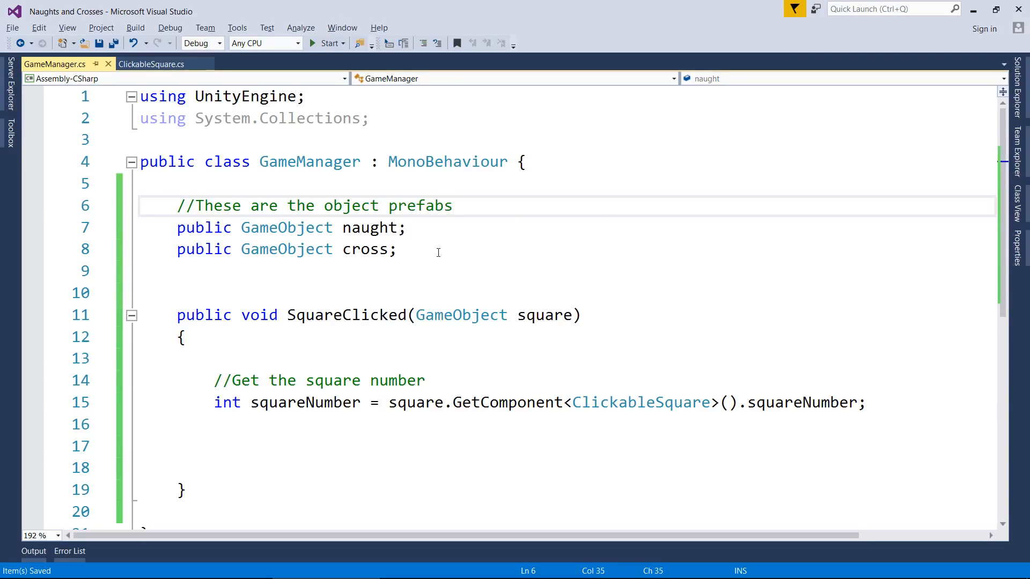
pyautogui.moveTo(439, 315)
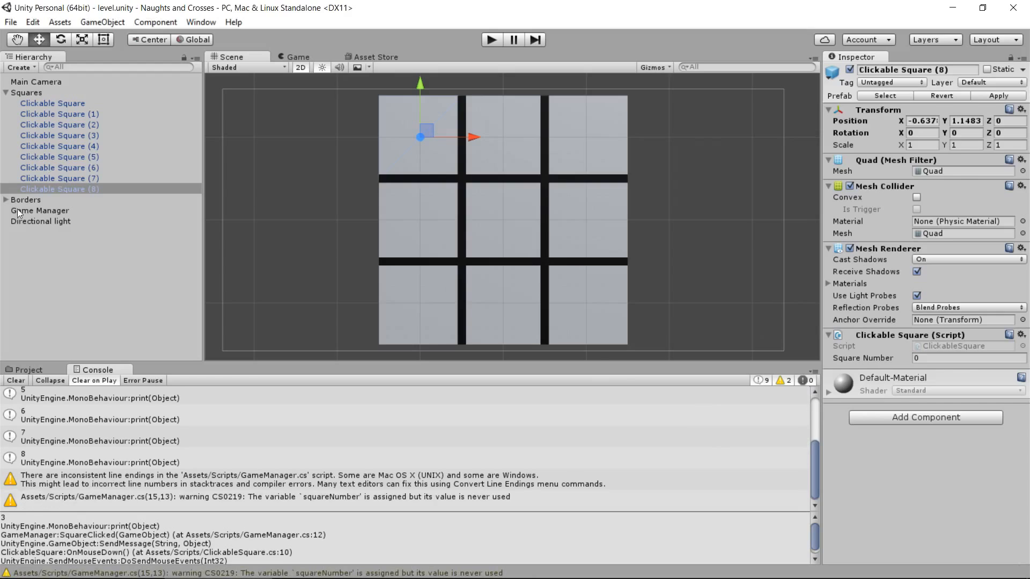
# - Assign the O and X prefabs to Game Manager's Naught and Cross slots
pyautogui.click(34, 210)
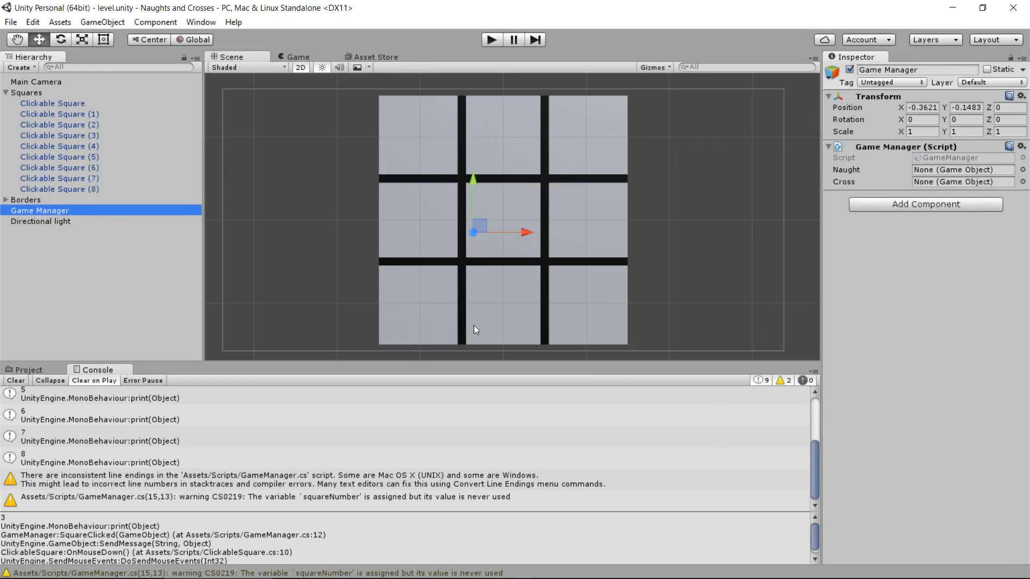
pyautogui.moveTo(463, 275)
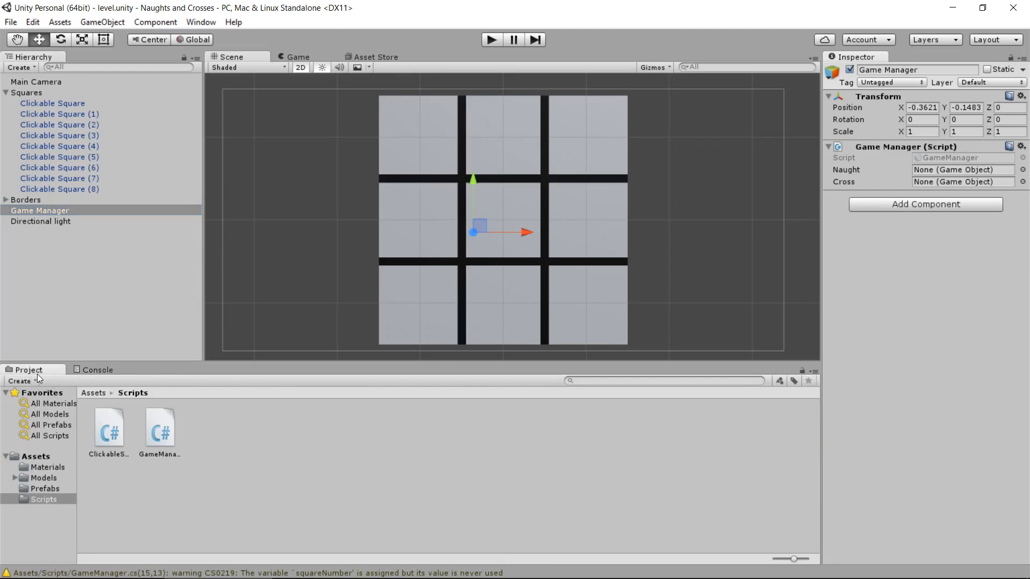
pyautogui.click(39, 488)
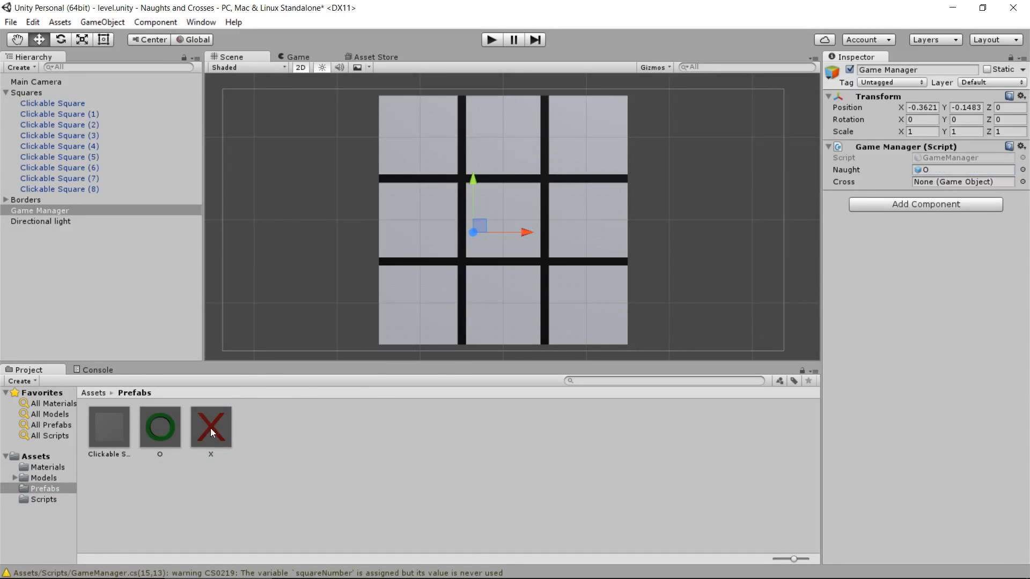
pyautogui.moveTo(210, 427); pyautogui.dragTo(961, 182)
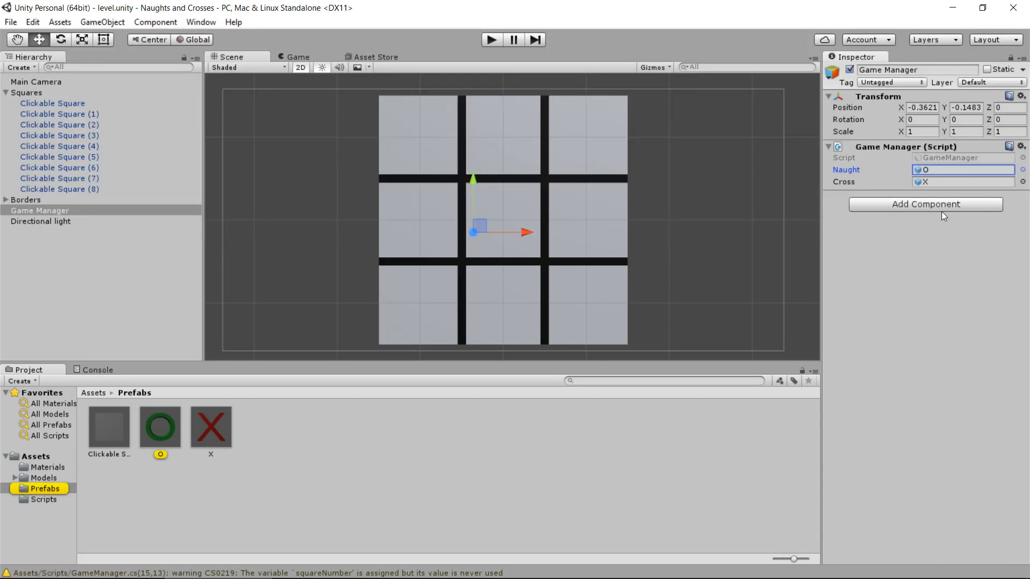
pyautogui.click(961, 182)
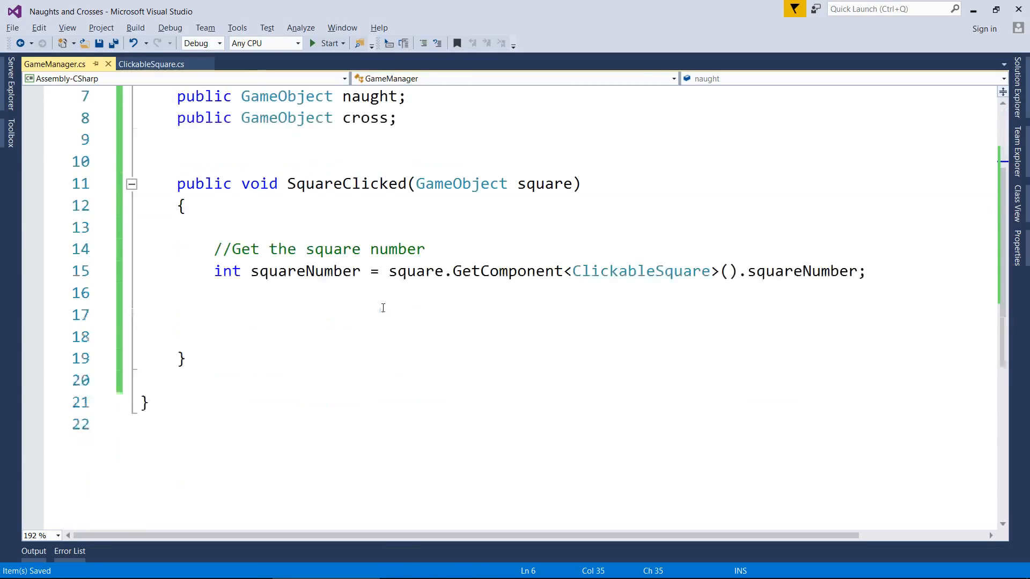
# - Write an empty void SpawnPrefab method and call SpawnPrefab(); inside SquareClicked
pyautogui.click(188, 358)
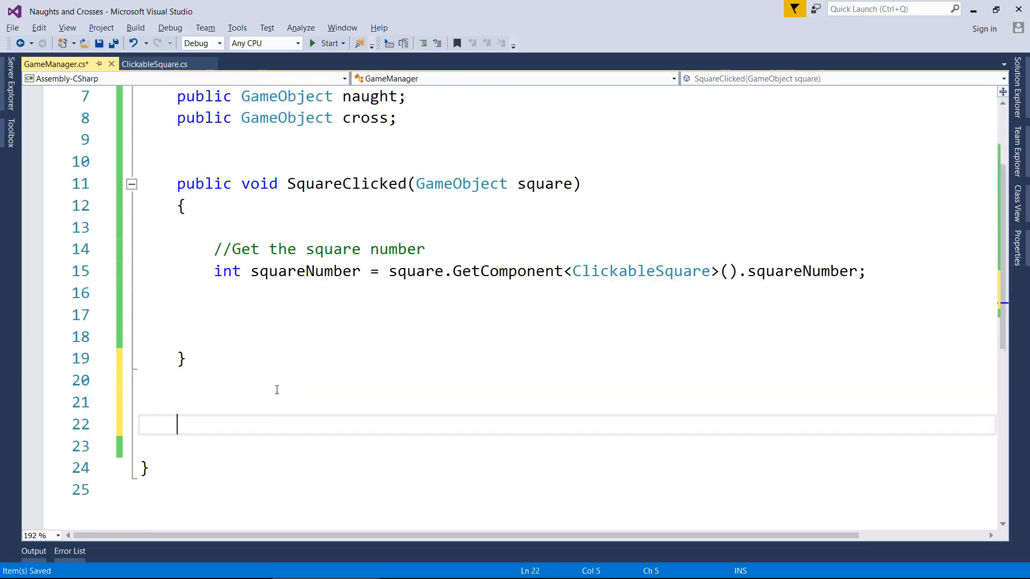
pyautogui.write('void Spawn')
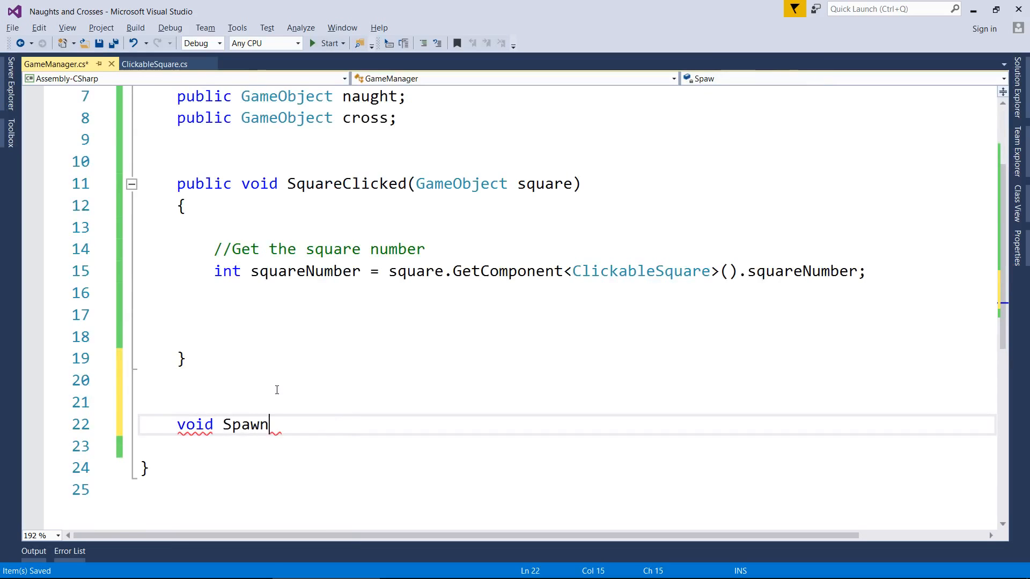
pyautogui.write('Prefab(')
pyautogui.click(567, 446)
pyautogui.write('{')
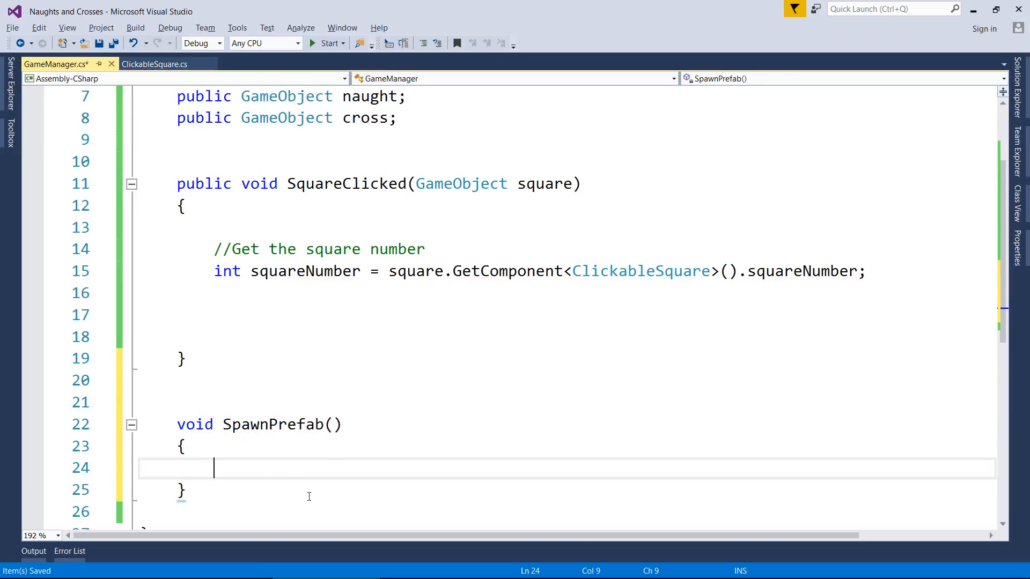
pyautogui.click(264, 314)
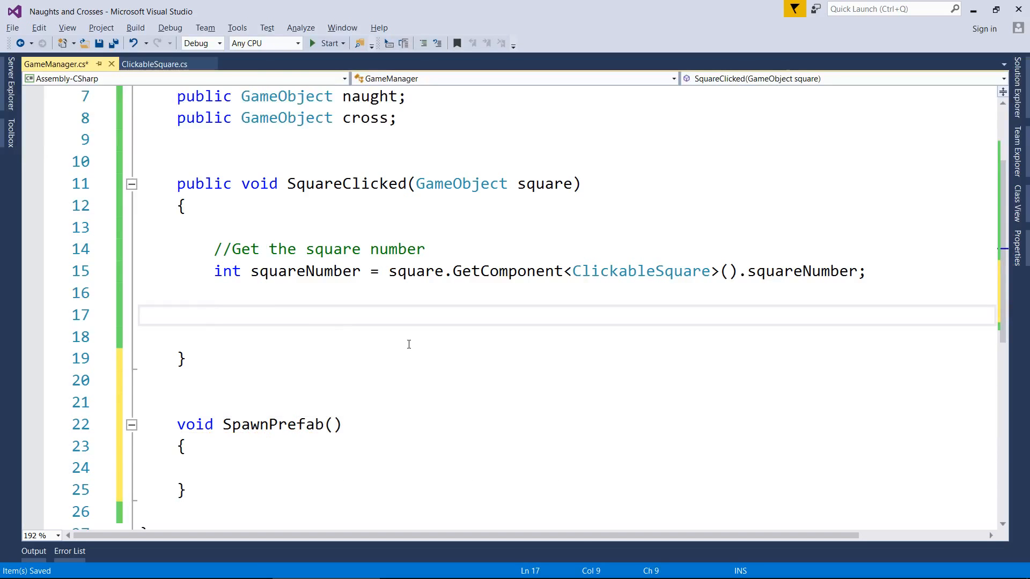
pyautogui.write('s')
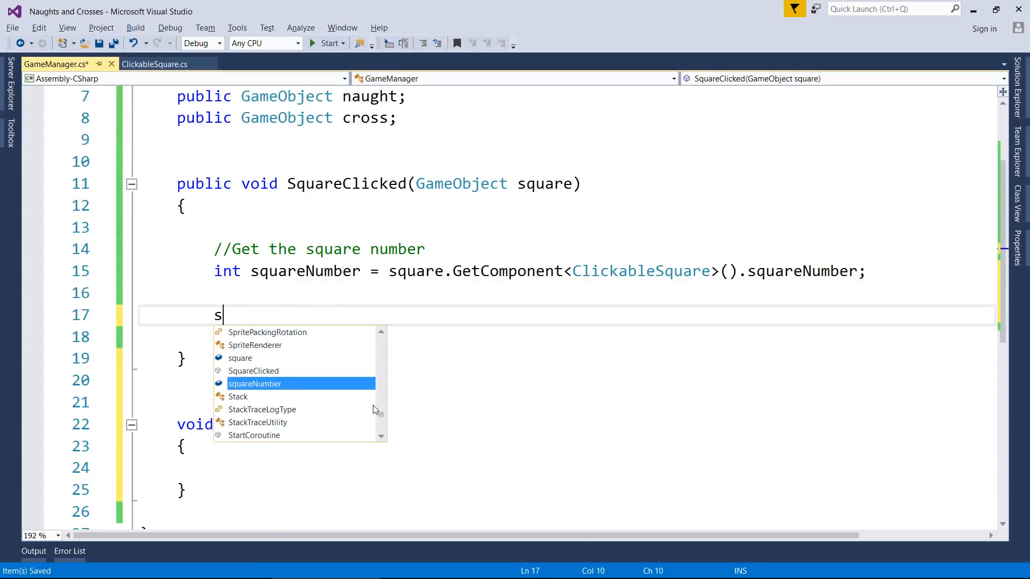
pyautogui.write('SpawnPrefab();')
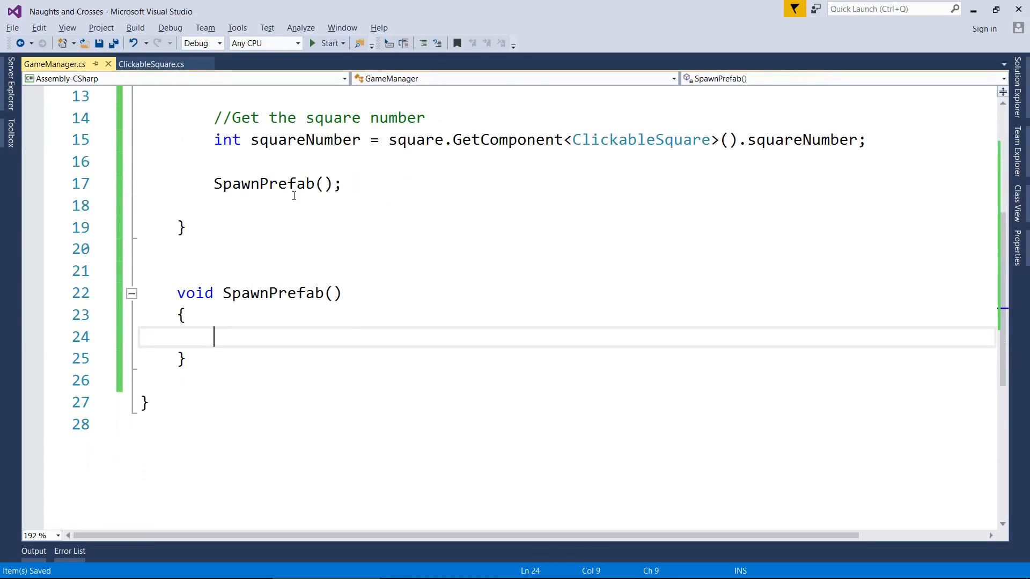
# - Type '//Create the prefab for the click' above the SpawnPrefab() call
pyautogui.write('//C')
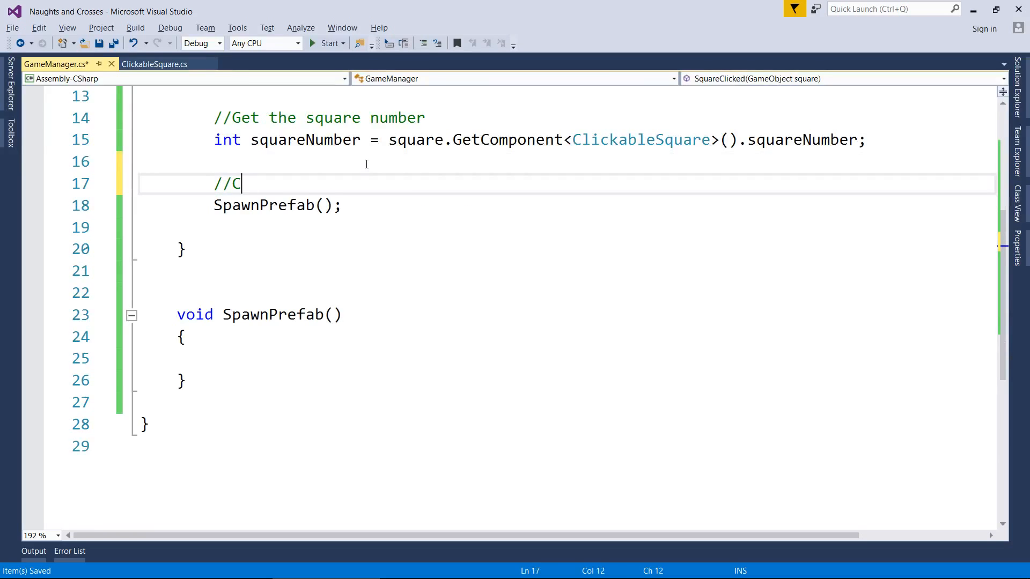
pyautogui.write('reate the p')
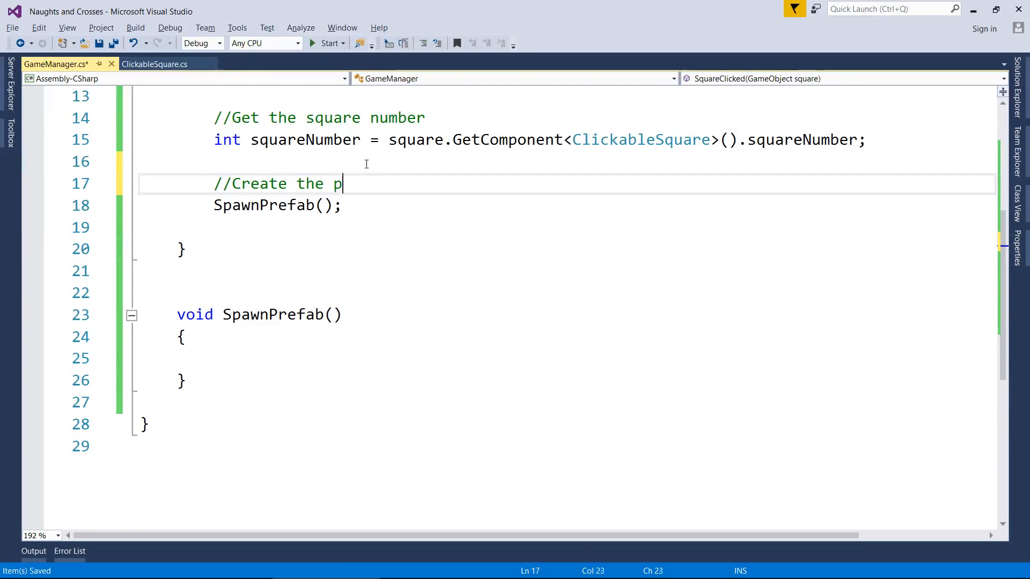
pyautogui.write('refab for the')
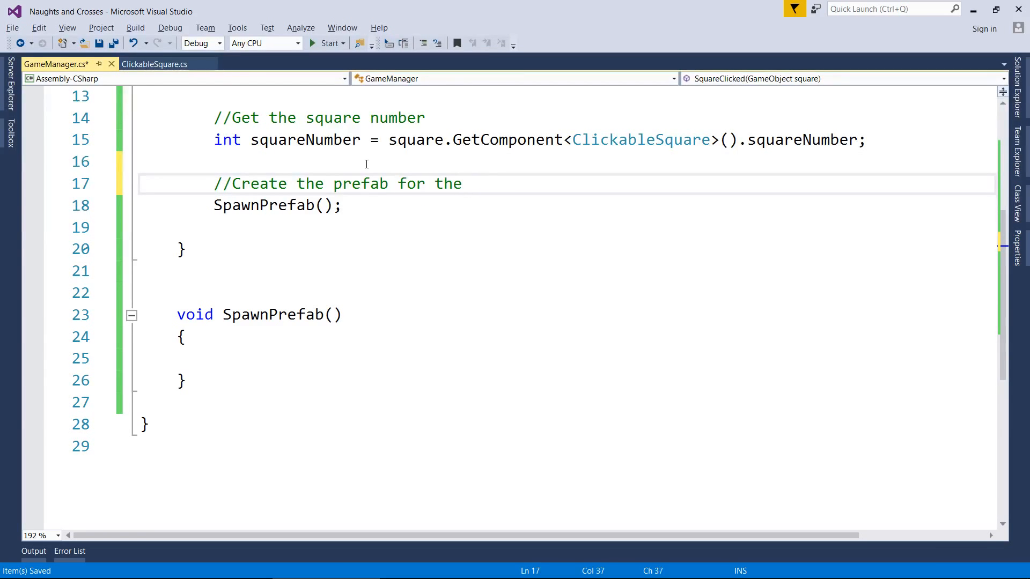
pyautogui.write('click')
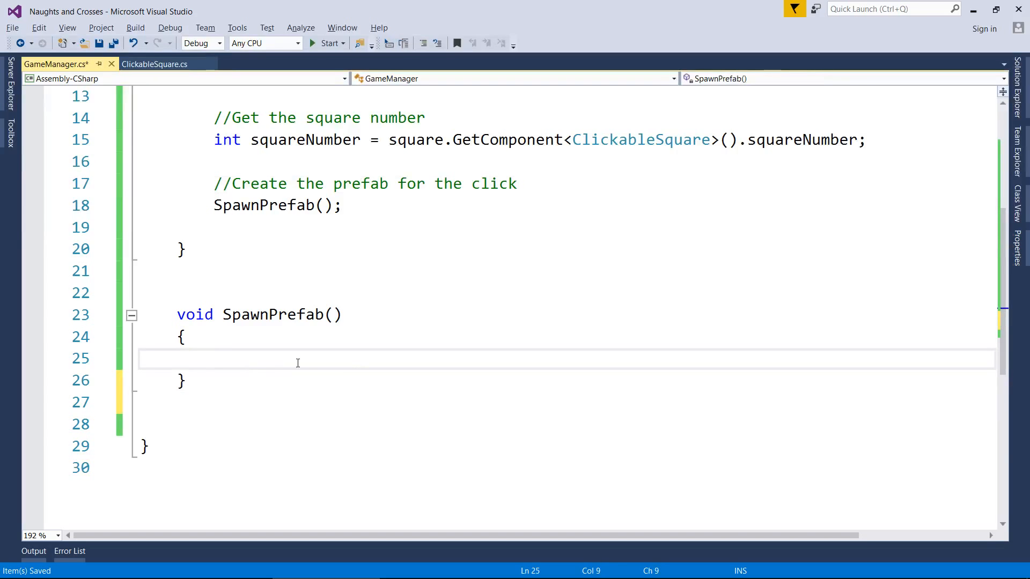
pyautogui.moveTo(393, 365)
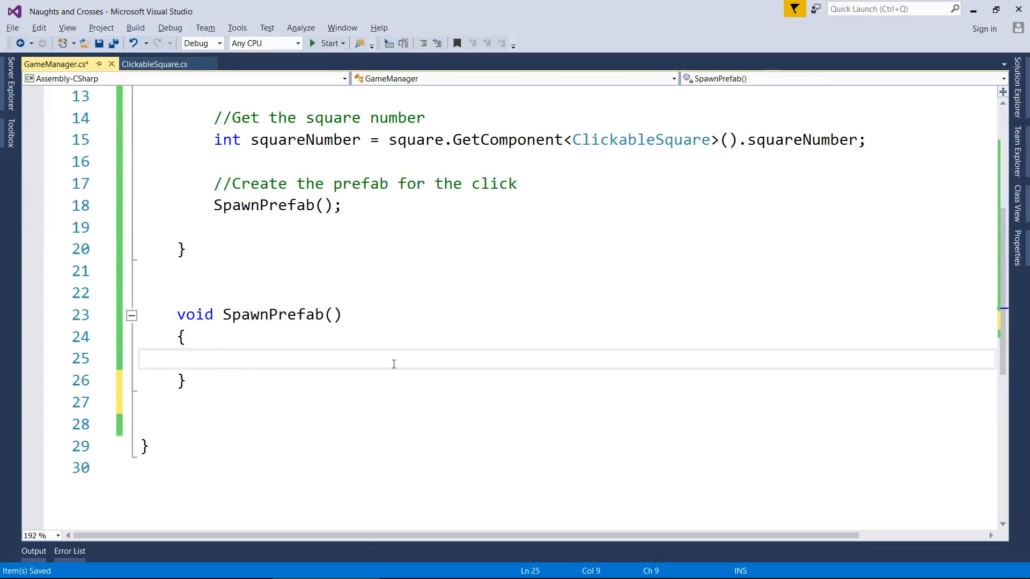
# - Write Instantiate(naught, Vector3.zero, Quaternion.identity); inside SpawnPrefab using IntelliSense
pyautogui.write('Instantiate')
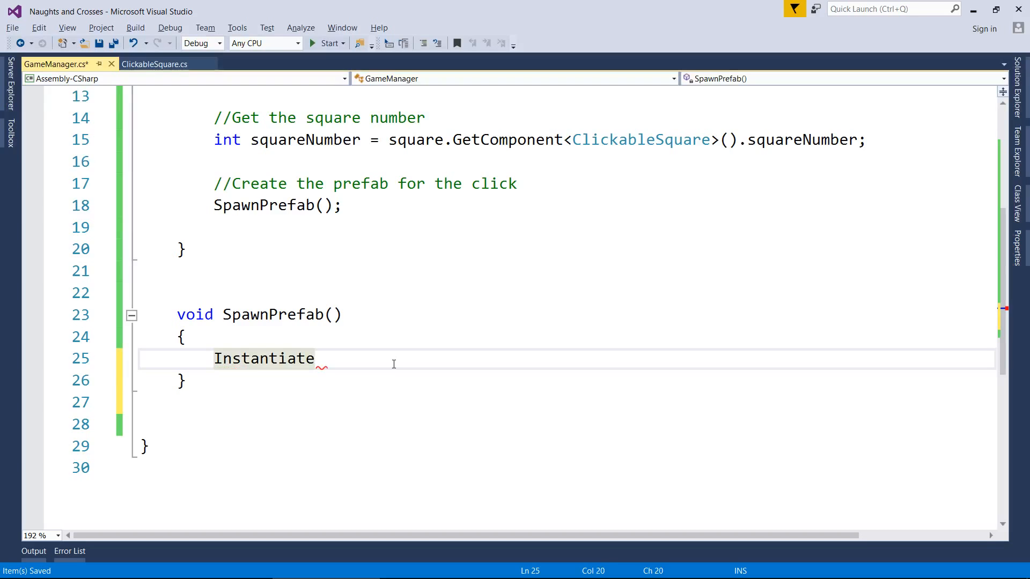
pyautogui.write('()')
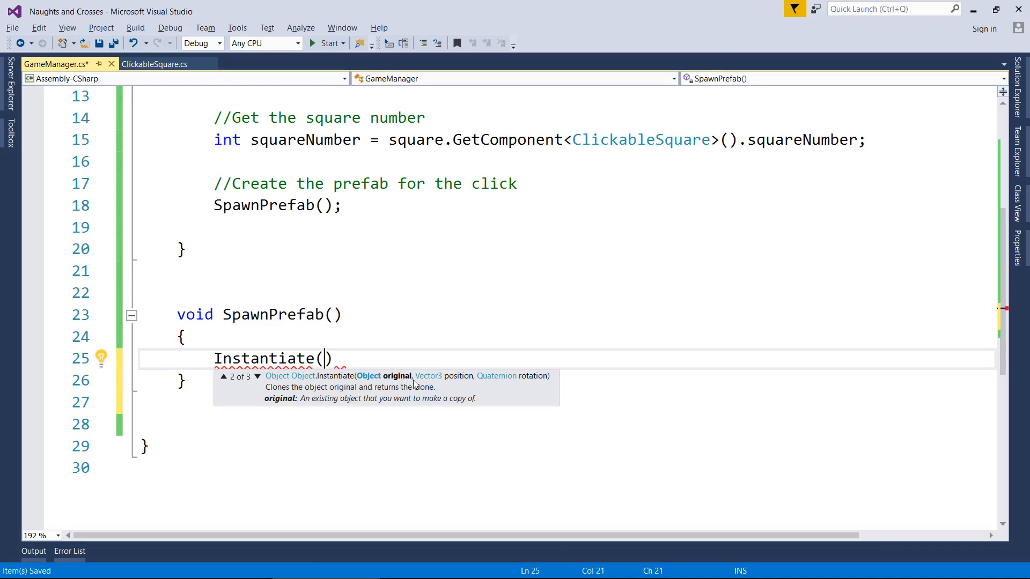
pyautogui.moveTo(538, 377)
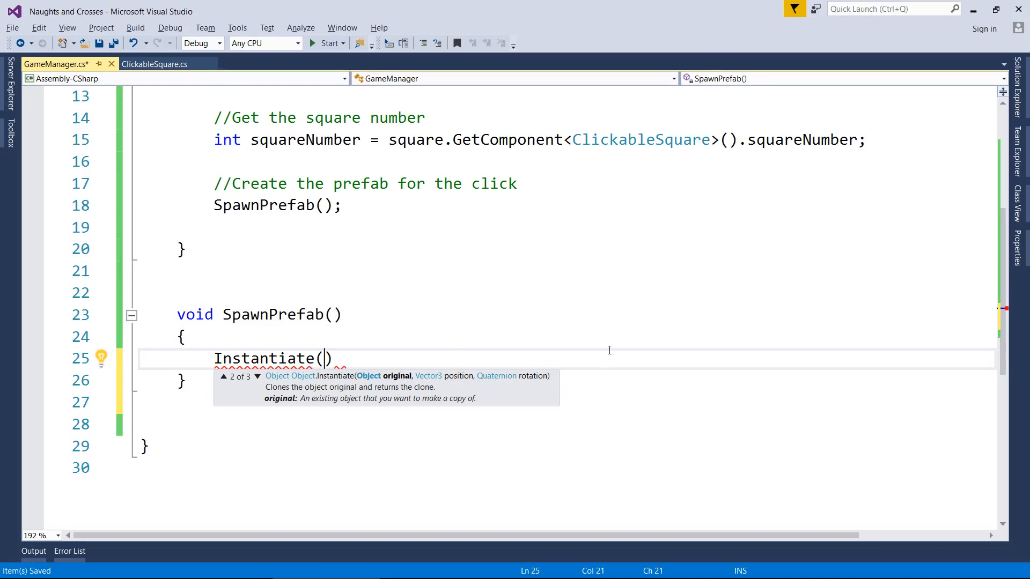
pyautogui.write('naui')
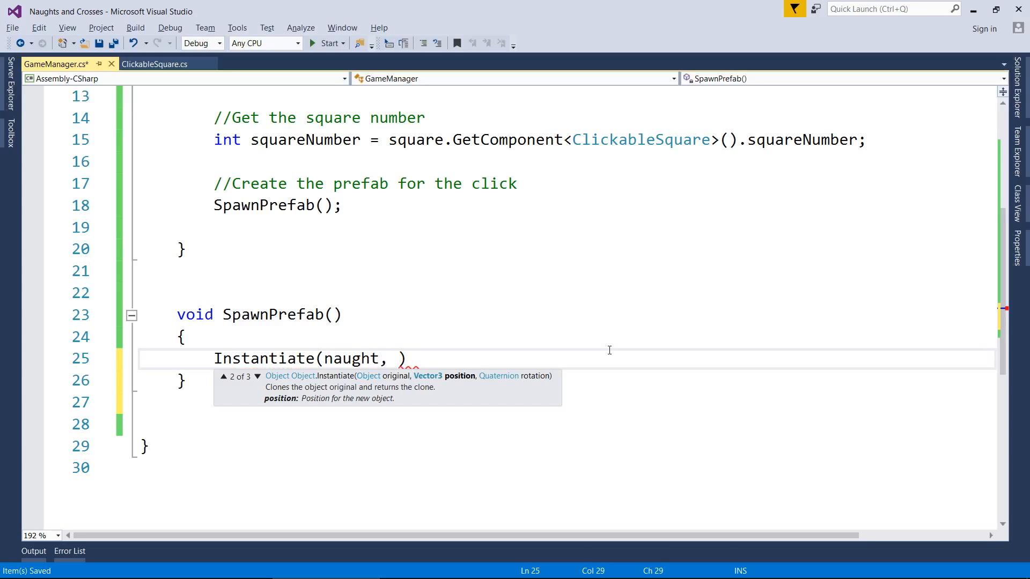
pyautogui.write('Vector3.zero')
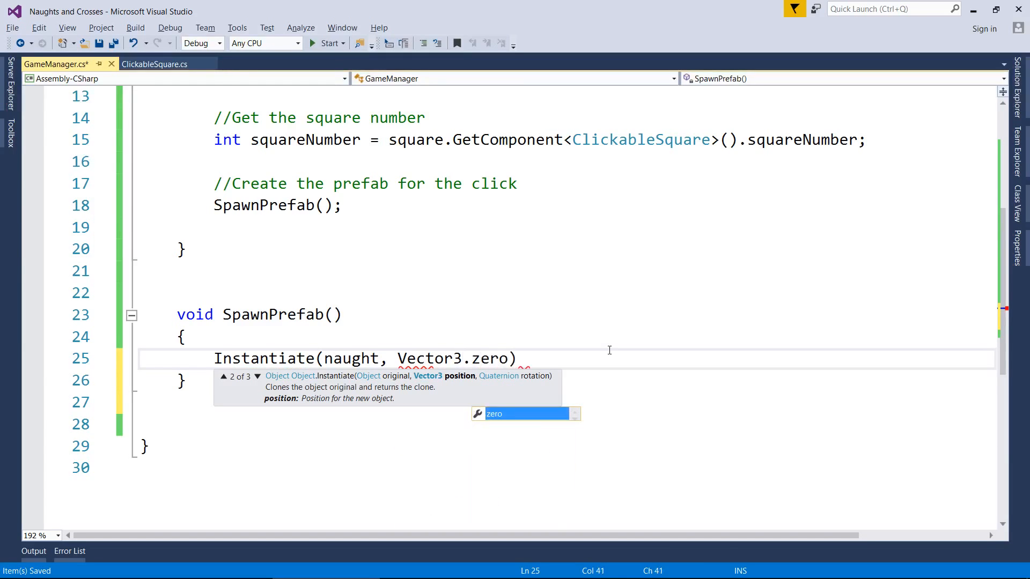
pyautogui.write(',')
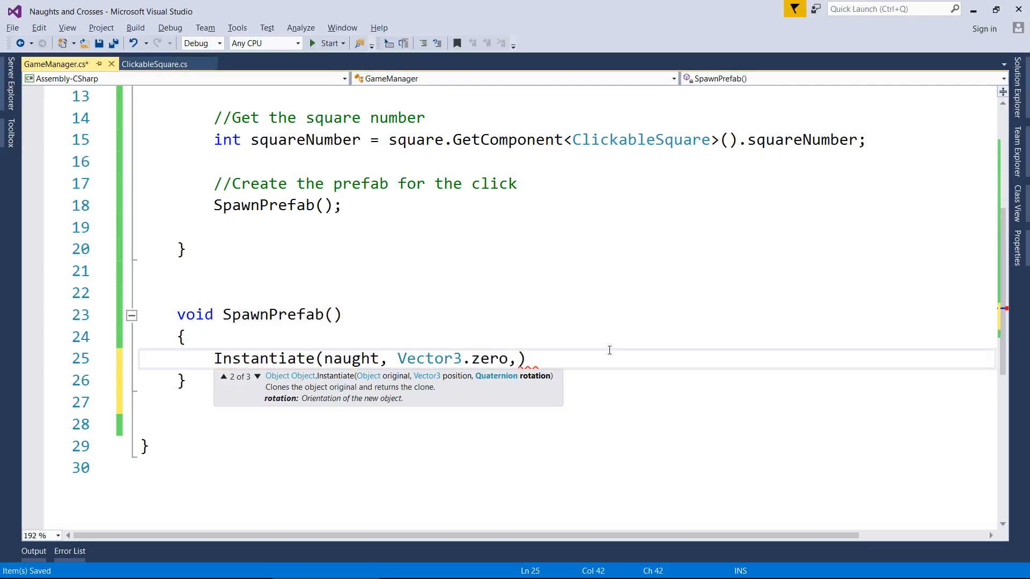
pyautogui.write('" "')
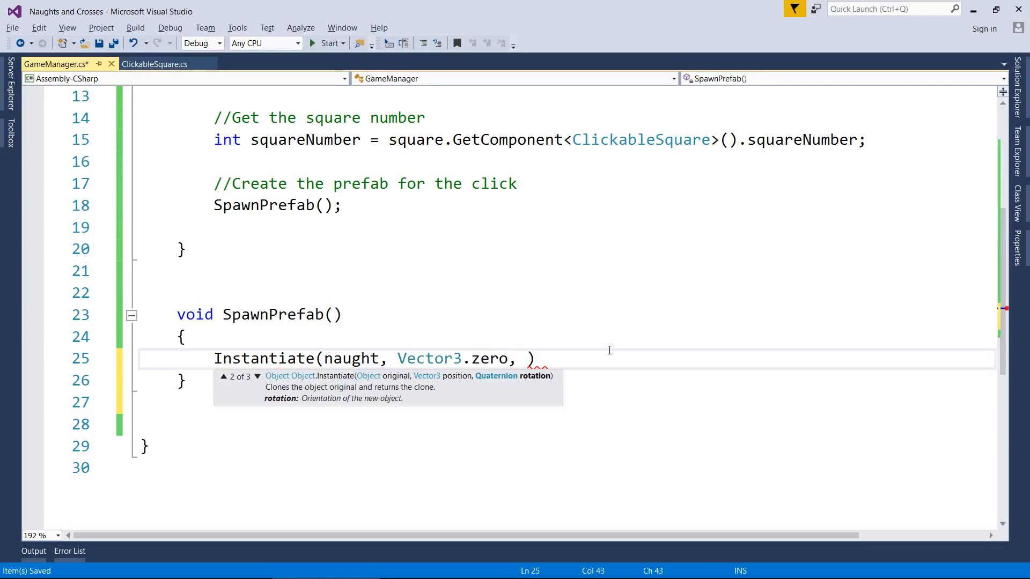
pyautogui.write('Quaternion.i')
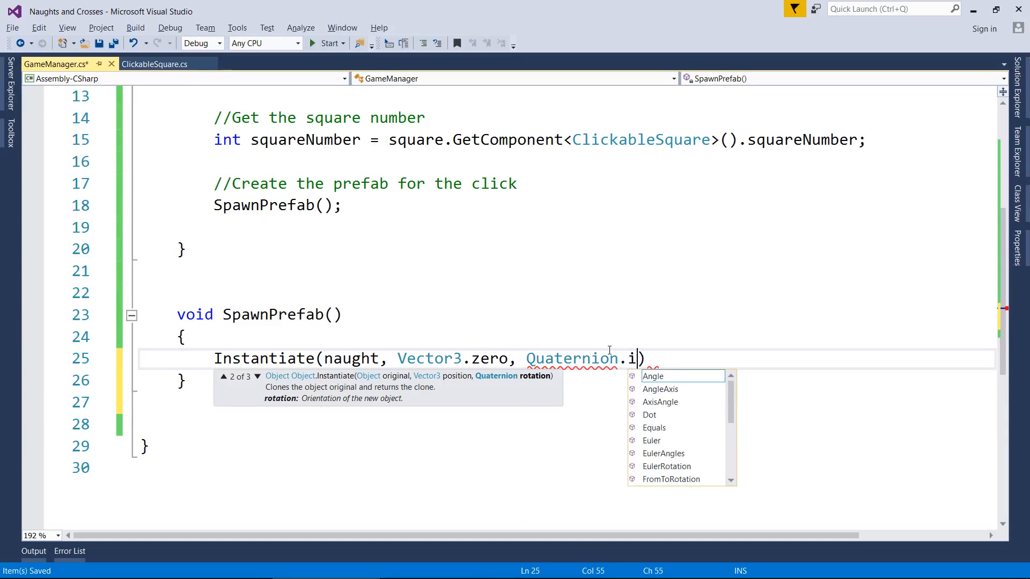
pyautogui.write('dentity);')
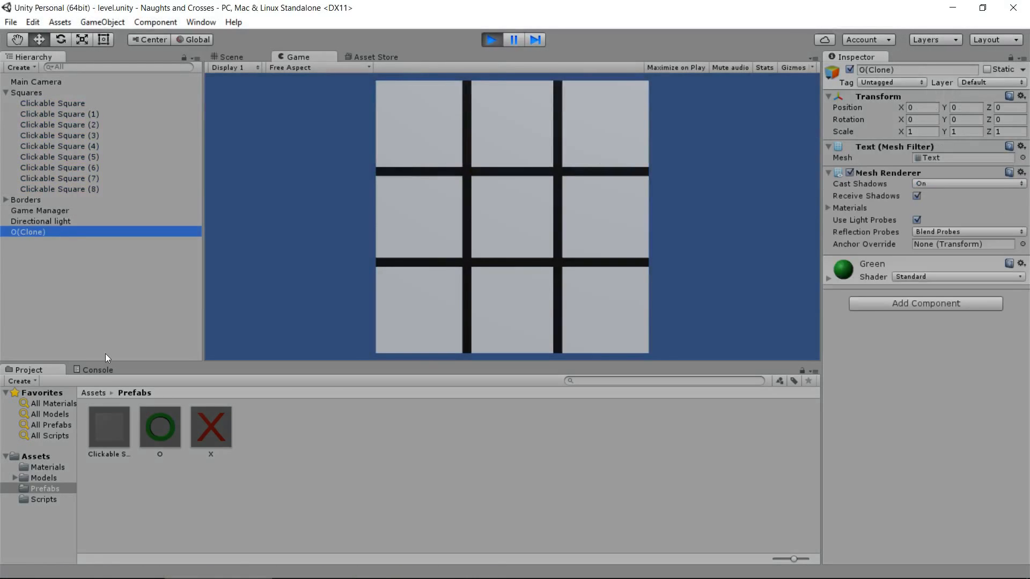
pyautogui.moveTo(268, 128)
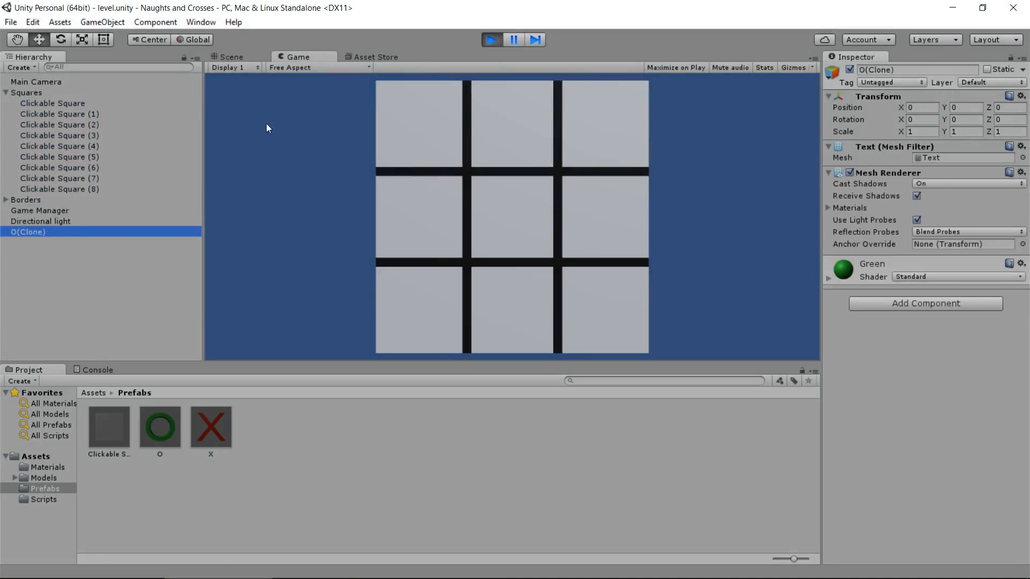
# - Play the game to spawn an O(Clone), then stop and restore the 2D scene view
pyautogui.click(227, 56)
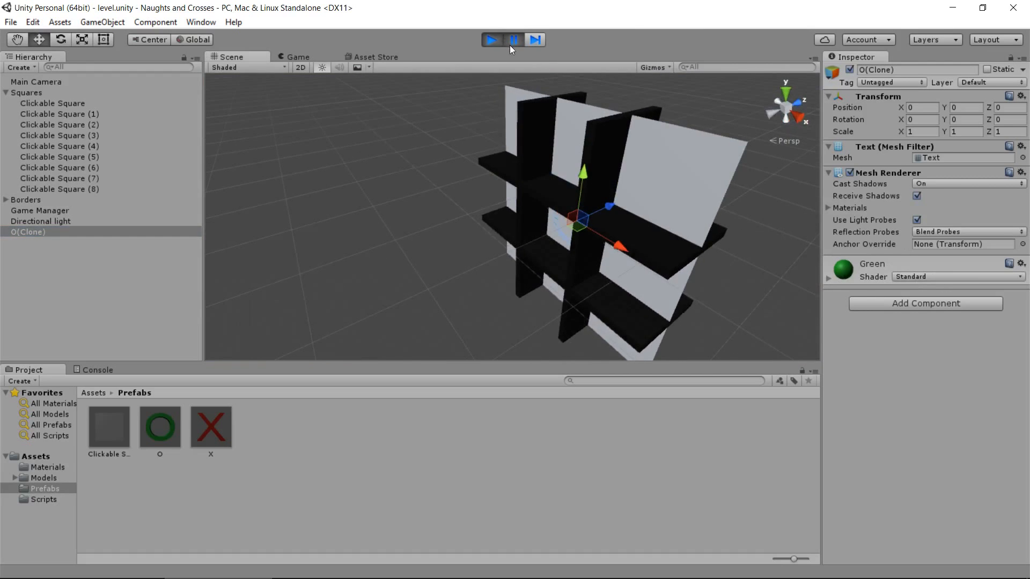
pyautogui.click(491, 38)
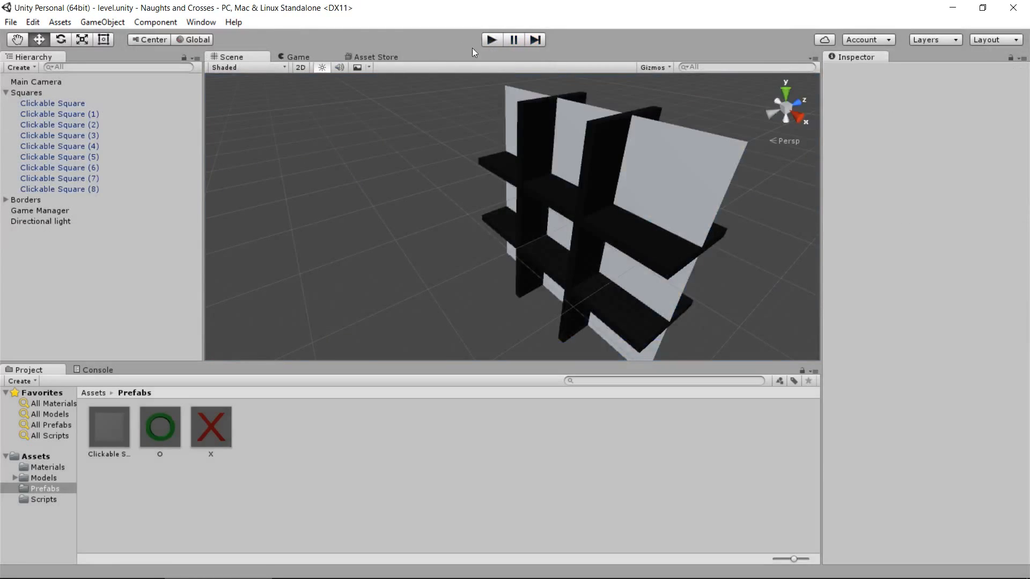
pyautogui.click(300, 67)
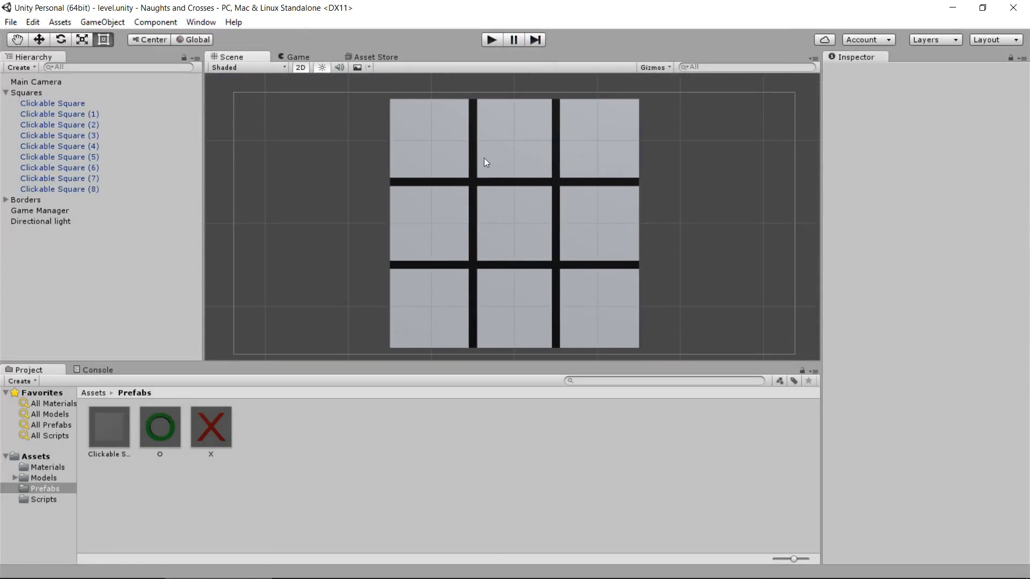
pyautogui.moveTo(60, 114)
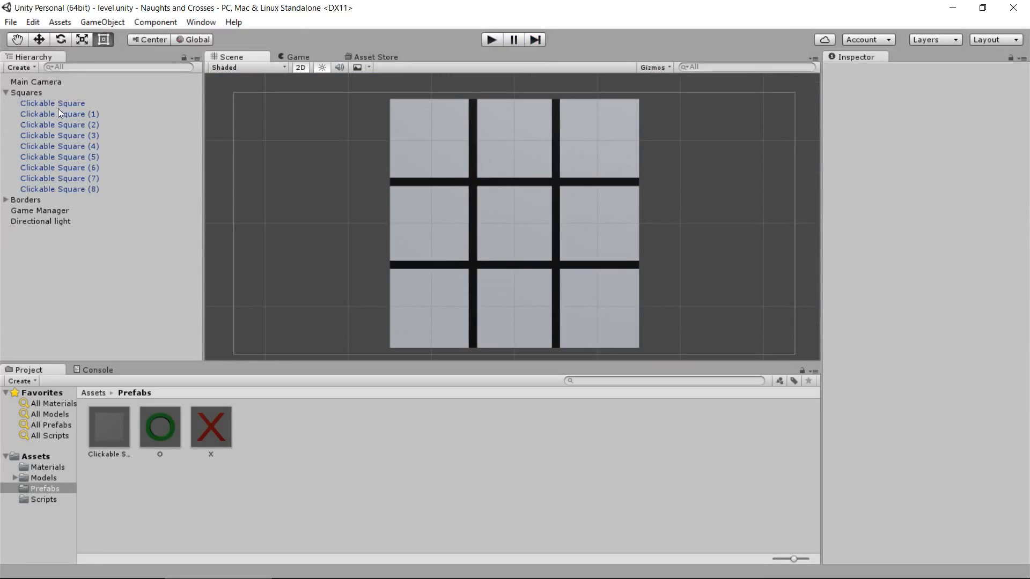
# - Set the selected clickable squares' Position Z to -1 and check their depth in 3D
pyautogui.click(52, 103)
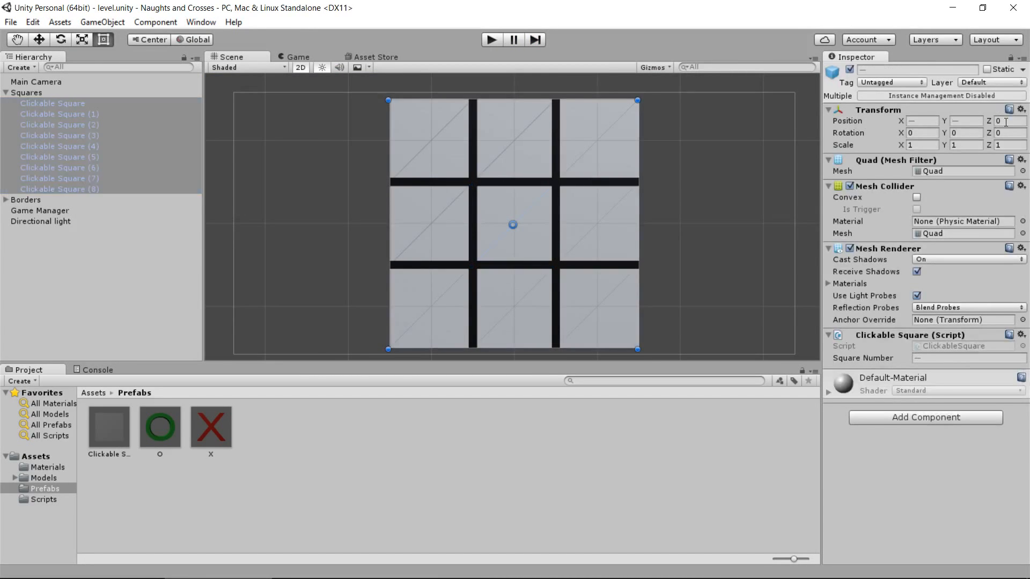
pyautogui.write('-1')
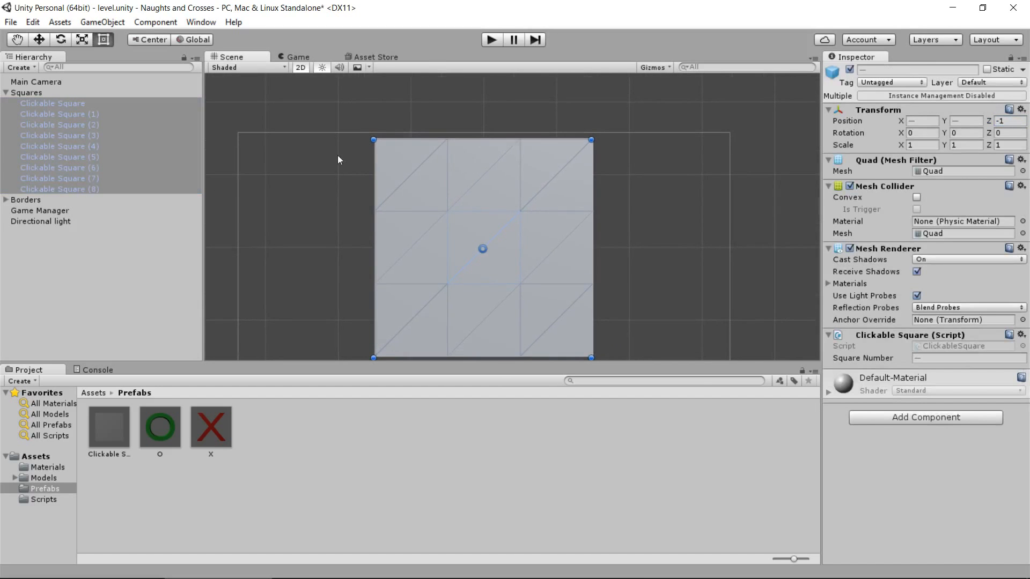
pyautogui.click(300, 67)
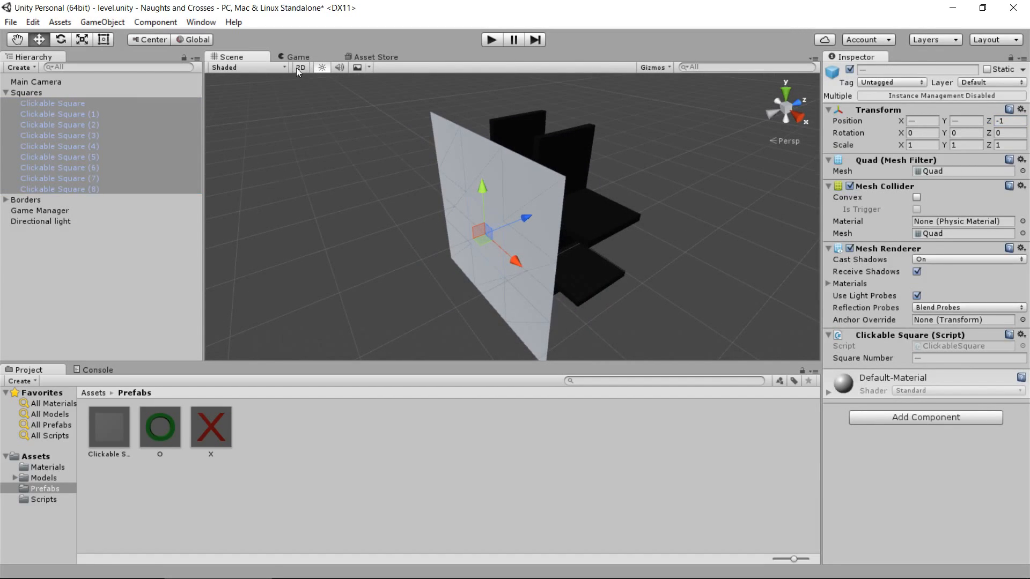
pyautogui.click(300, 67)
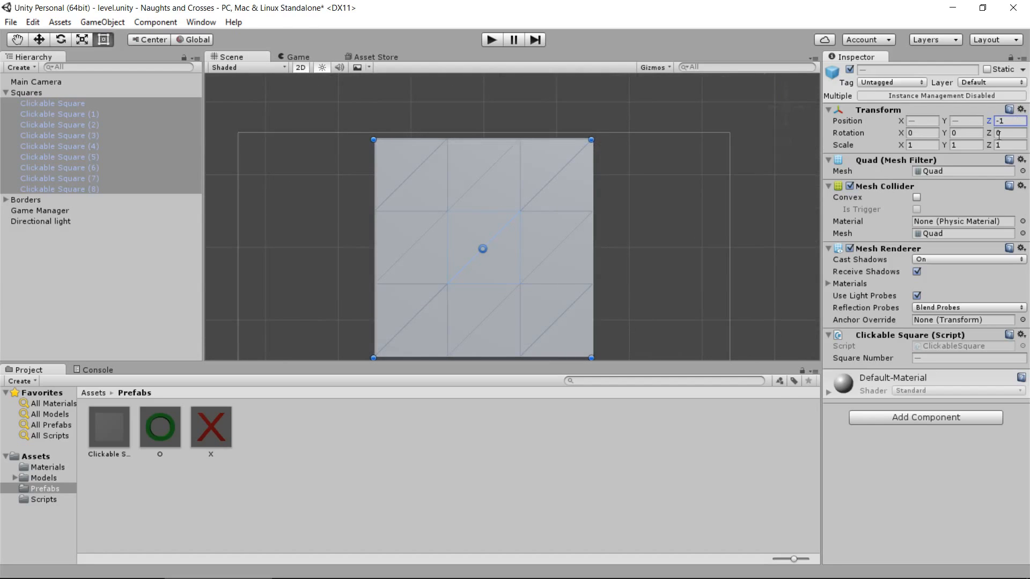
pyautogui.write('1')
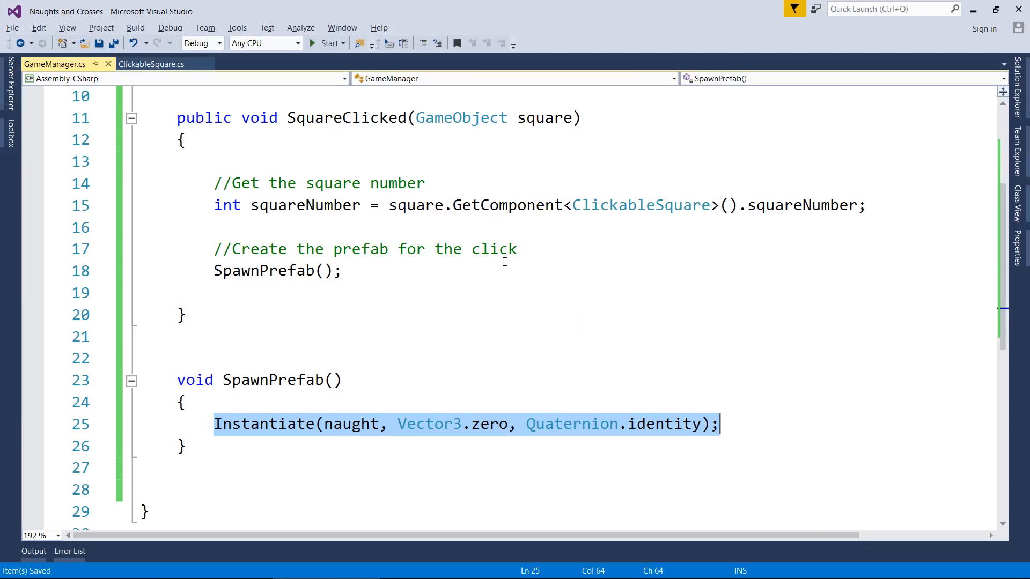
pyautogui.moveTo(532, 318)
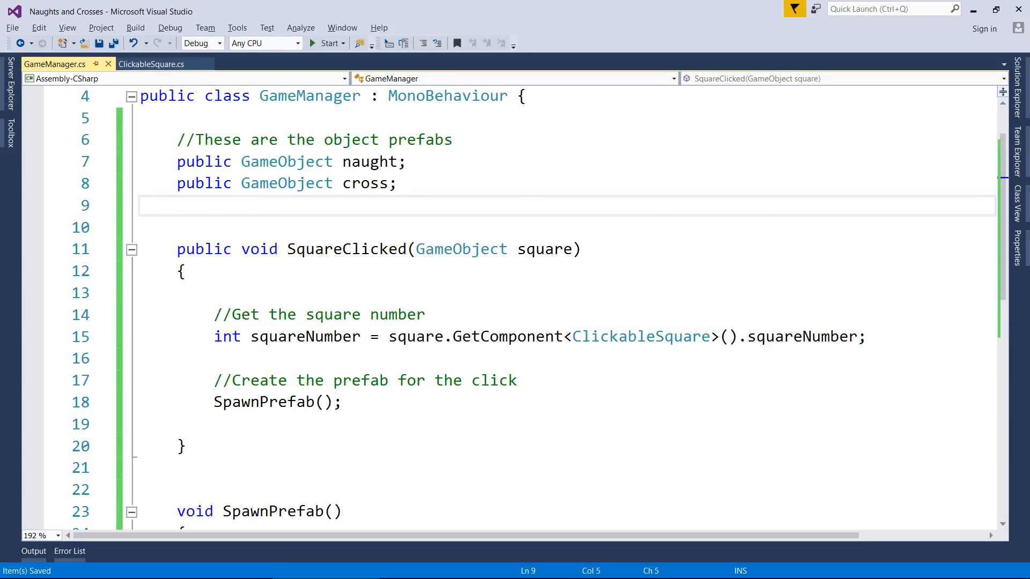
# - Declare int turn = 1 with the comment 'Turn tells us who's turn it is (1 = O, 2 = X)'
pyautogui.press('Enter')
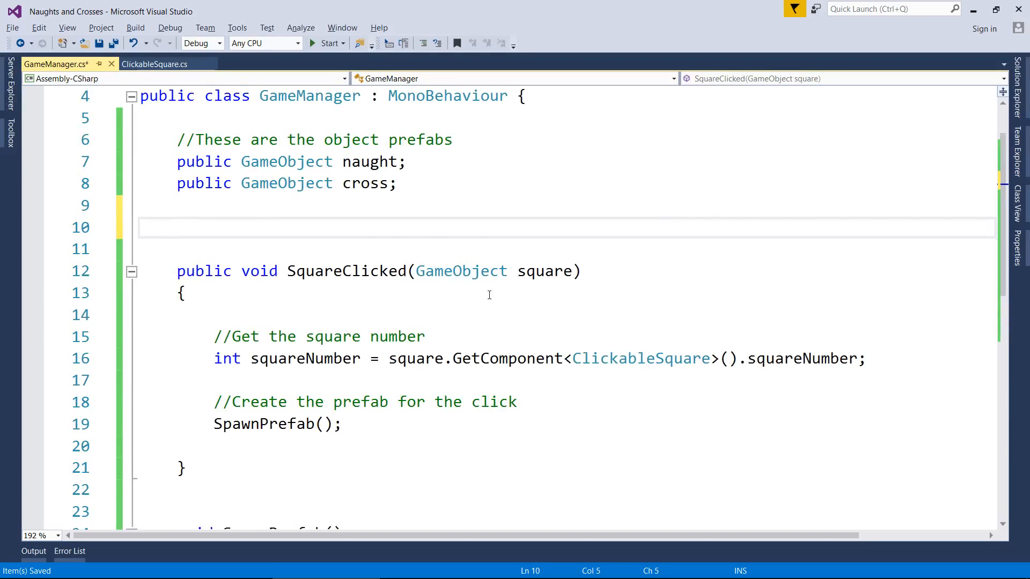
pyautogui.write('int turn = 1;')
pyautogui.write('//')
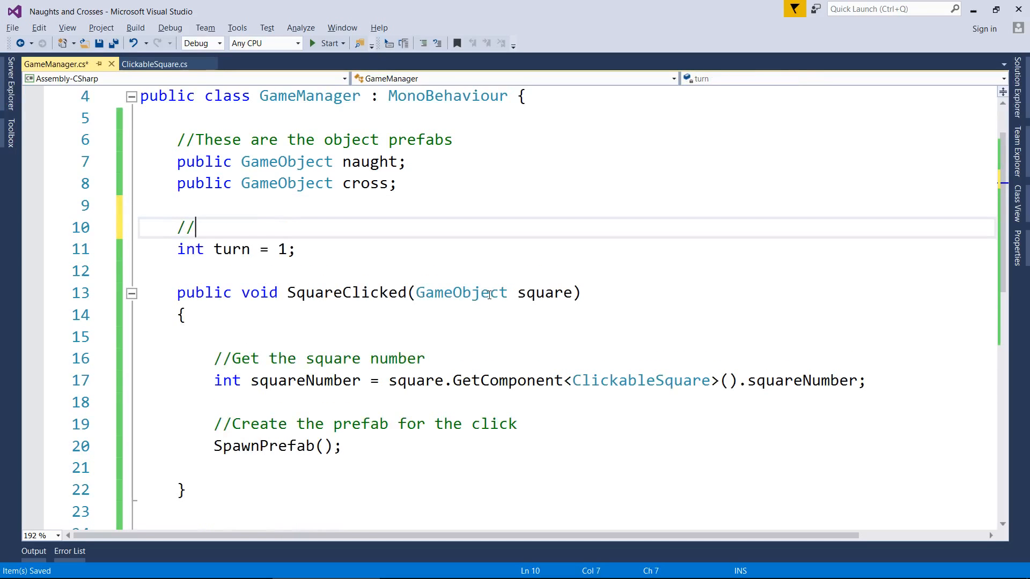
pyautogui.write('Turn tells us w')
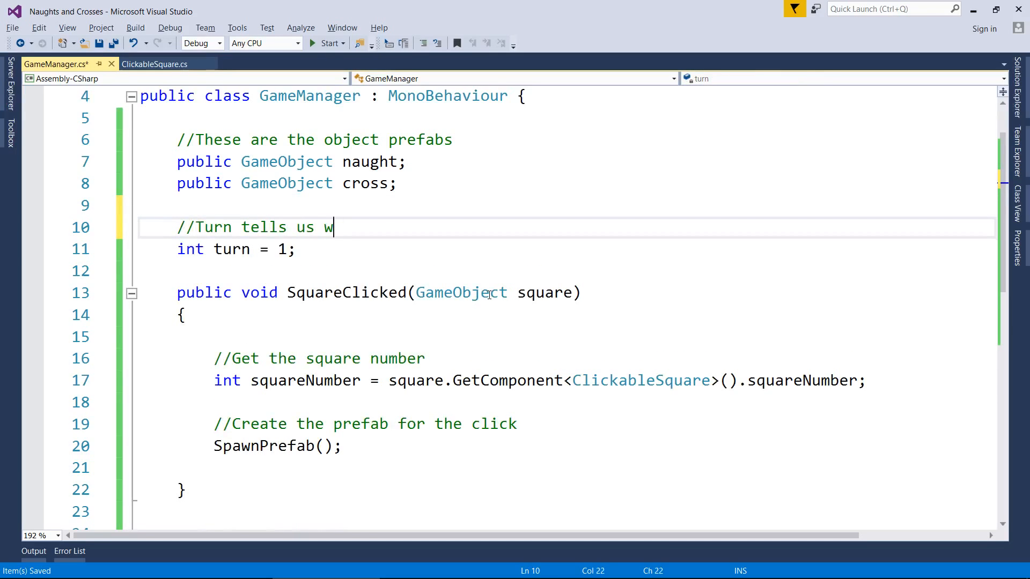
pyautogui.write("ho's turn it")
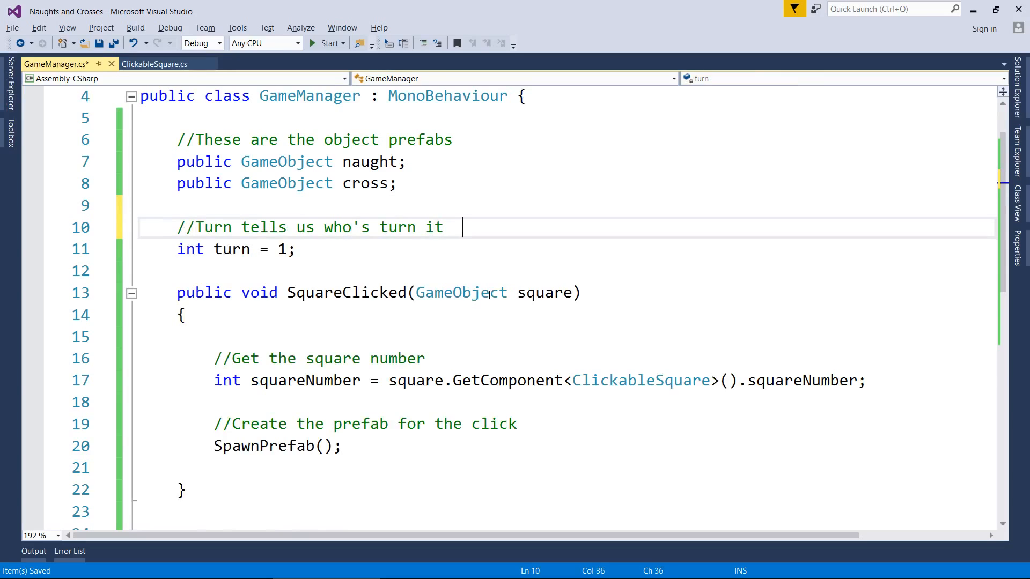
pyautogui.write('is (')
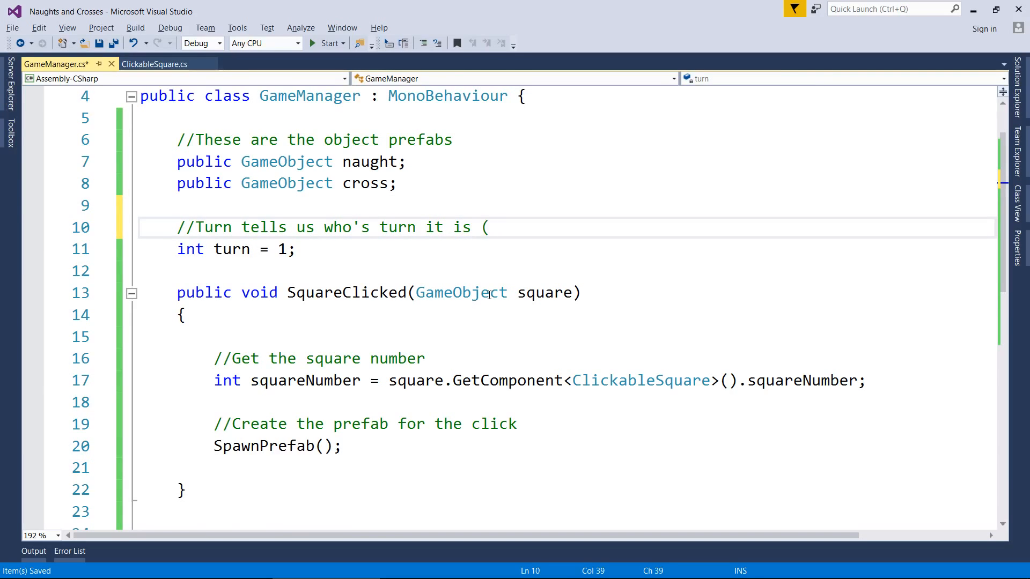
pyautogui.write('1 = O')
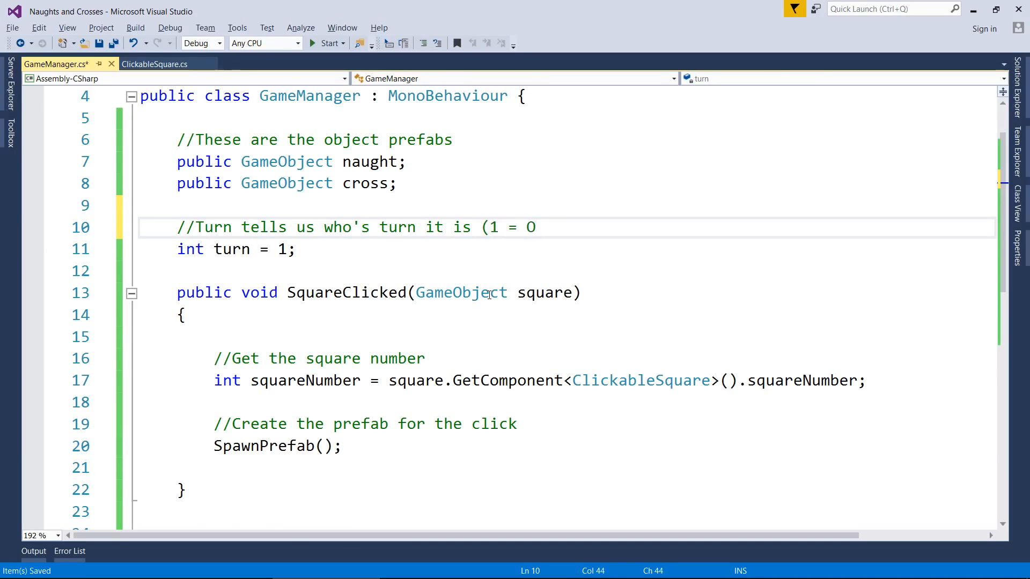
pyautogui.write(', 2 = X)')
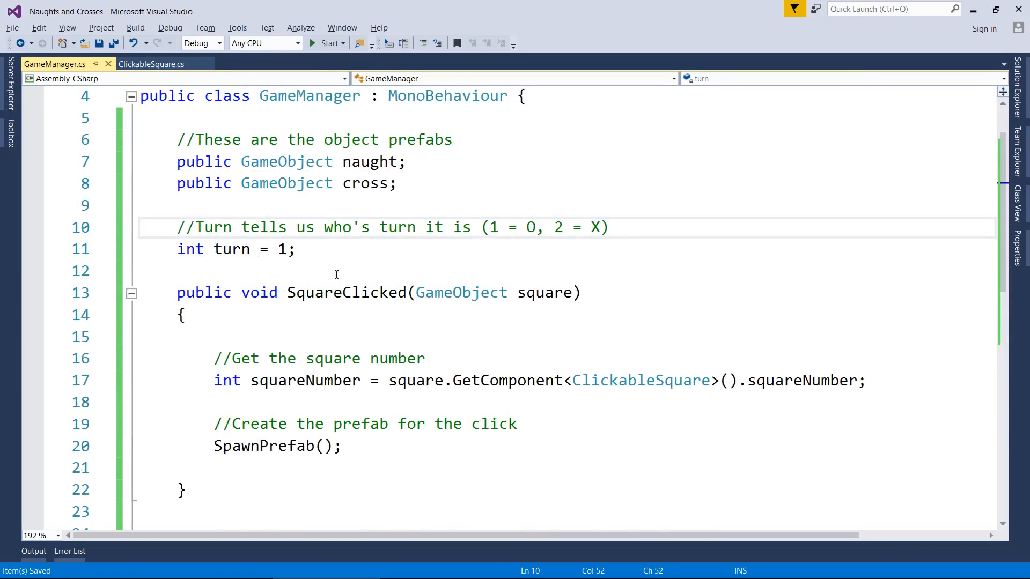
pyautogui.scroll(-3)
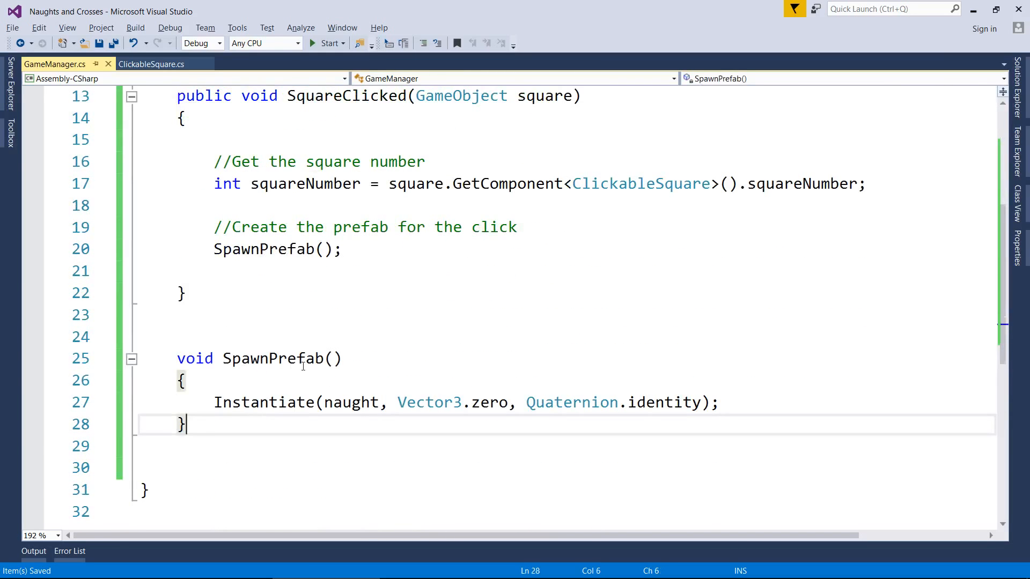
# - Declare void NextTurn() whose body increments turn with turn += 1;
pyautogui.write('voi')
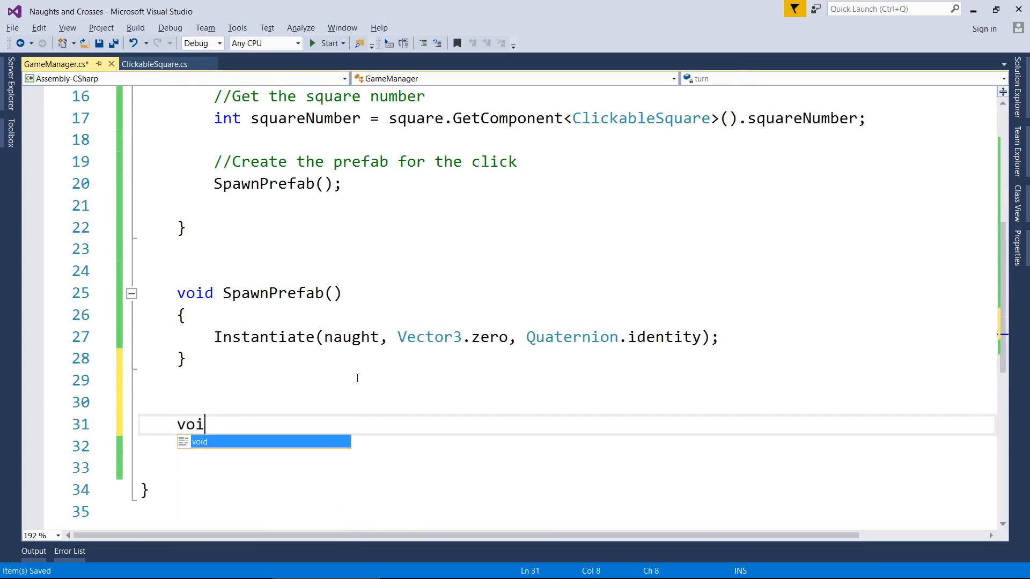
pyautogui.write('d NextTurn()')
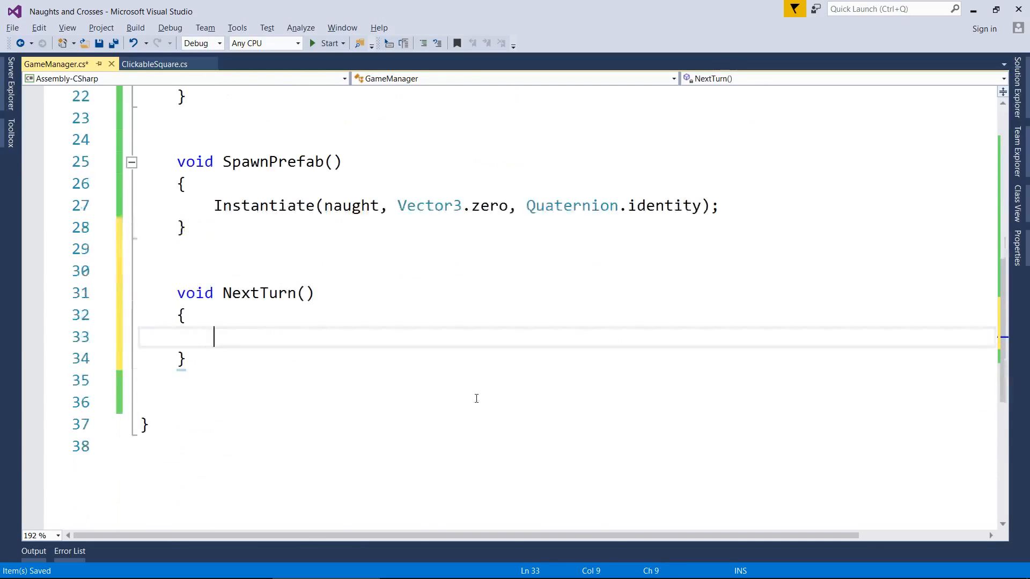
pyautogui.press('Enter')
pyautogui.write('//Increase ')
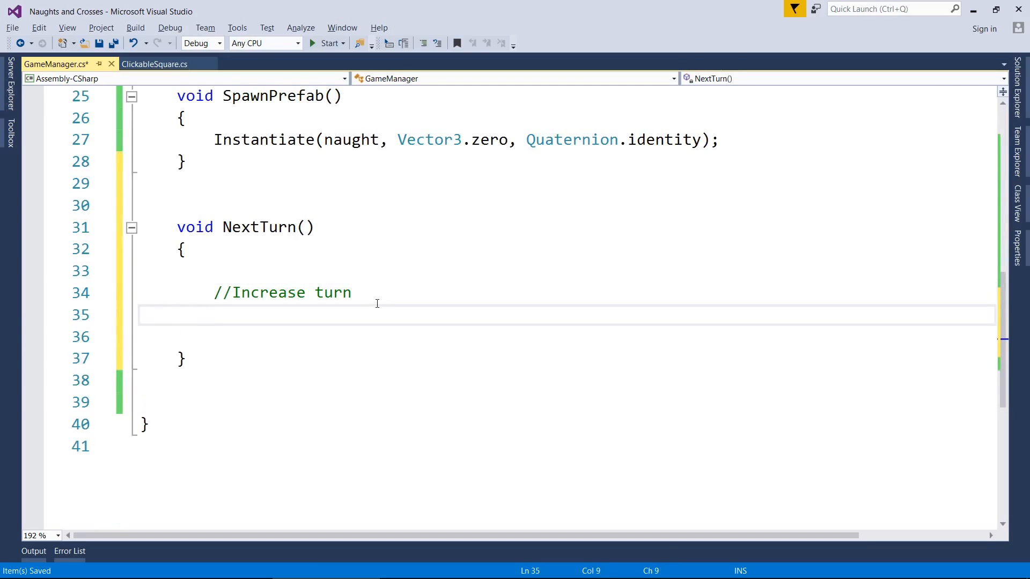
pyautogui.write('turn')
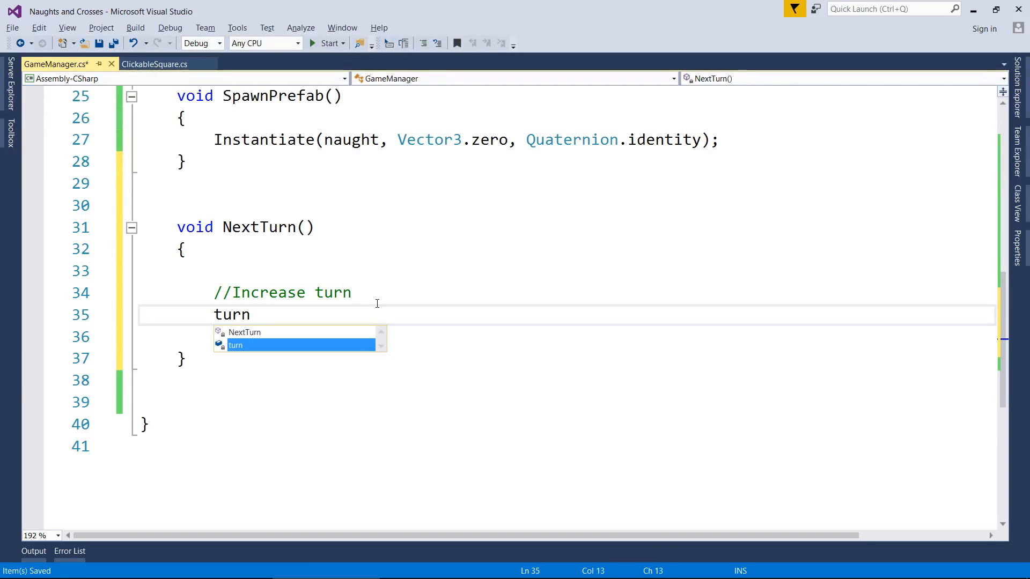
pyautogui.write('+= 1;')
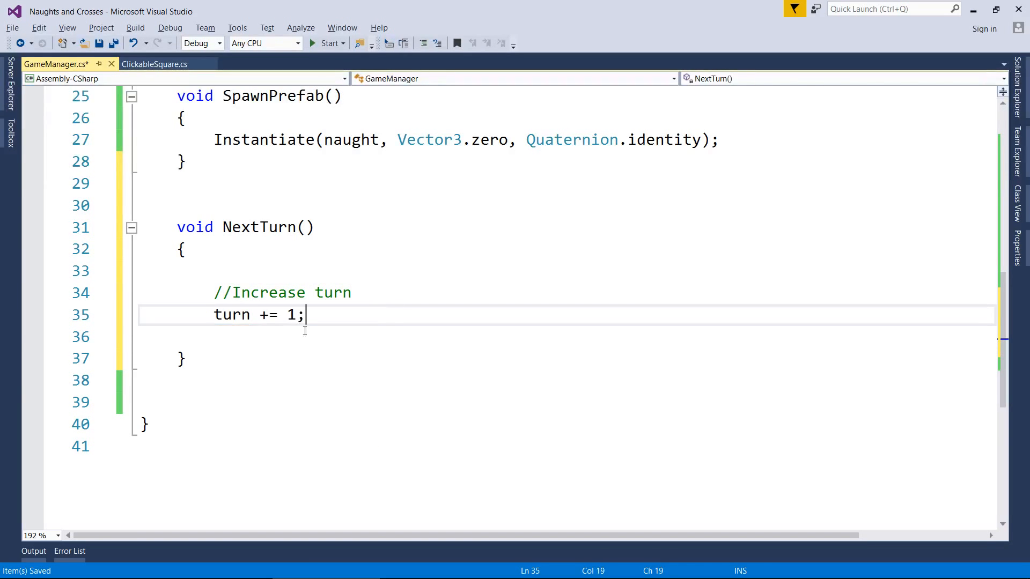
# - Add a '//Check if we turn hit 3' comment and if (turn == 3) reset turn to 1
pyautogui.press('Enter')
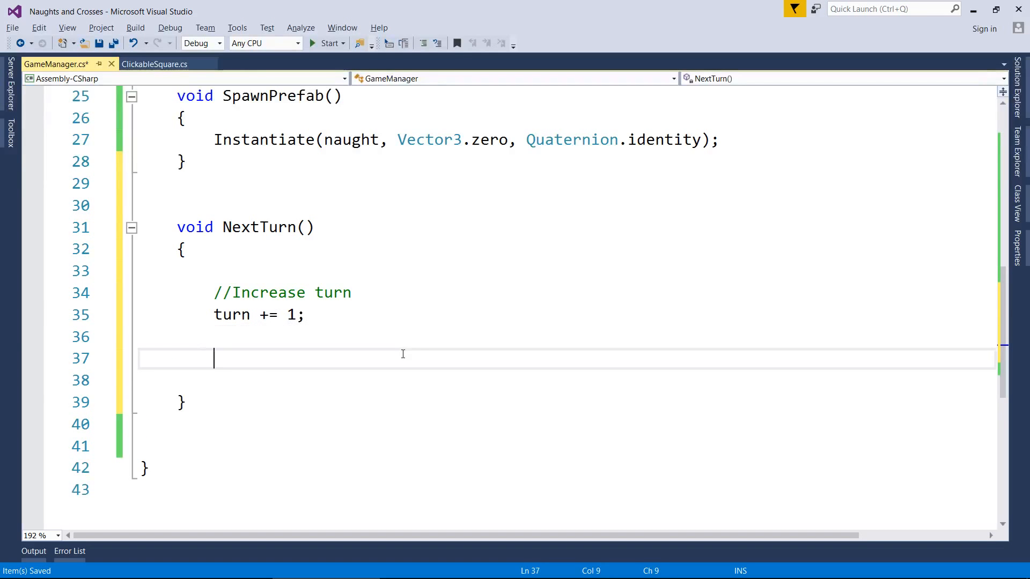
pyautogui.write('//Check if we tur')
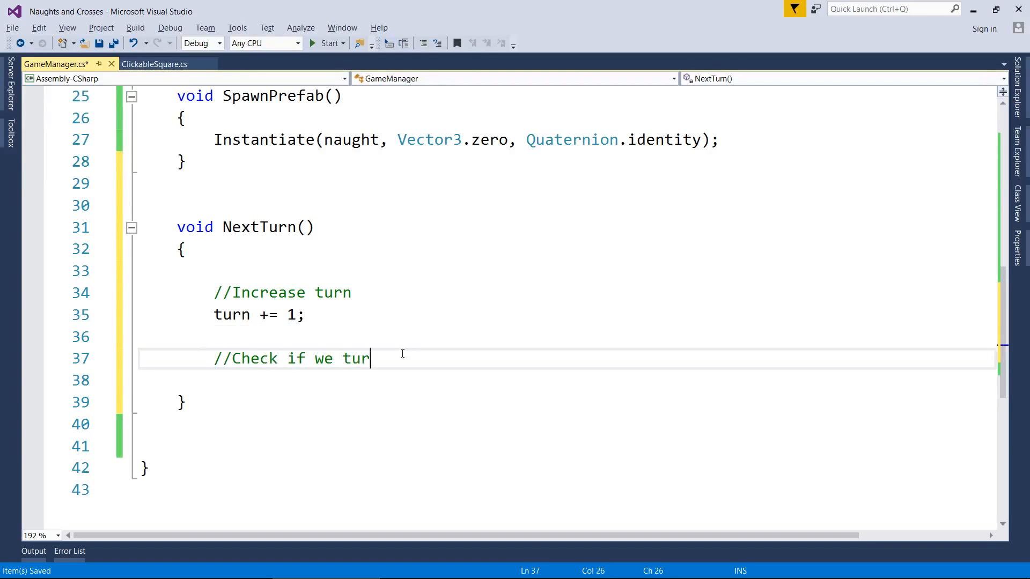
pyautogui.write('n hit 3')
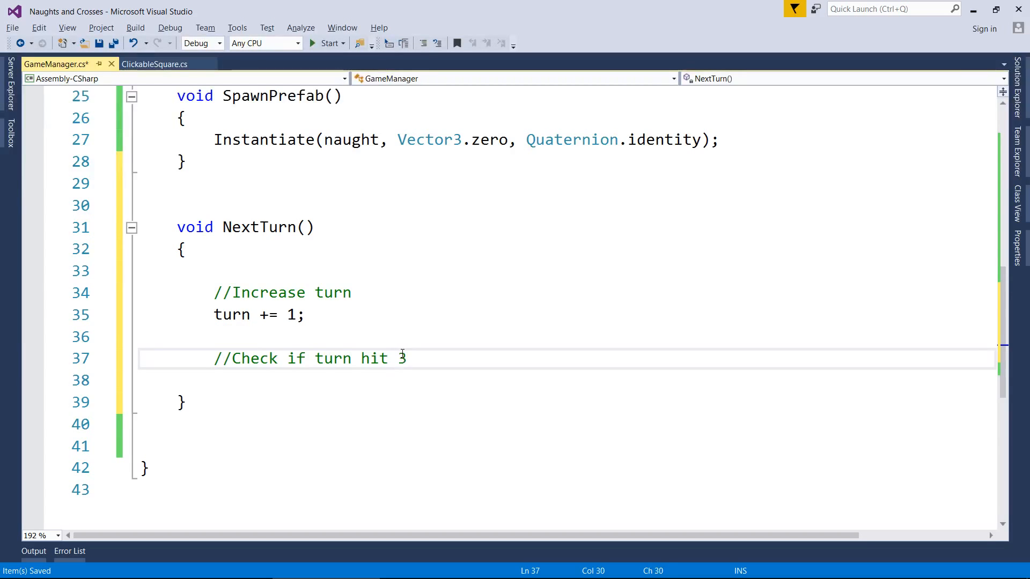
pyautogui.write('if (turn')
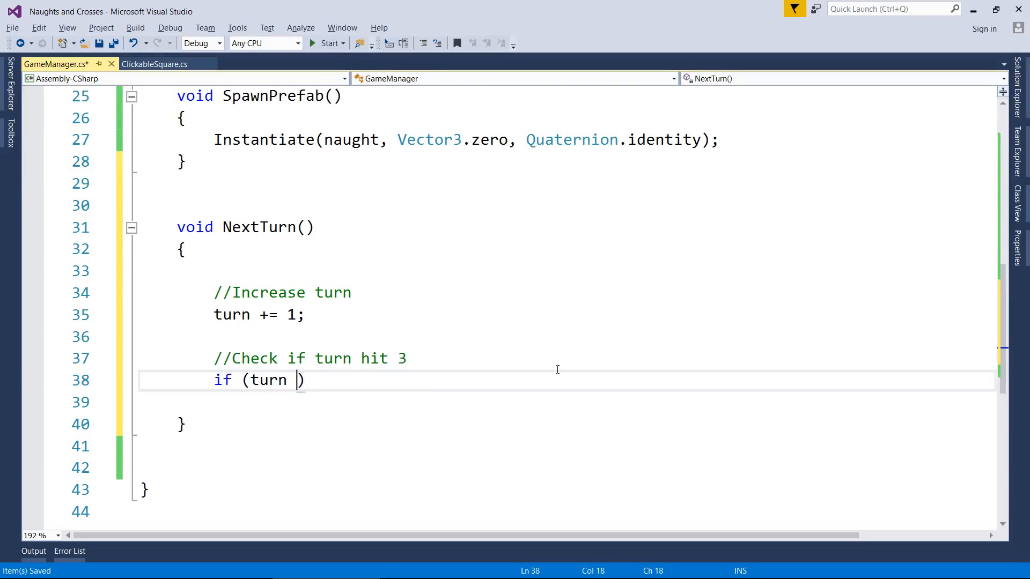
pyautogui.write('== 3)')
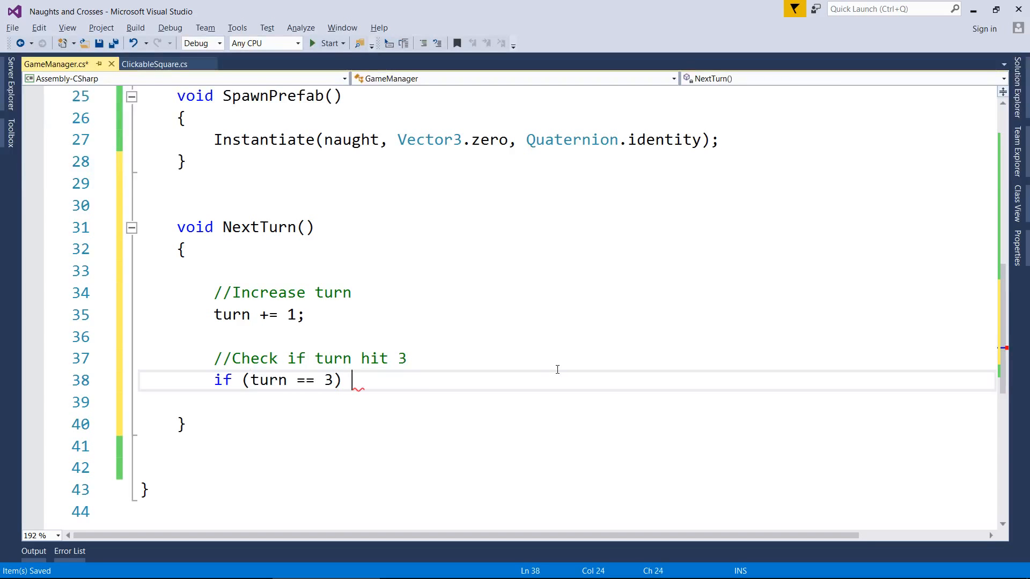
pyautogui.write('turn = 1;')
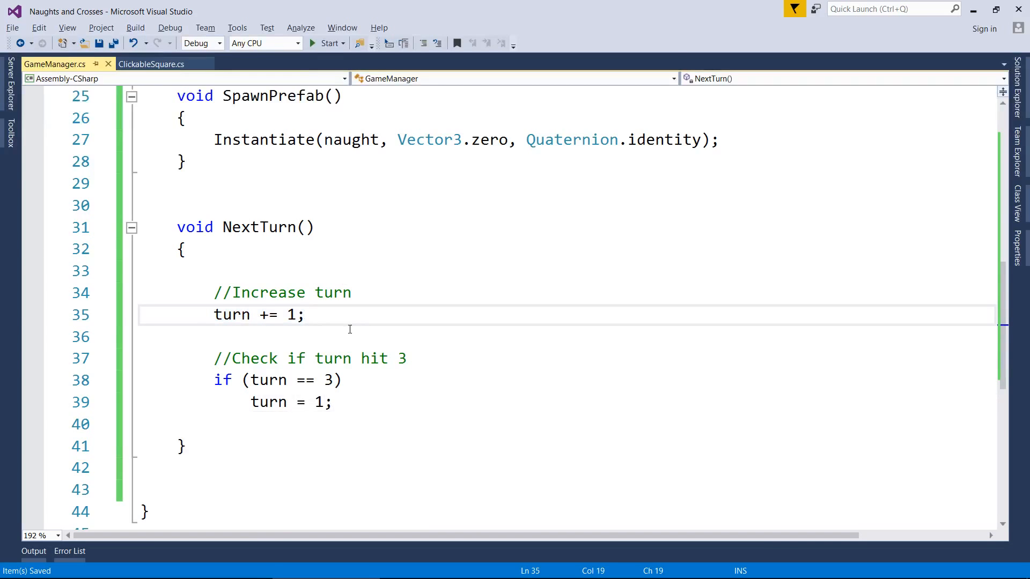
pyautogui.moveTo(165, 376)
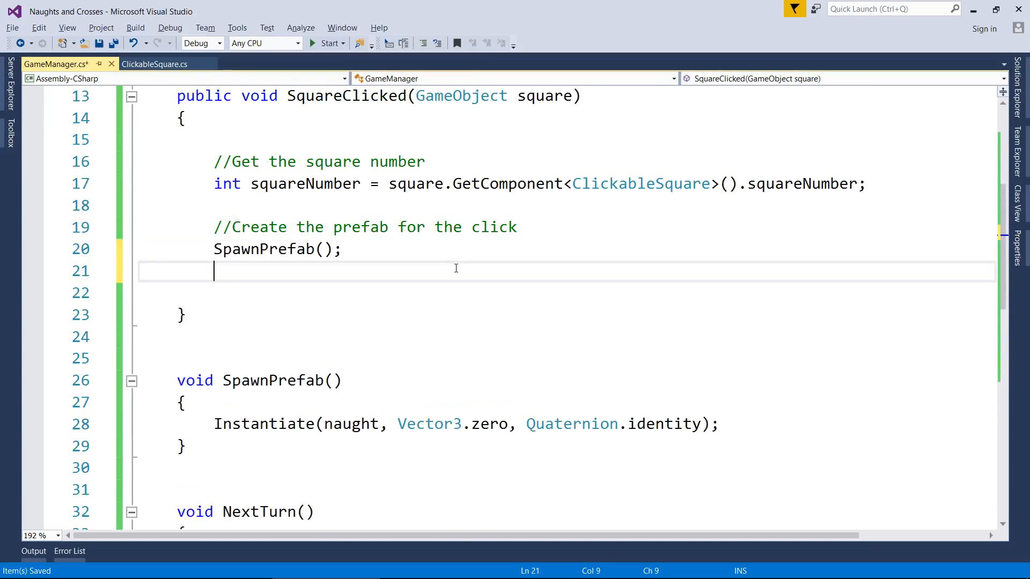
# - Add a '//Next turn' comment and NextTurn(); call after SpawnPrefab, then save
pyautogui.write('//Next tur')
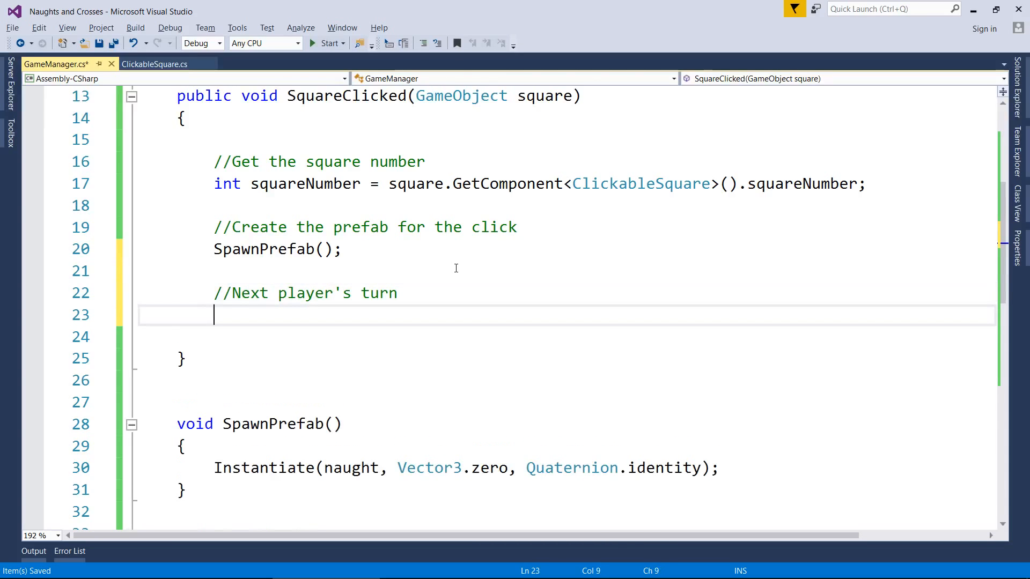
pyautogui.write('nextu')
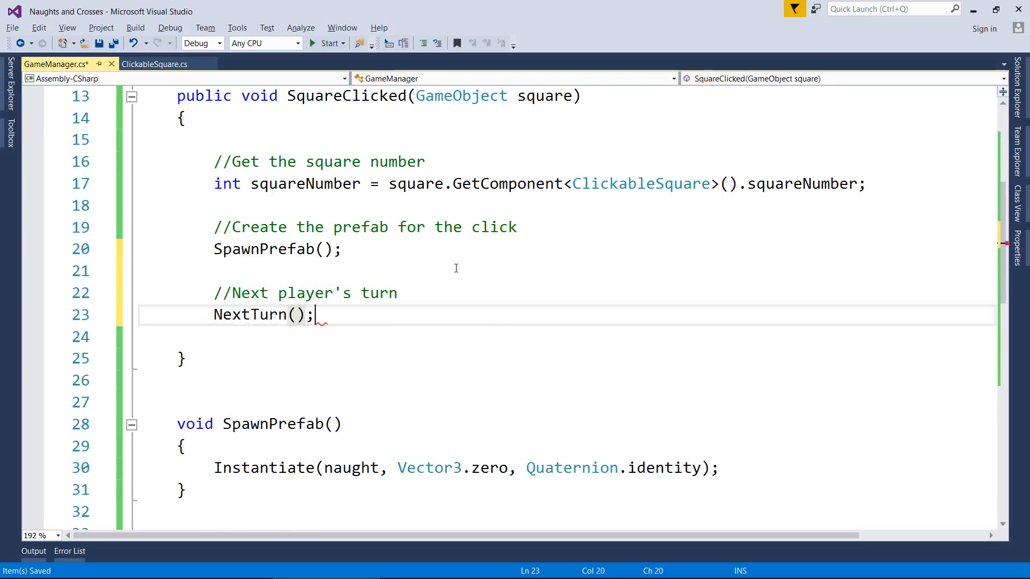
pyautogui.press('Ctrl+S')
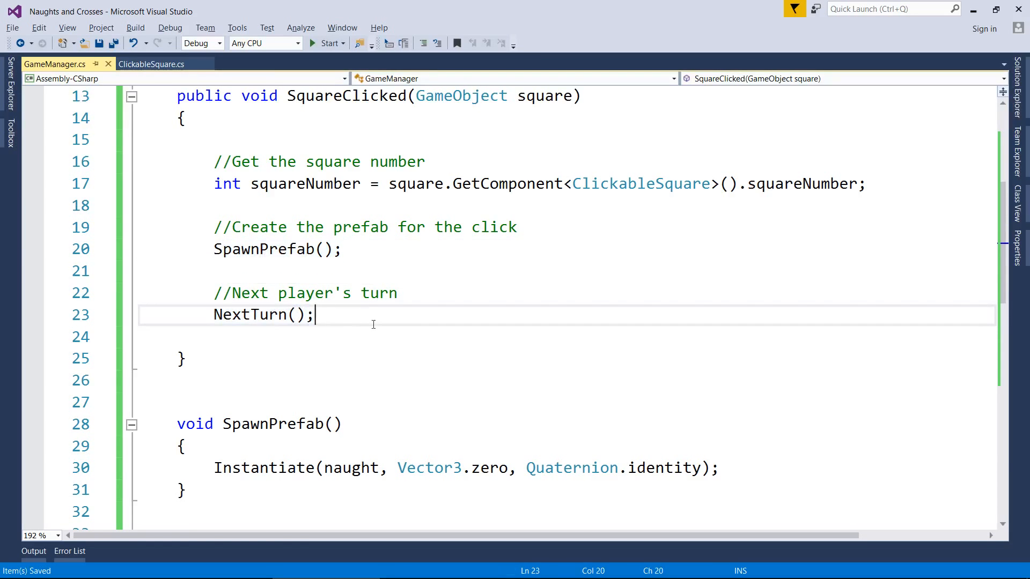
pyautogui.scroll(-3)
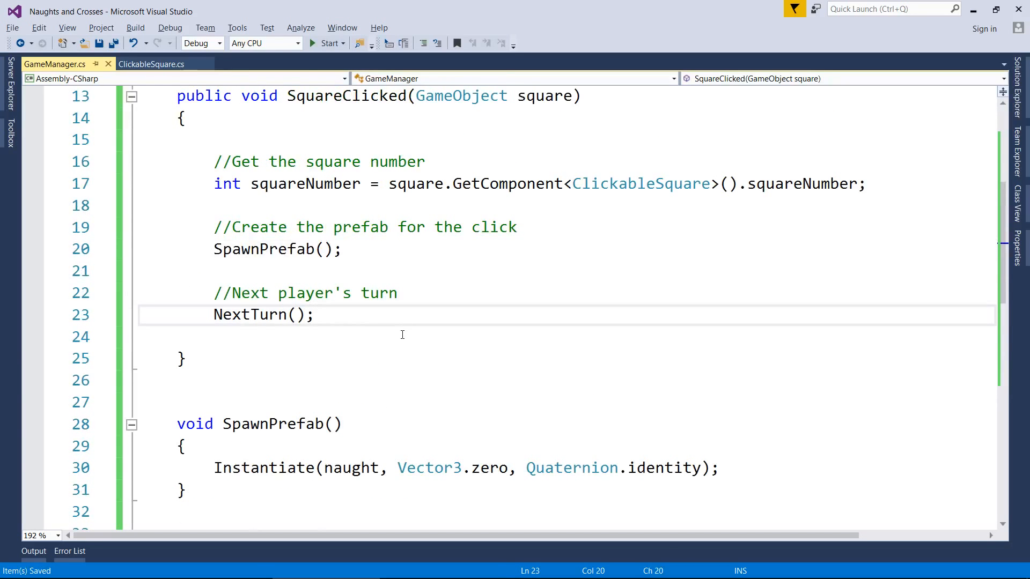
pyautogui.scroll(-3)
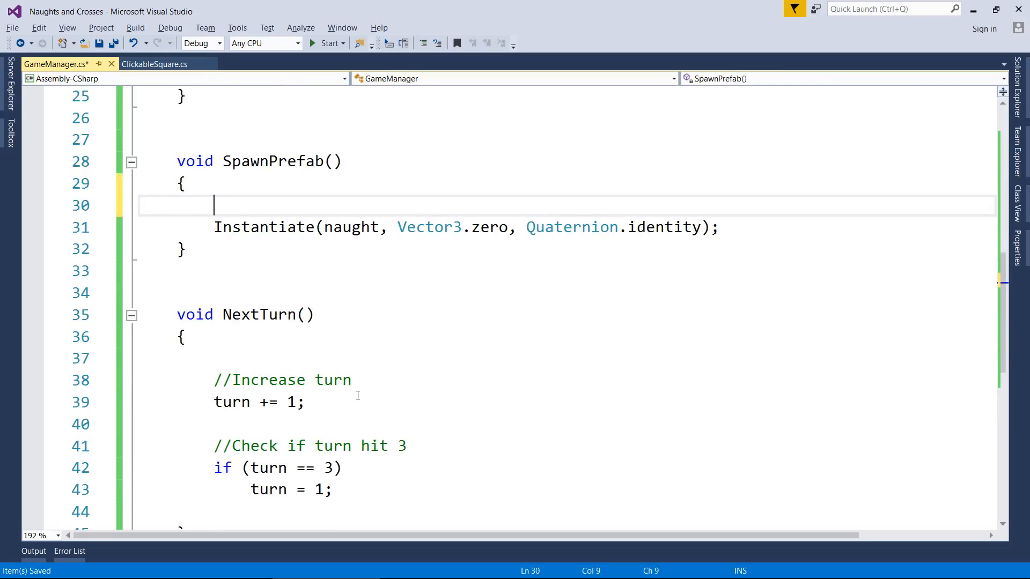
# - Wrap the naught spawn in if (turn == 1) and add an else if (turn == 2) branch
pyautogui.write('if (turn )')
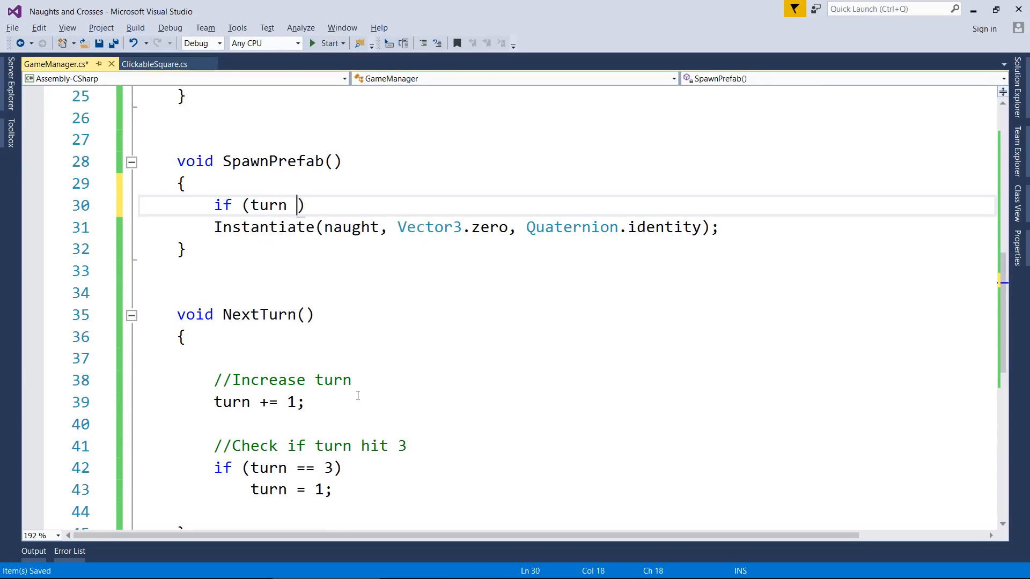
pyautogui.write('== 1')
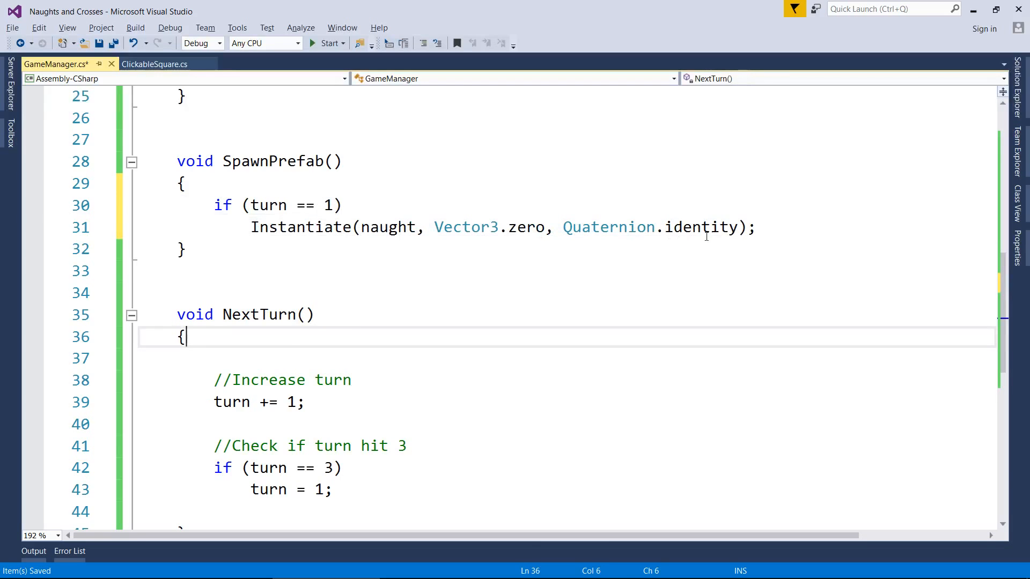
pyautogui.write('else if')
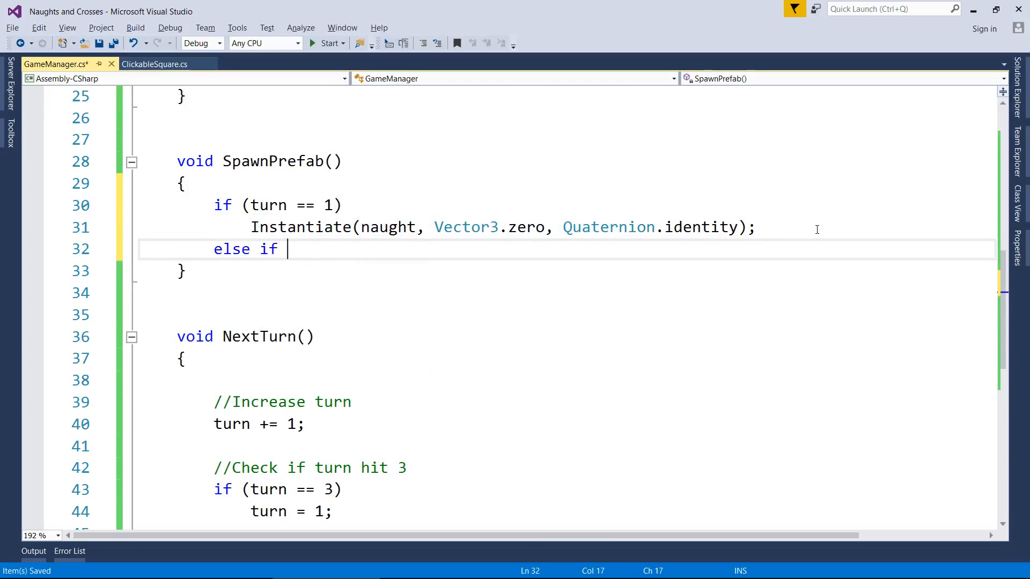
pyautogui.write('(turn == )')
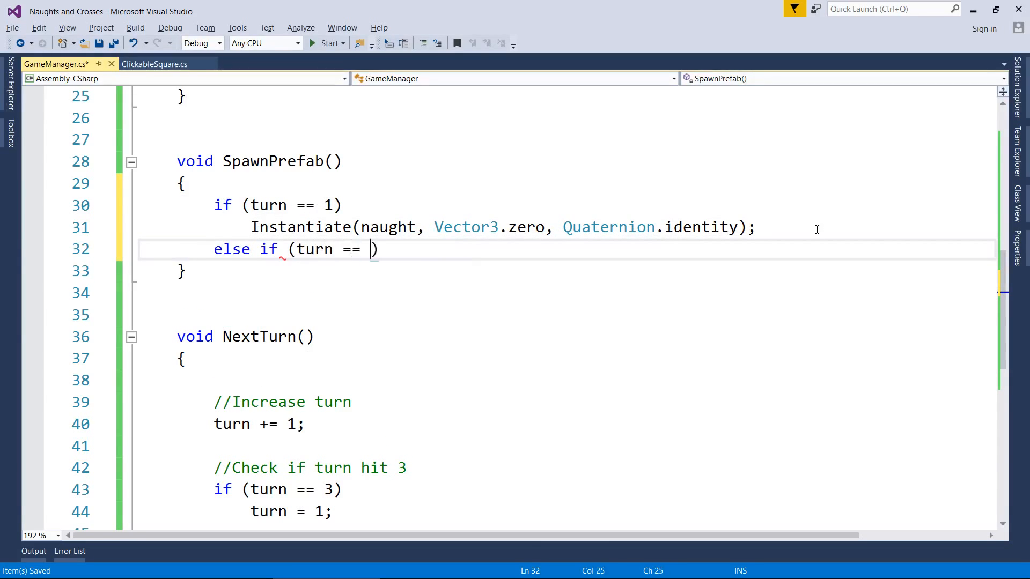
pyautogui.write('2)')
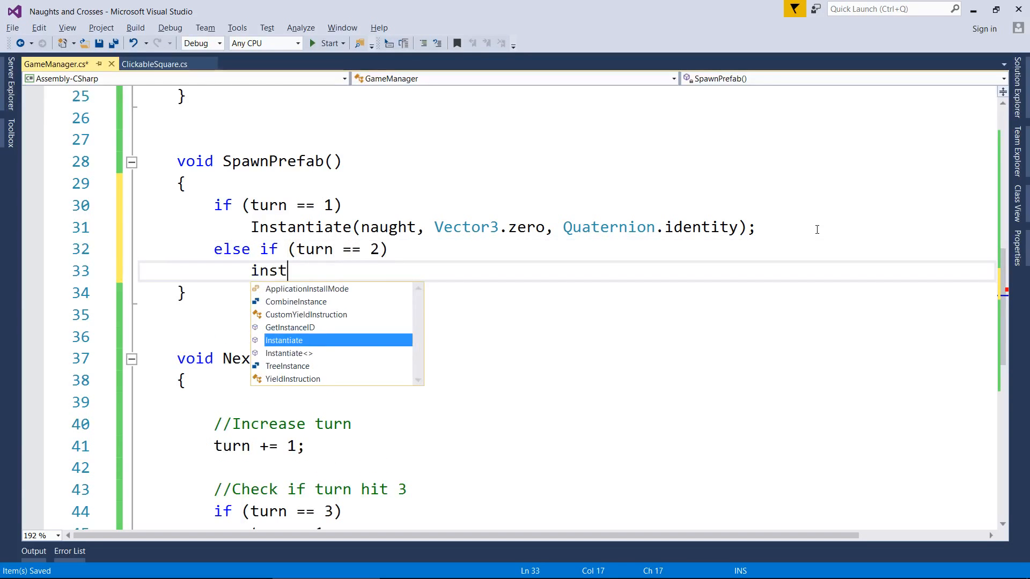
# - Make the else-if branch call Instantiate(cross, Vector3.zero, Quaternion.identity);
pyautogui.press('Tab')
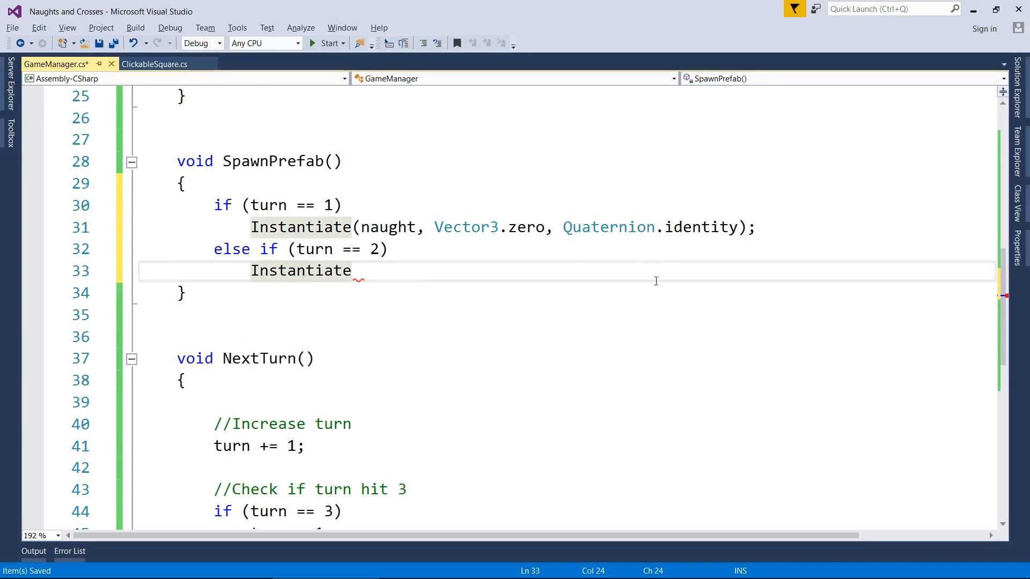
pyautogui.write('(cross, V')
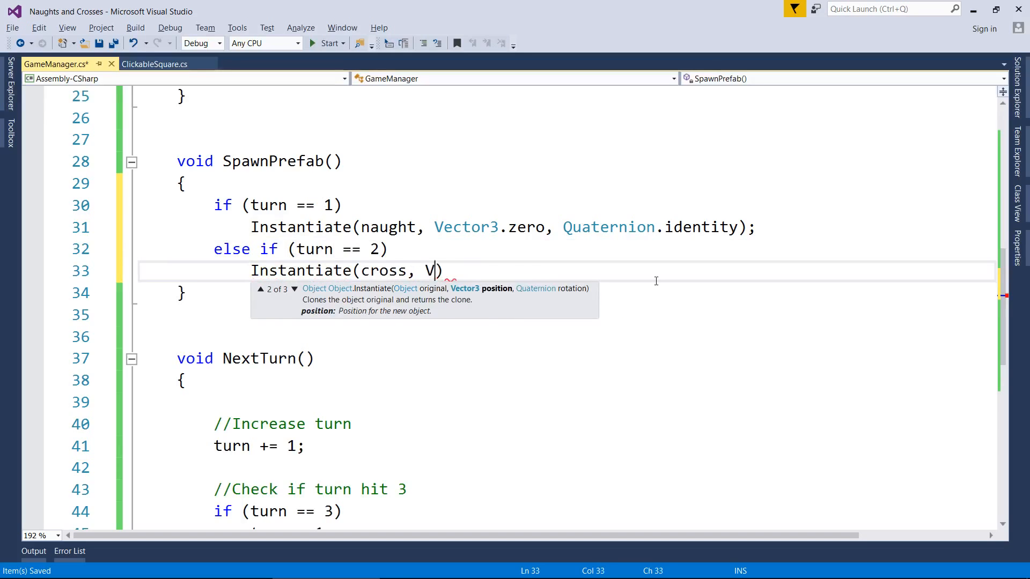
pyautogui.write('ector3.zero, Q')
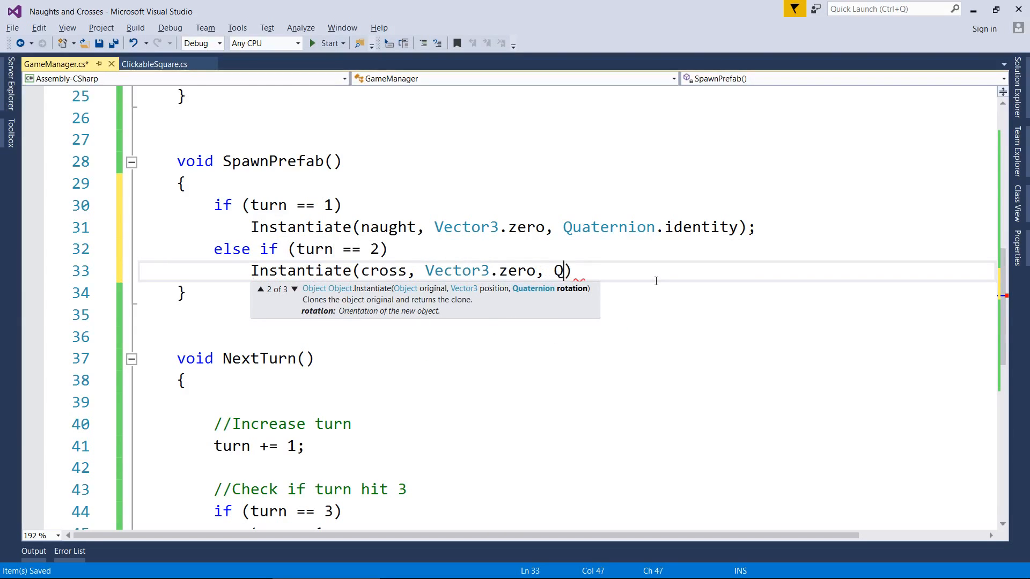
pyautogui.write('uaternion.')
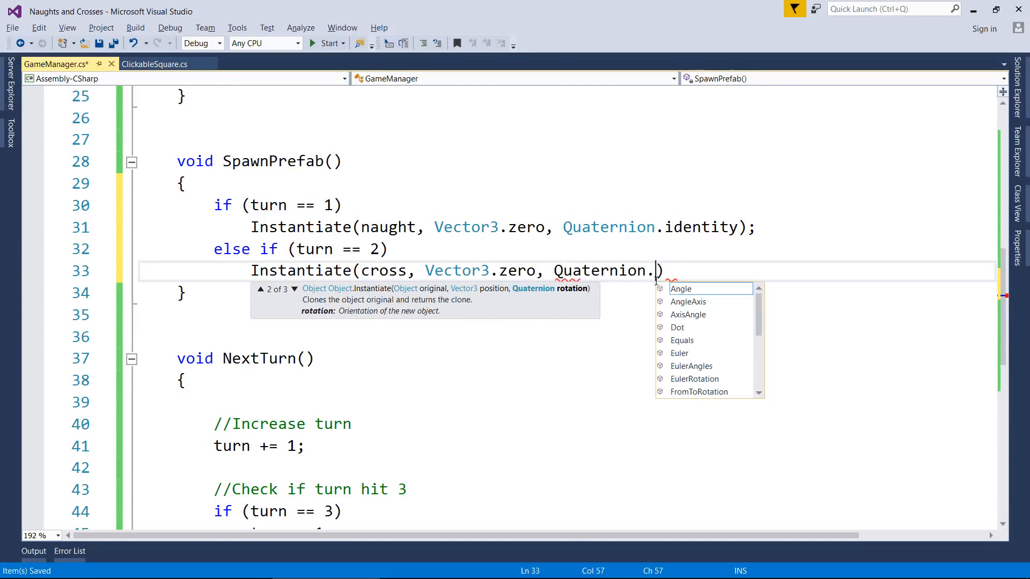
pyautogui.write('identity);')
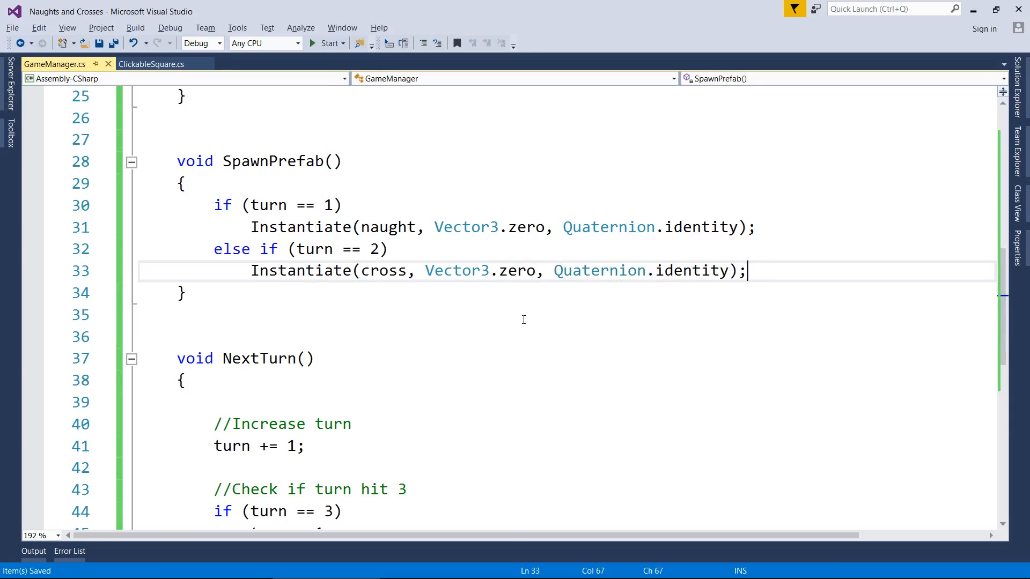
pyautogui.write('//Ch')
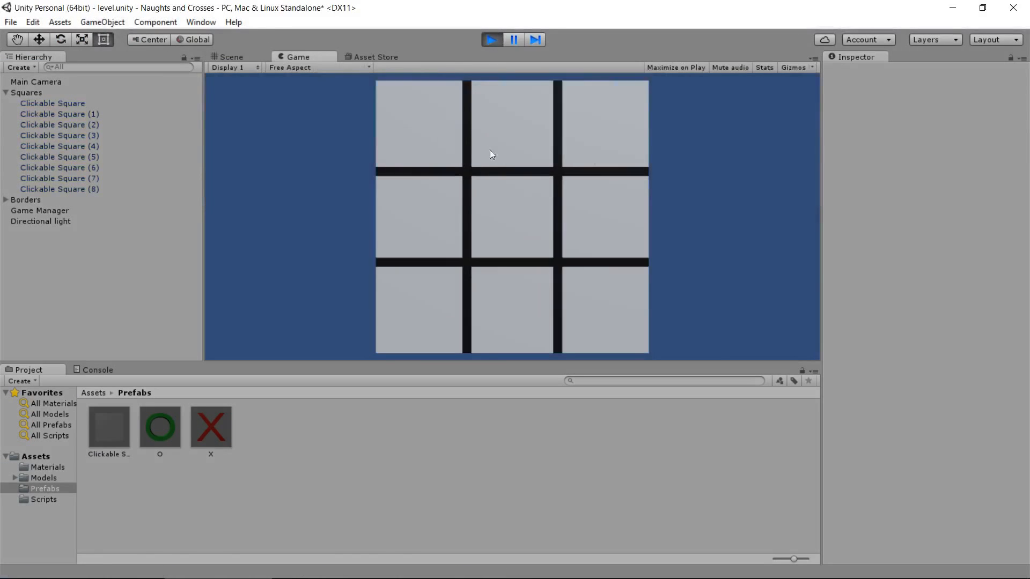
# - Click a board square in Play mode to spawn the next piece
pyautogui.click(511, 217)
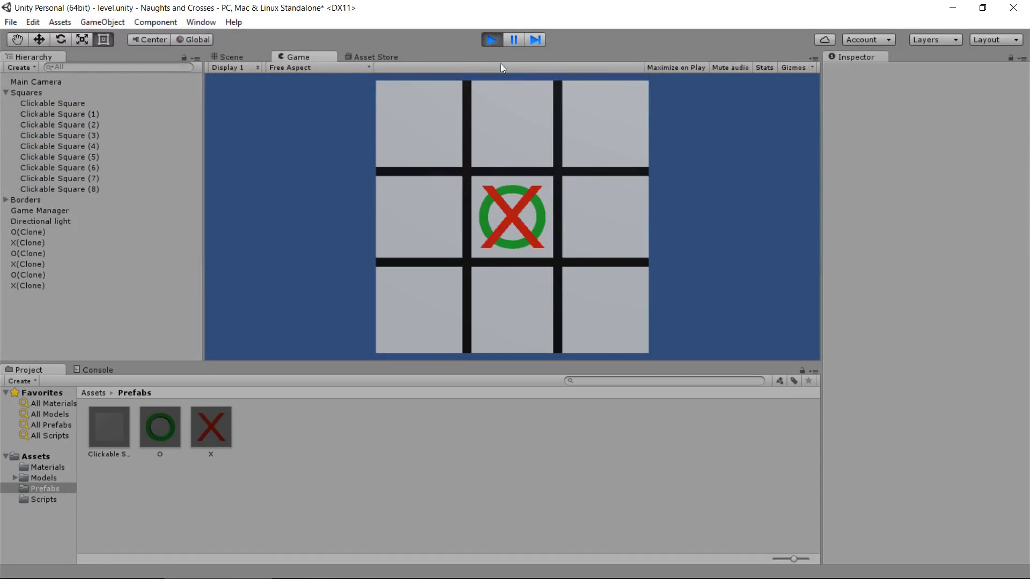
pyautogui.moveTo(543, 187)
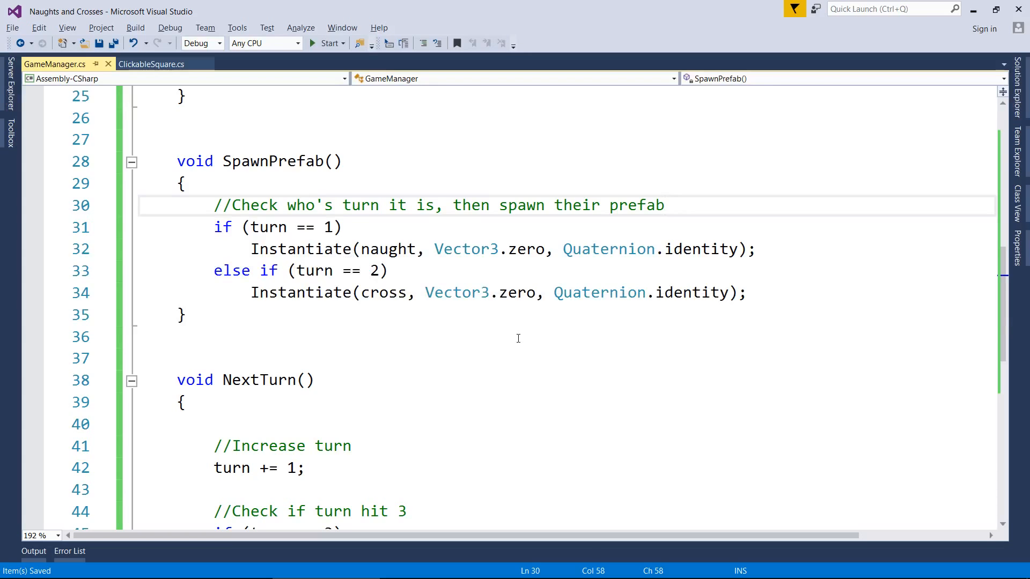
# - Add a Vector3 position parameter to SpawnPrefab and use position instead of Vector3.zero
pyautogui.doubleClick(465, 249)
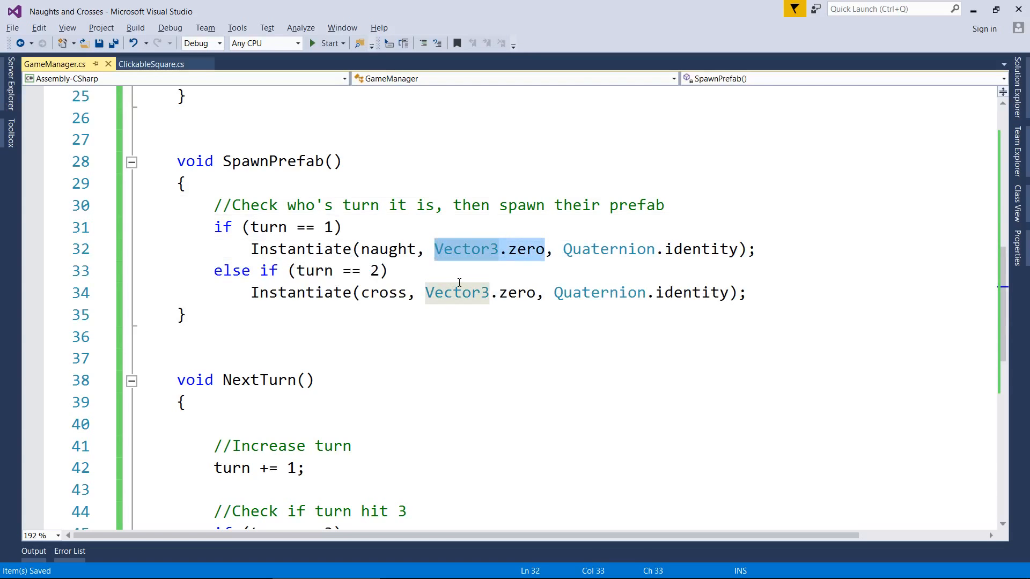
pyautogui.moveTo(454, 366)
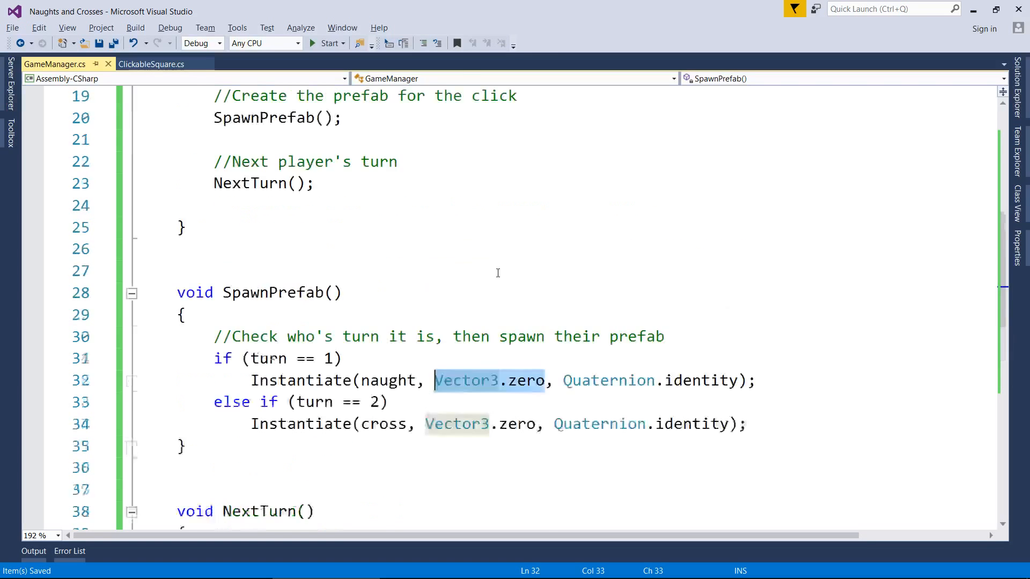
pyautogui.scroll(-3)
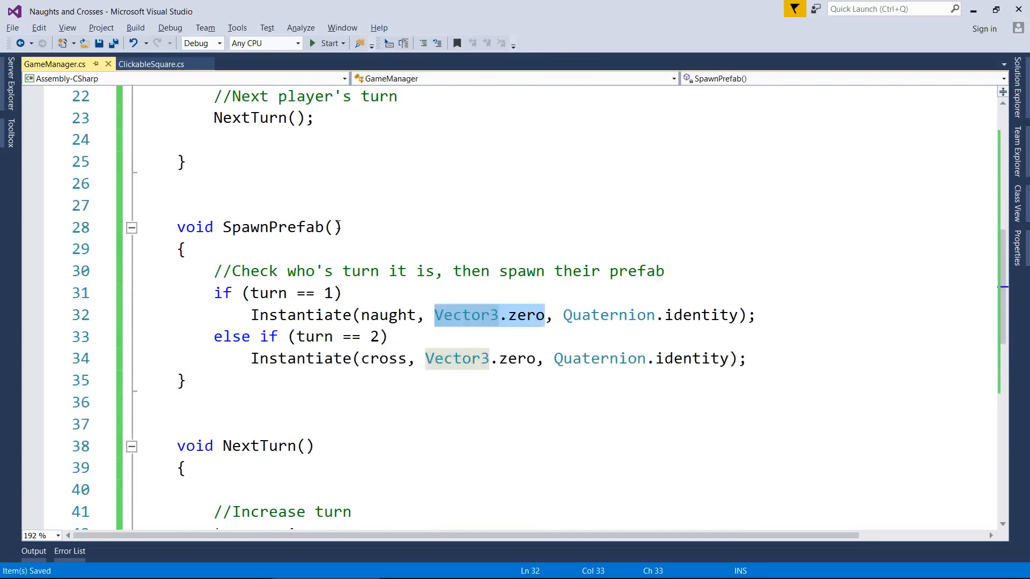
pyautogui.click(323, 219)
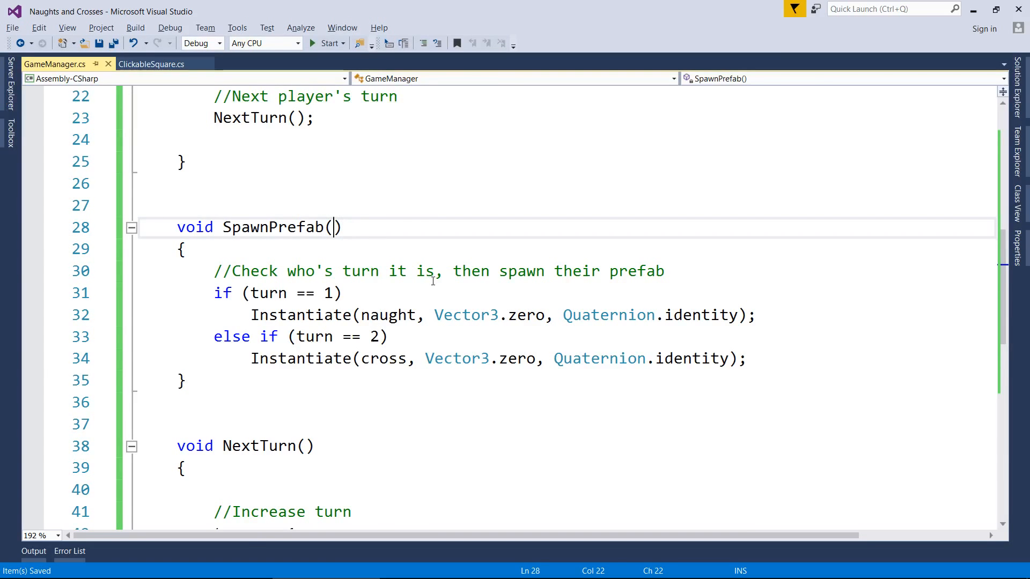
pyautogui.write('Vector3 po')
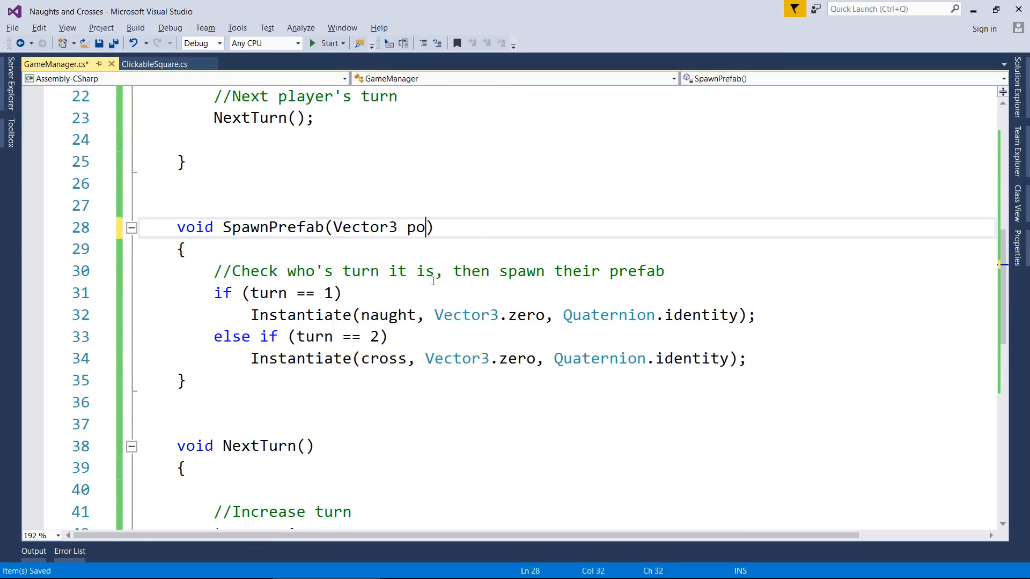
pyautogui.write('sition')
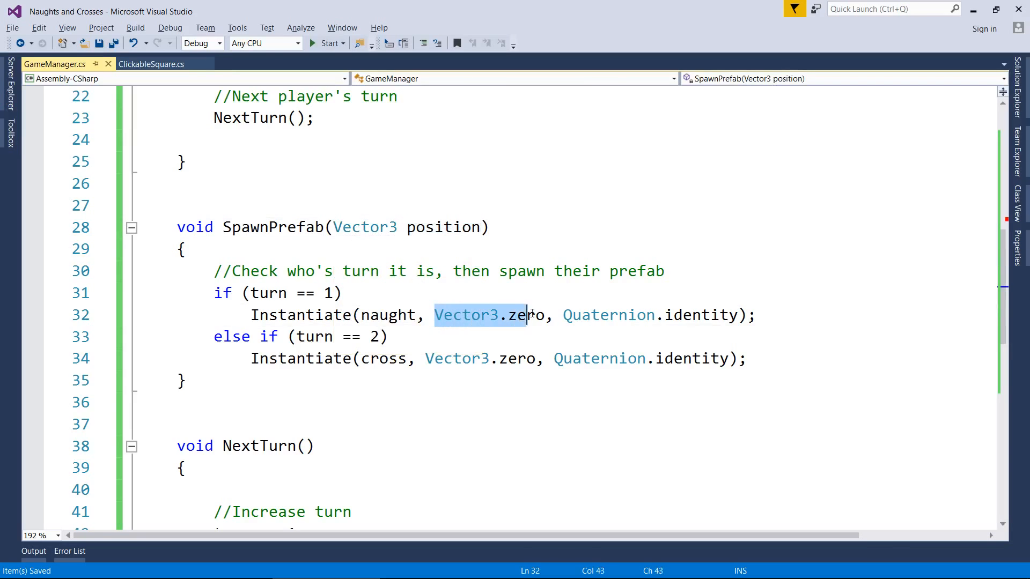
pyautogui.write('position')
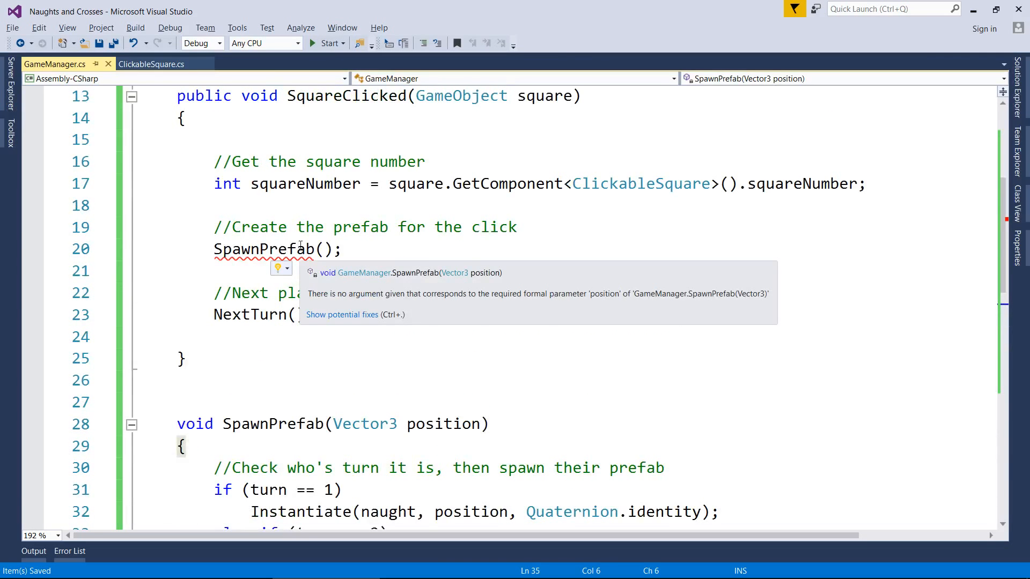
pyautogui.doubleClick(443, 423)
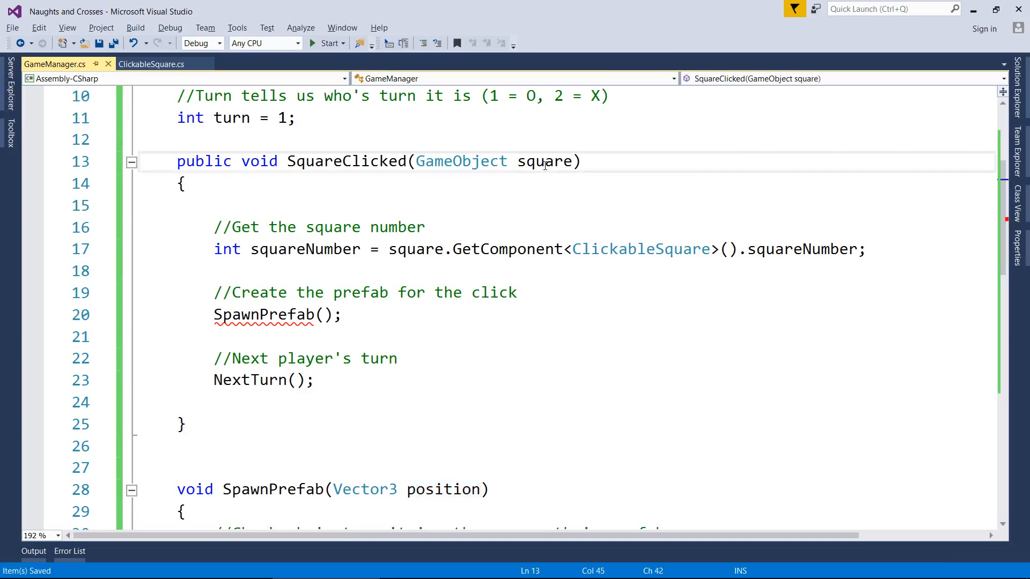
pyautogui.doubleClick(544, 160)
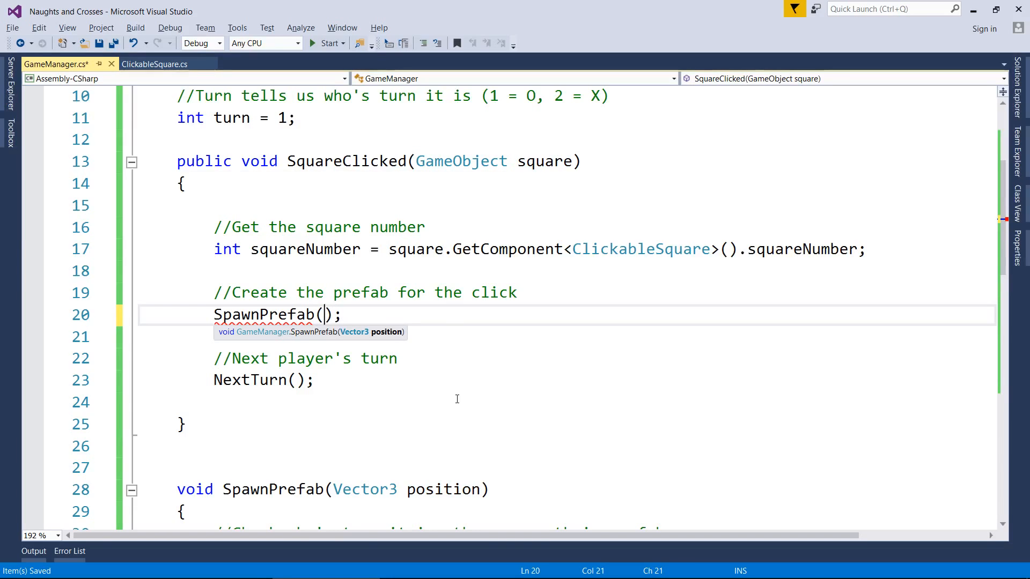
# - Change the SpawnPrefab call to pass square.transform.position
pyautogui.write('sqaure')
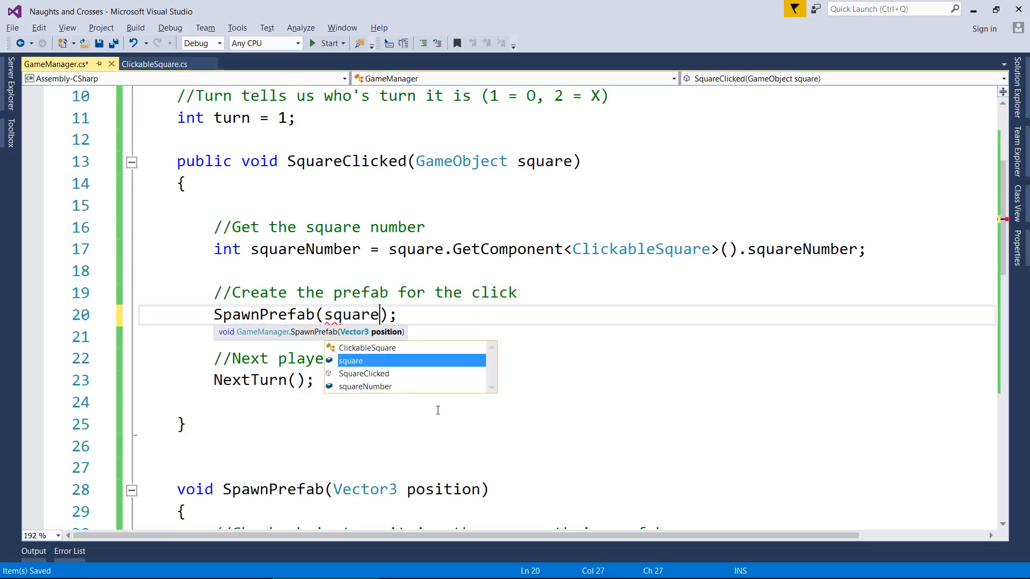
pyautogui.write('.transform.')
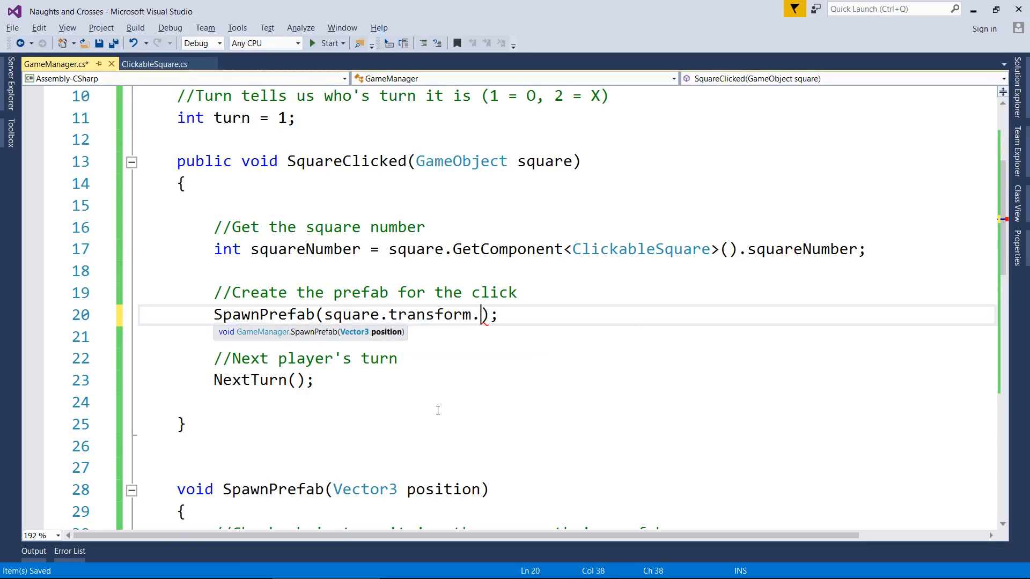
pyautogui.write('position')
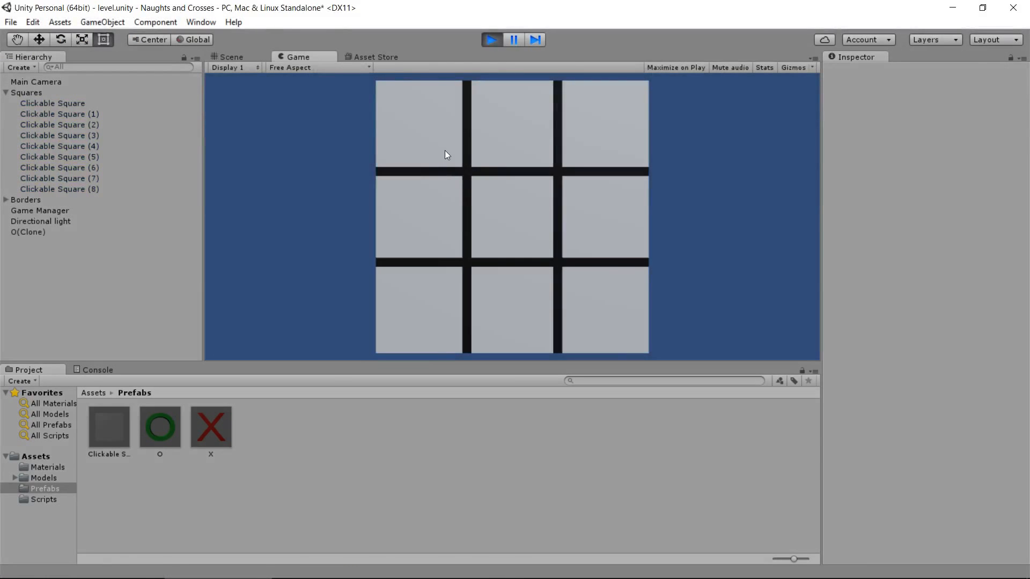
# - Play-test by clicking a board square, then stop the run
pyautogui.click(230, 56)
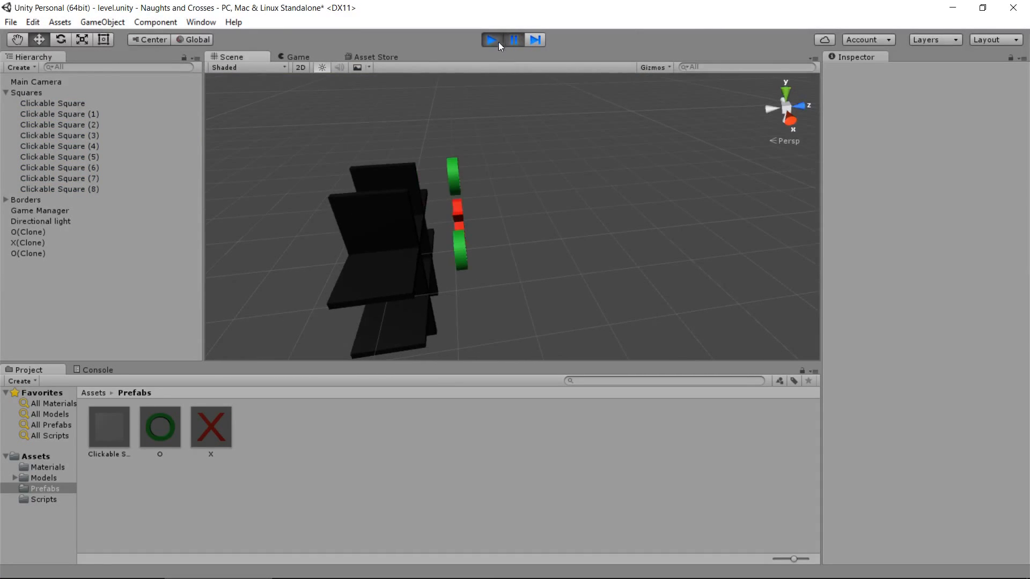
pyautogui.click(490, 39)
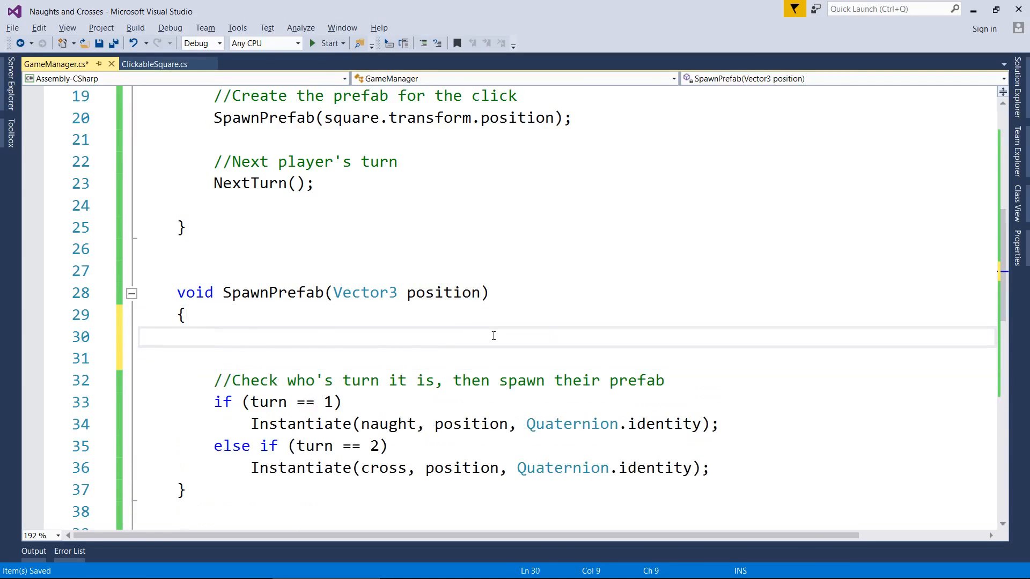
# - Add 'position.z = 0;' at the top of SpawnPrefab with an explanatory comment
pyautogui.write('position.z = 0;')
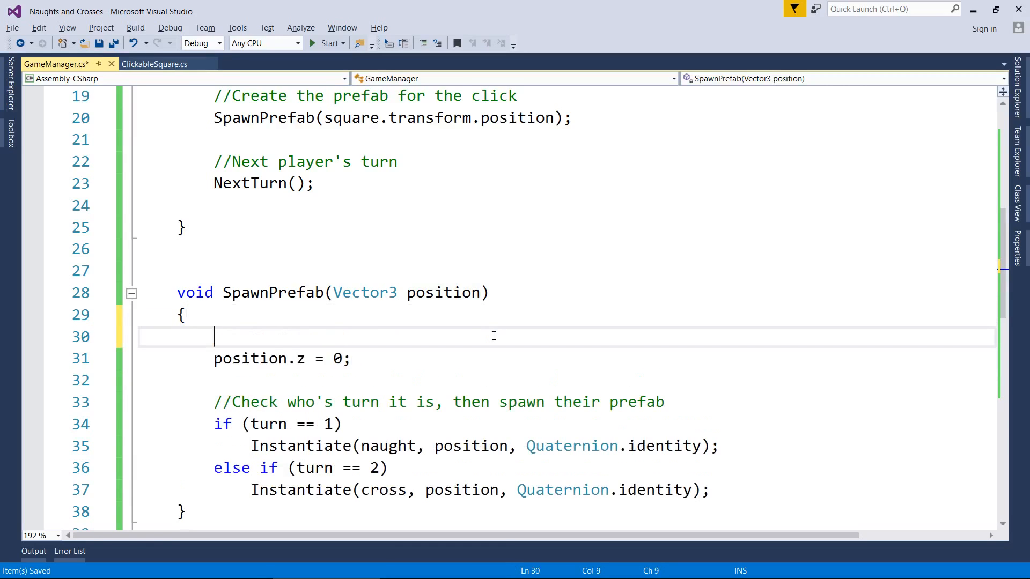
pyautogui.write('//So we can se')
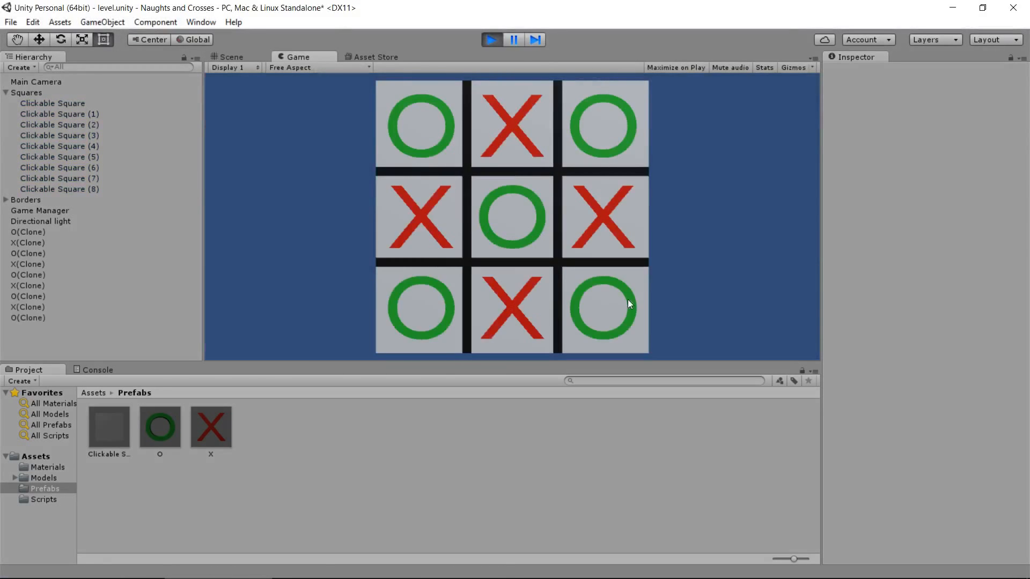
pyautogui.moveTo(633, 177)
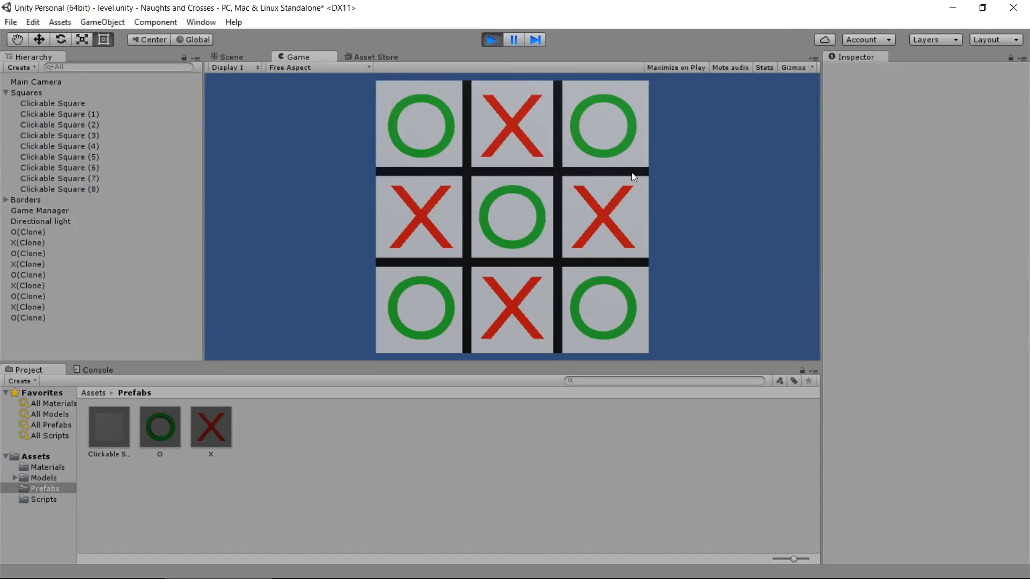
# - End Play mode after the board fills with alternating O and X pieces
pyautogui.click(231, 56)
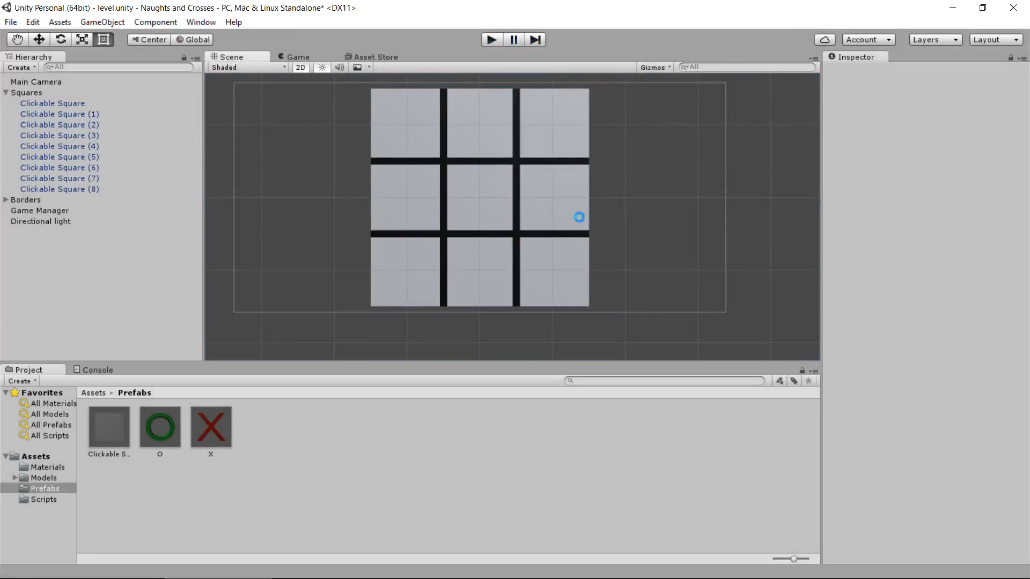